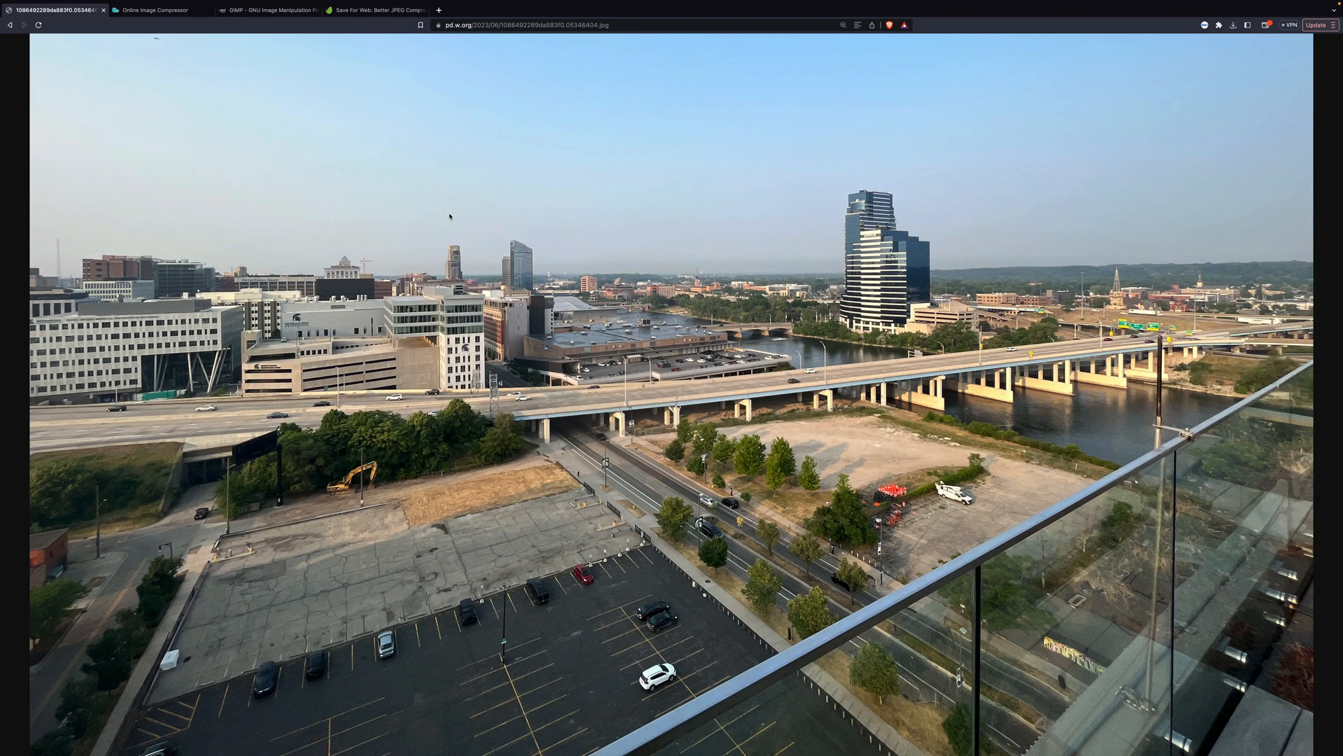
{"action": "mouse_move", "coordinate": [1123, 176]}
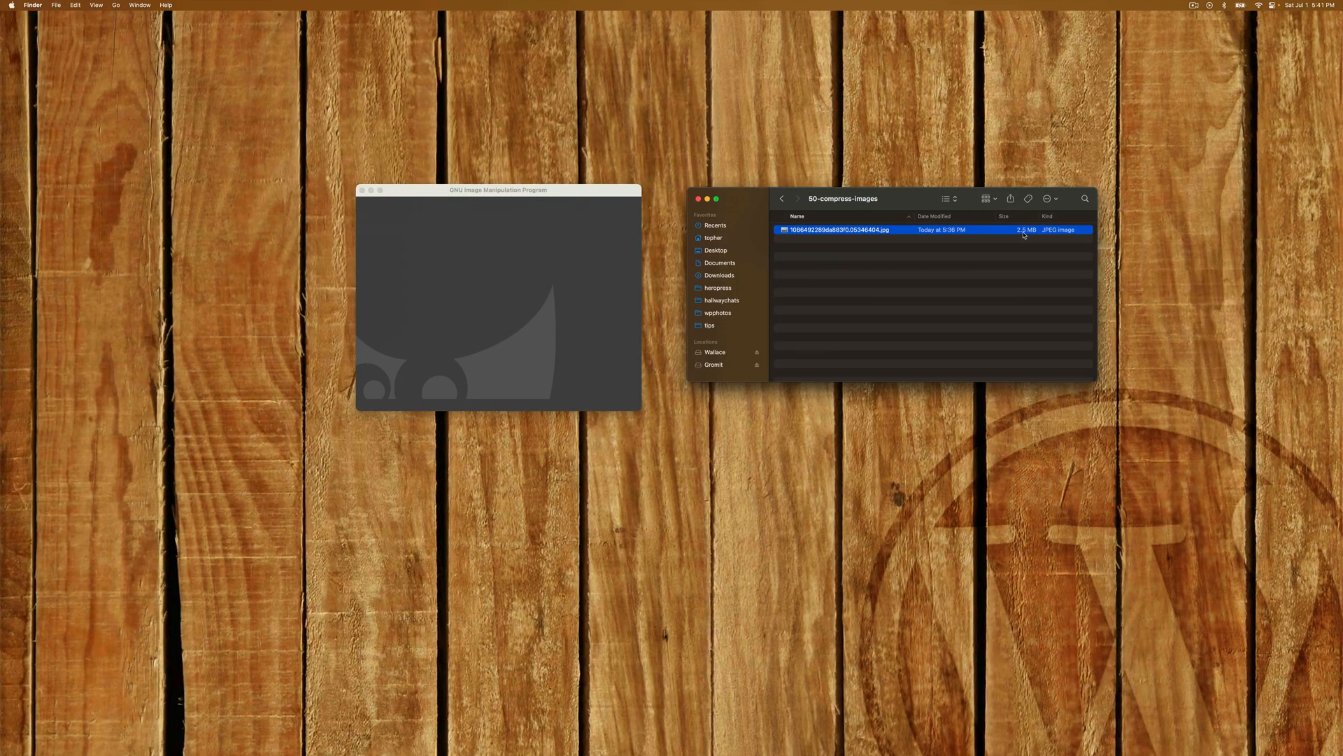
{"action": "mouse_move", "coordinate": [1025, 265]}
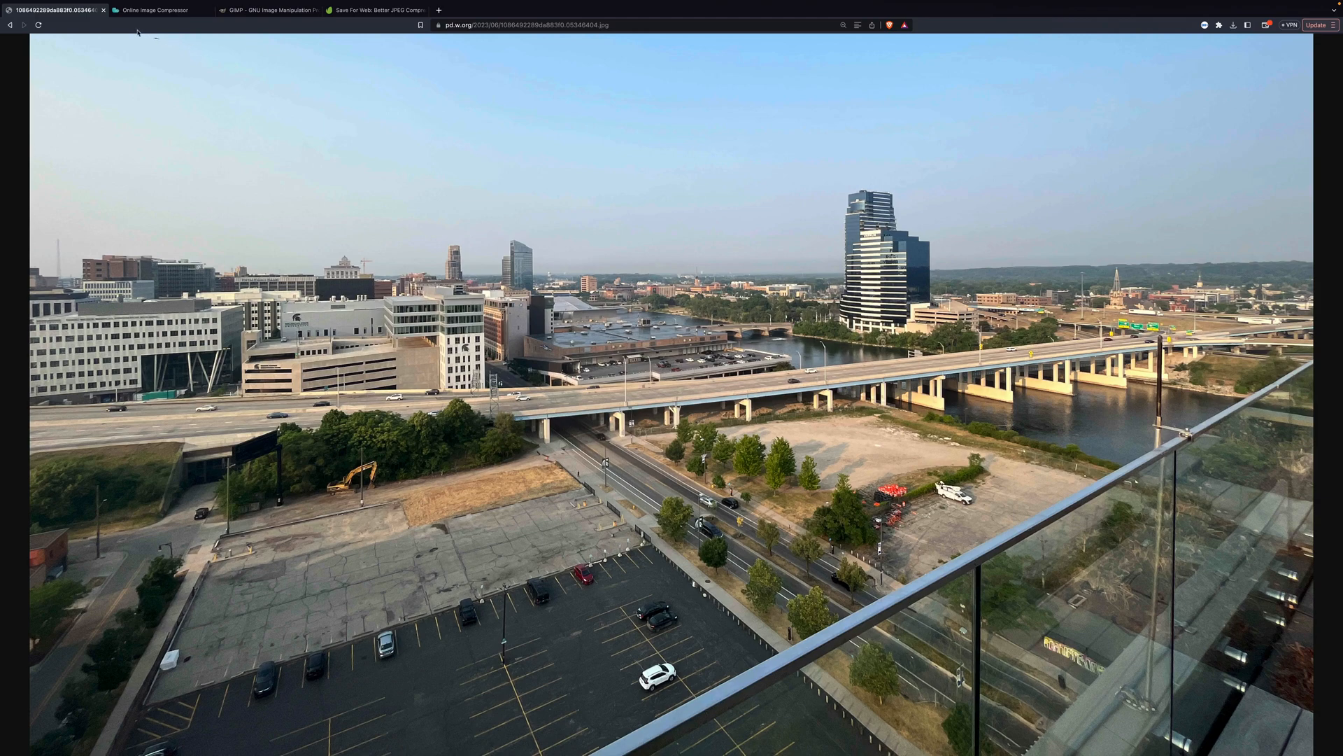
- Upload the 2.4 MB city JPEG from the 50-compress-images folder to Optimizilla for compression
{"action": "left_click", "coordinate": [154, 10]}
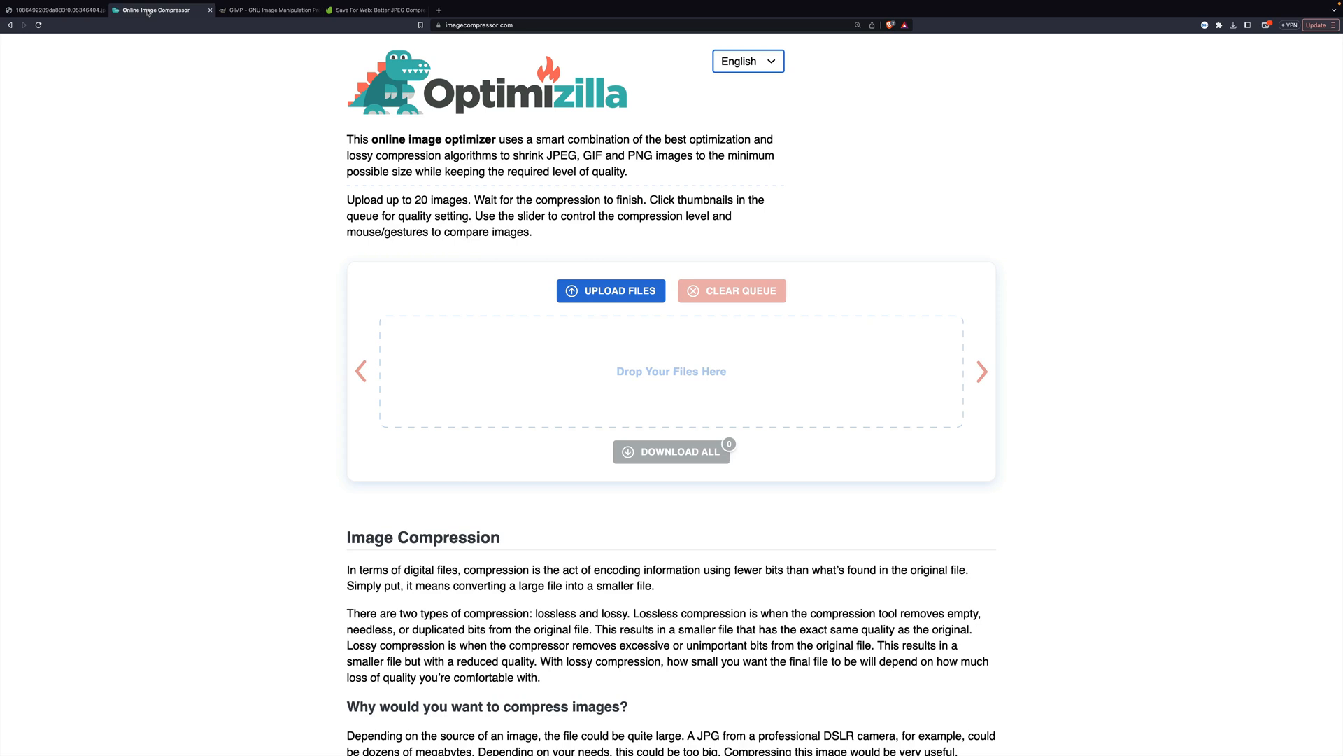
{"action": "mouse_move", "coordinate": [405, 125]}
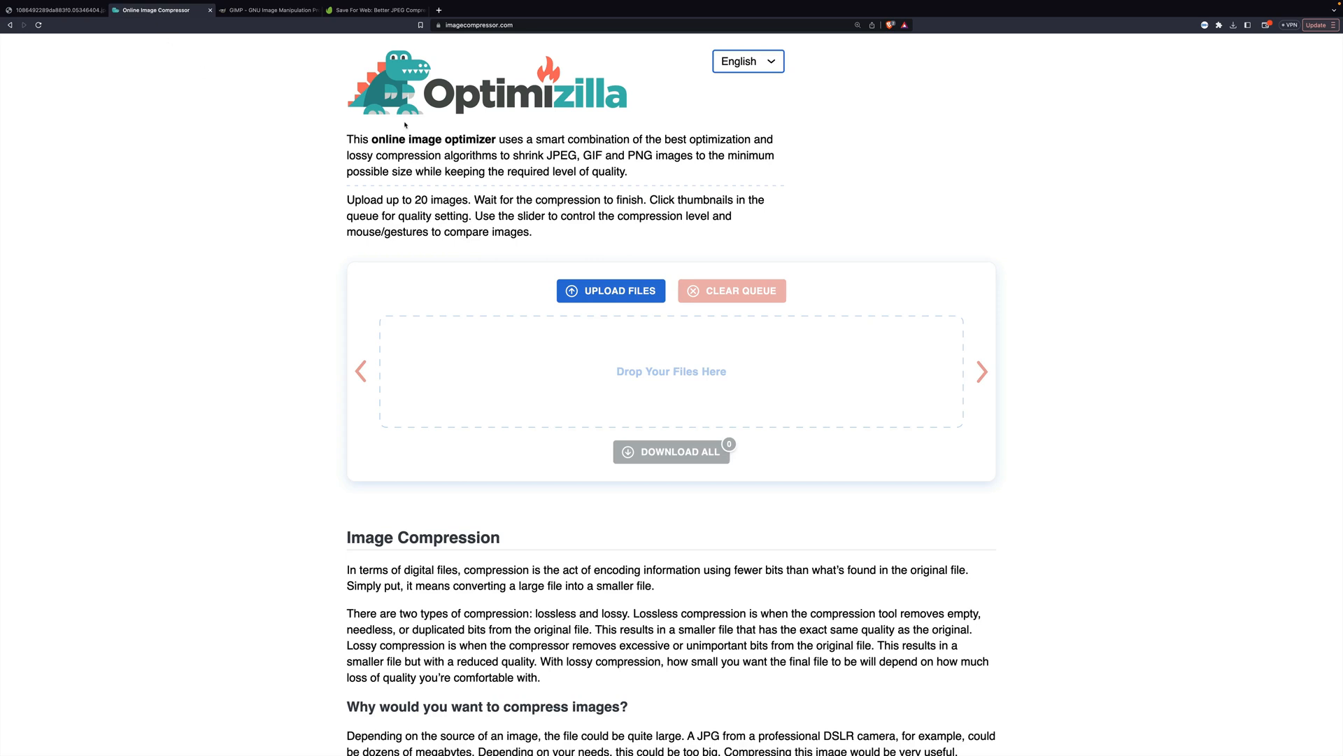
{"action": "left_click", "coordinate": [610, 291]}
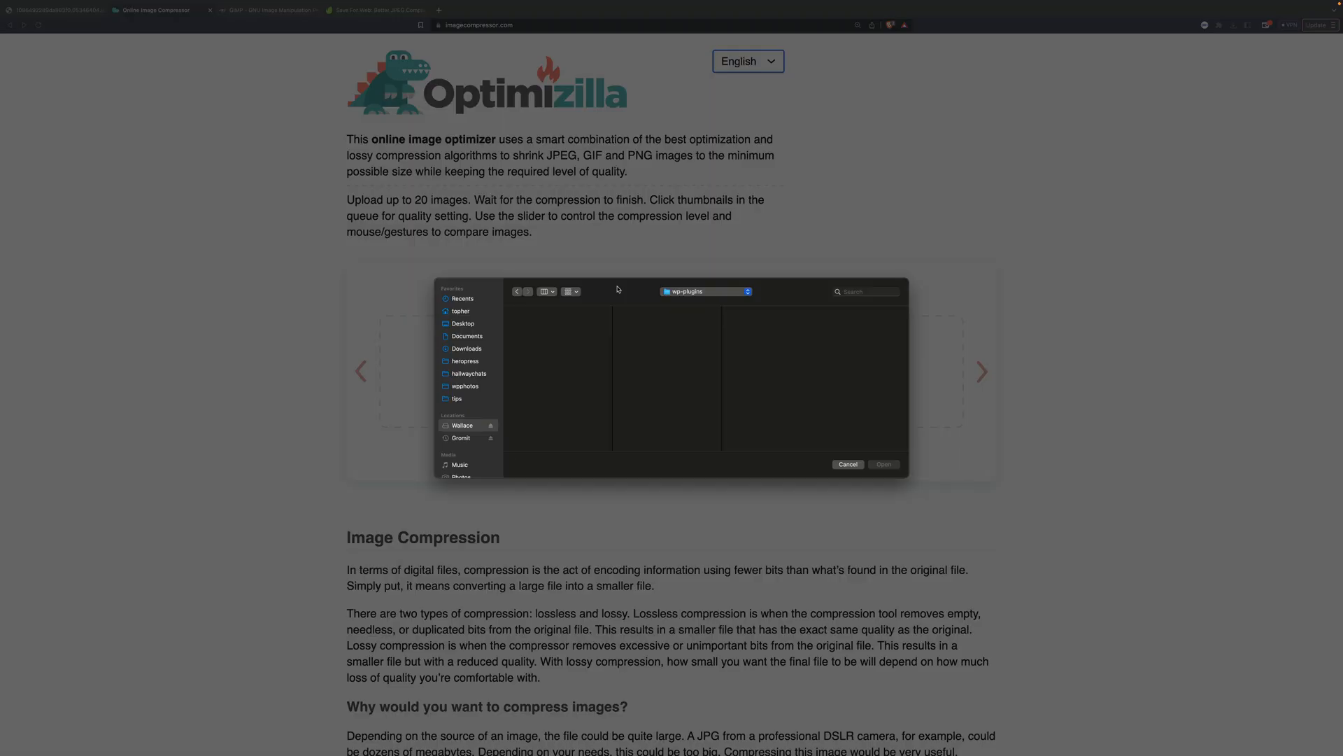
{"action": "left_click", "coordinate": [456, 398]}
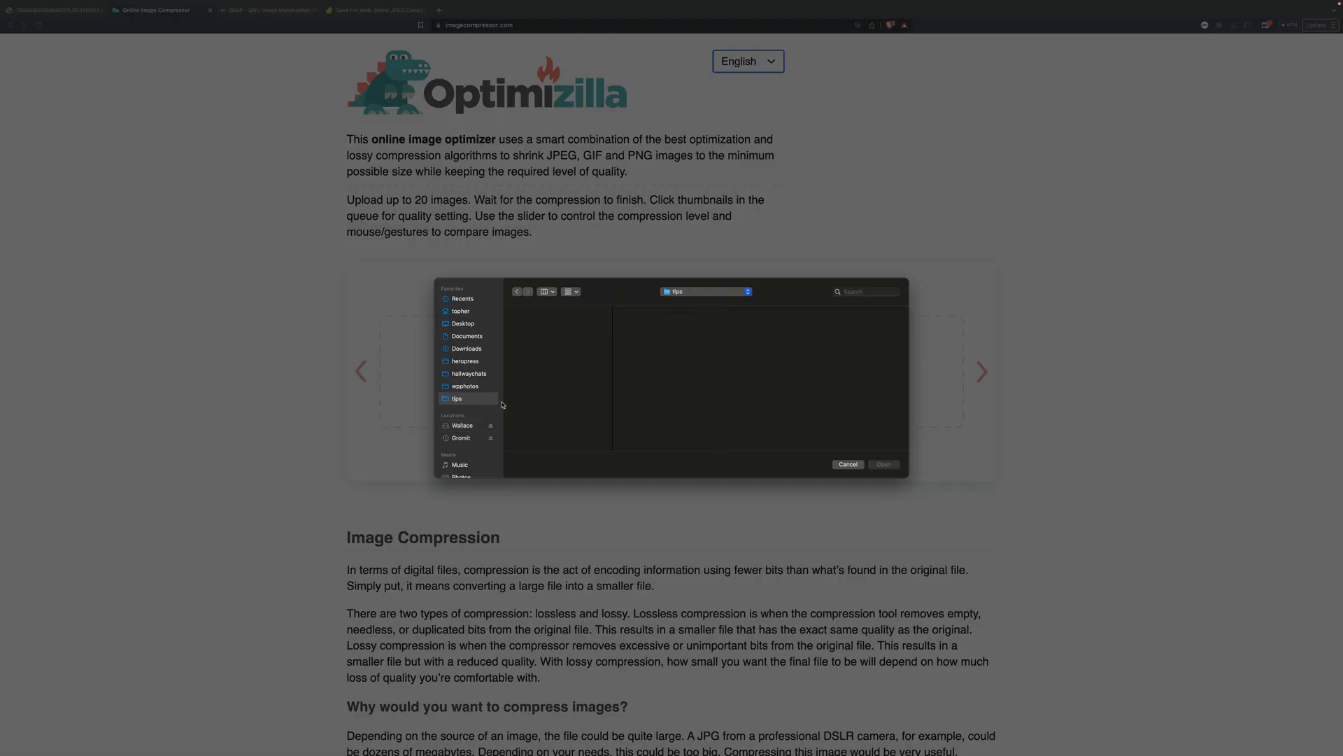
{"action": "left_click", "coordinate": [455, 398]}
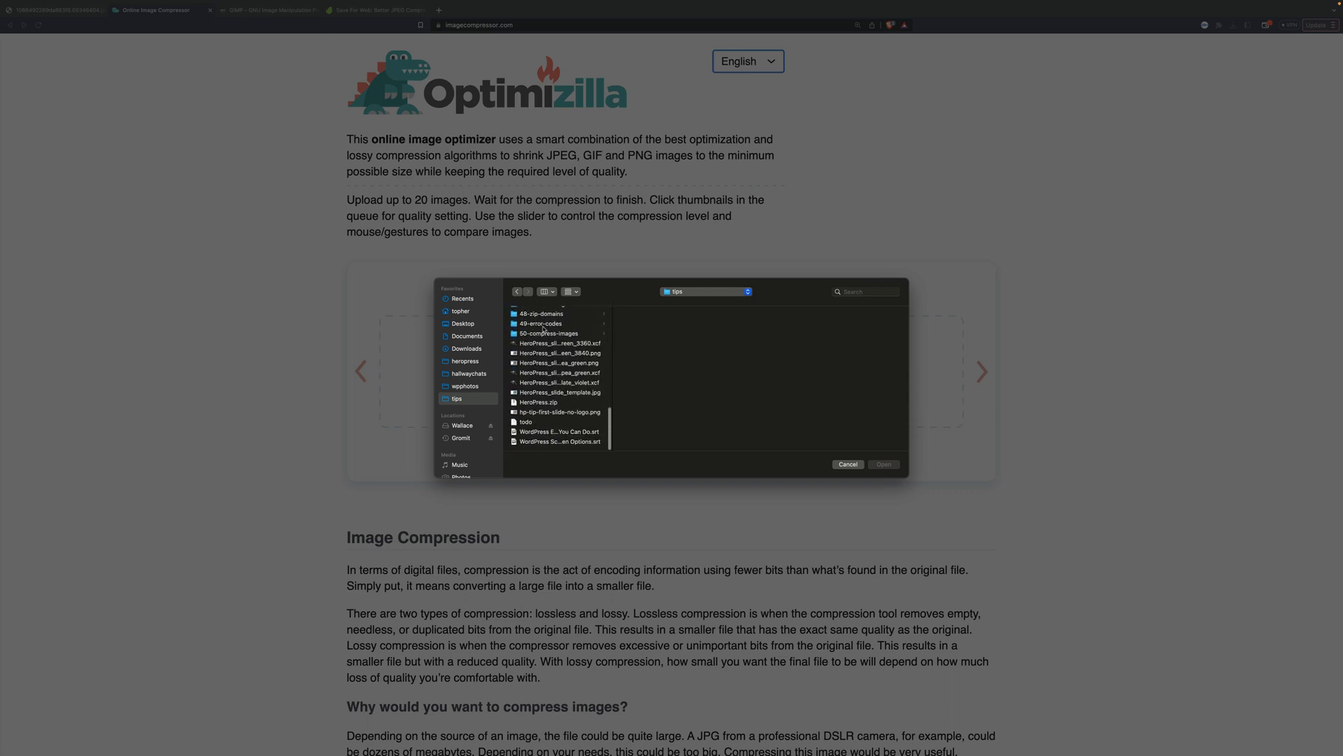
{"action": "left_click", "coordinate": [547, 333]}
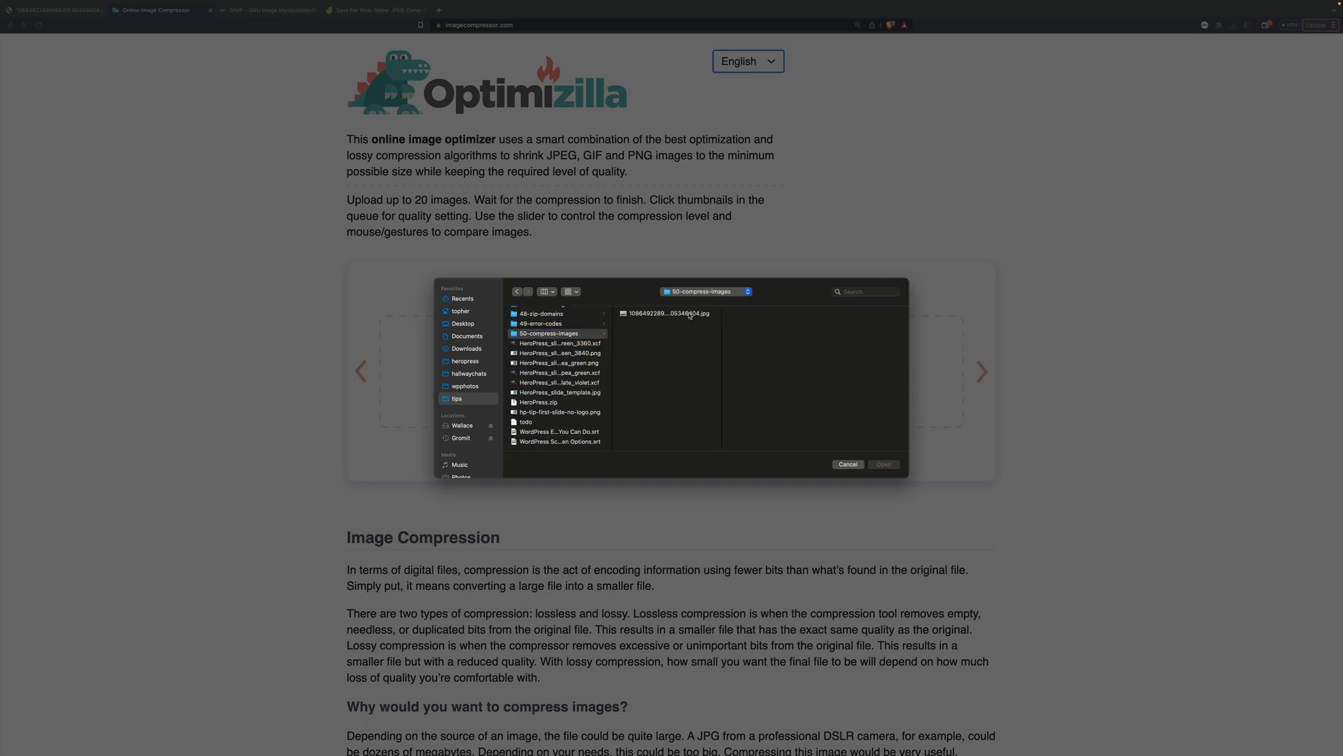
{"action": "left_click", "coordinate": [883, 463]}
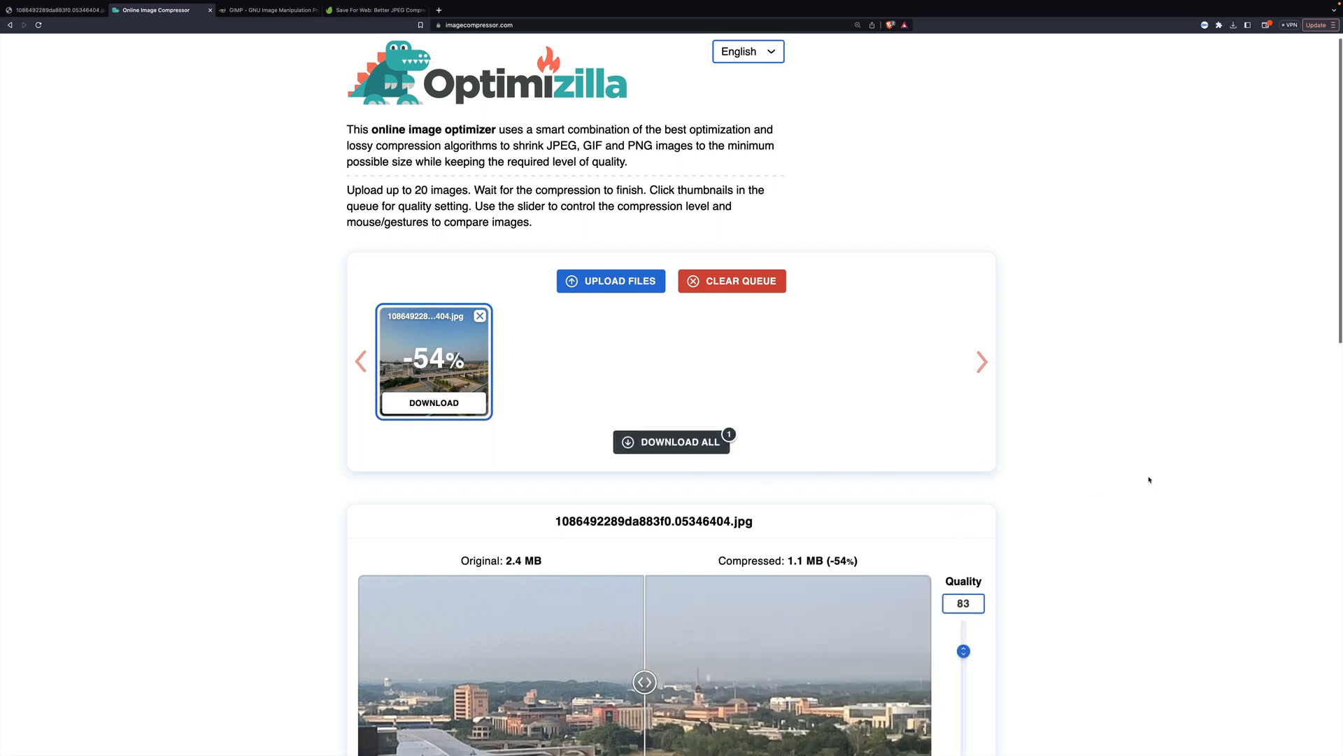
{"action": "scroll", "scroll_direction": "down", "scroll_amount": 3}
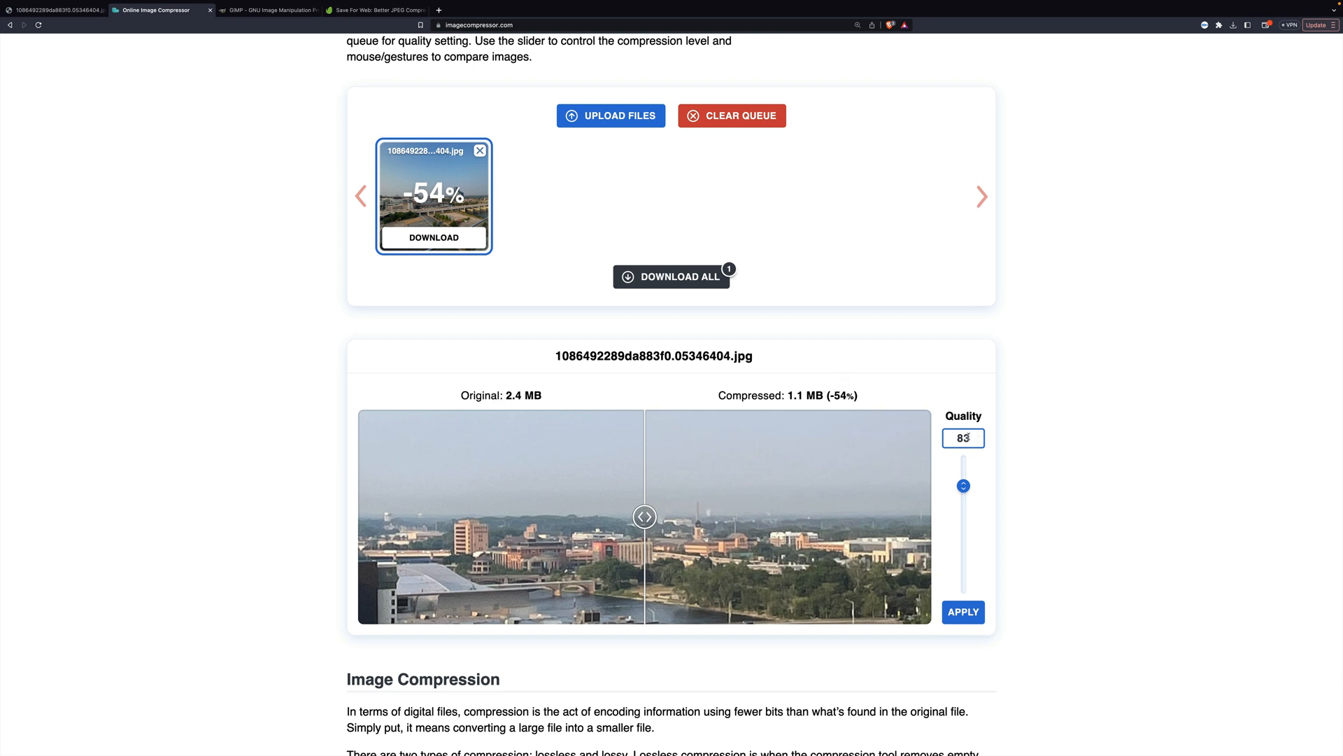
{"action": "mouse_move", "coordinate": [1025, 413]}
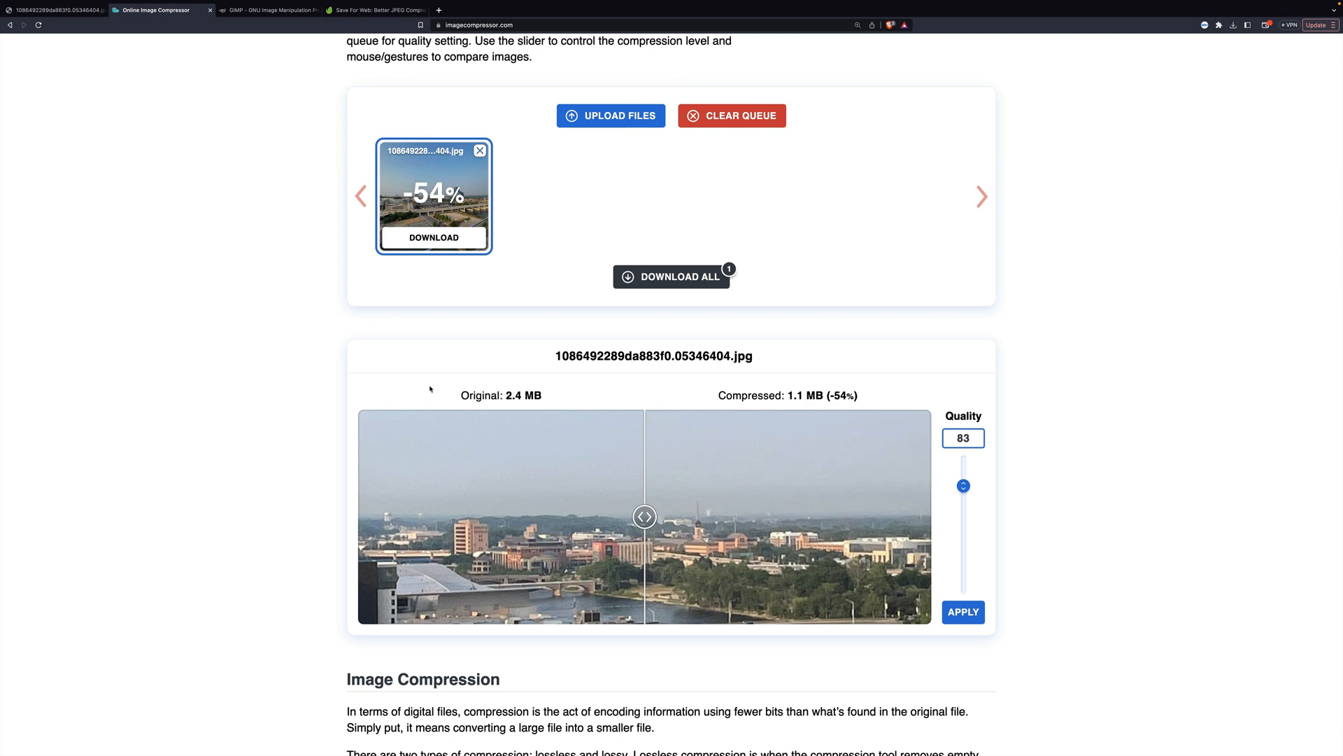
{"action": "mouse_move", "coordinate": [429, 389]}
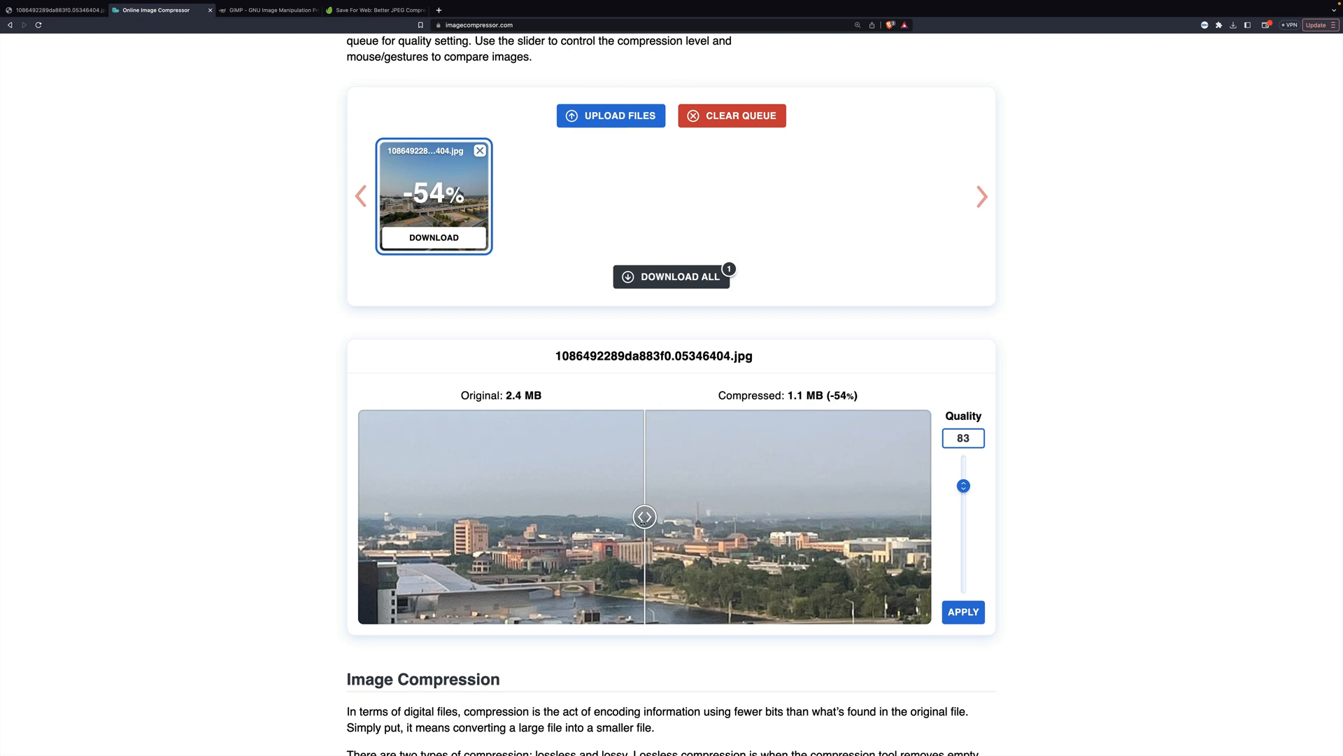
{"action": "left_click_drag", "start_coordinate": [644, 516], "coordinate": [726, 516]}
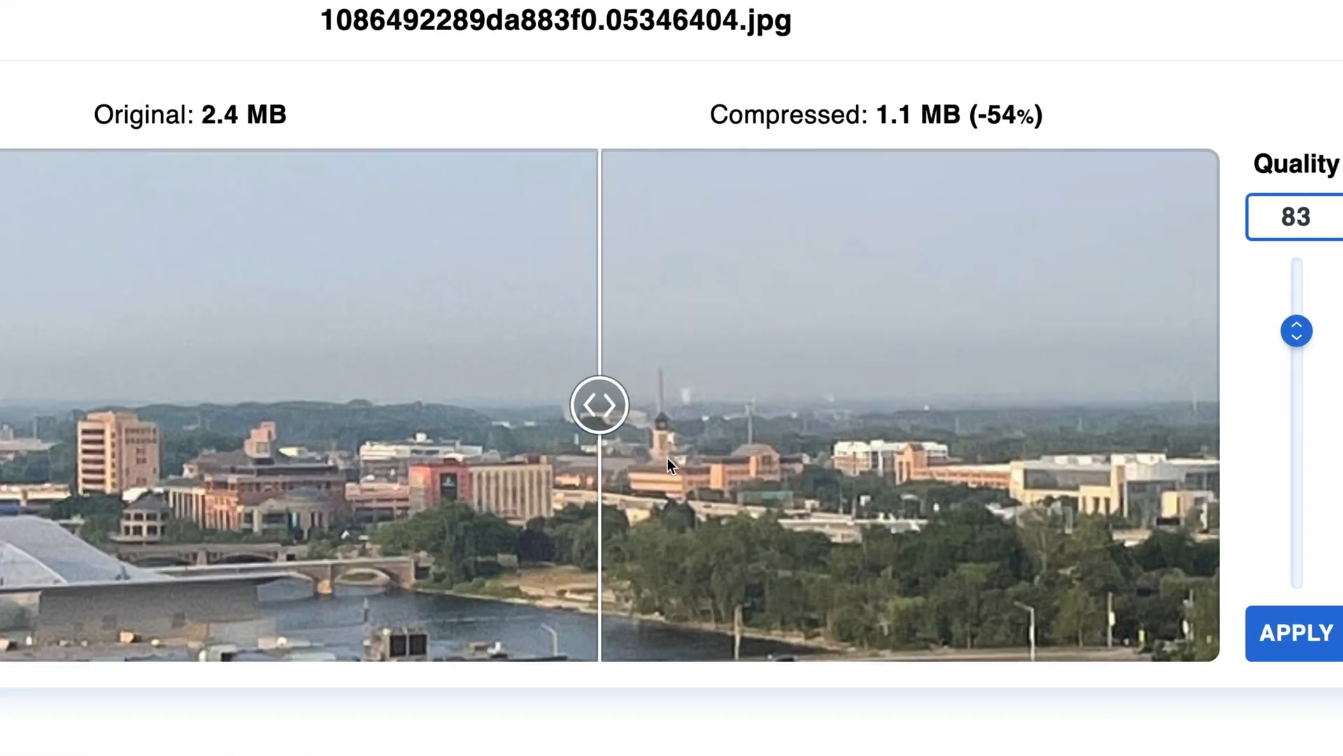
{"action": "left_click_drag", "start_coordinate": [597, 404], "coordinate": [634, 405]}
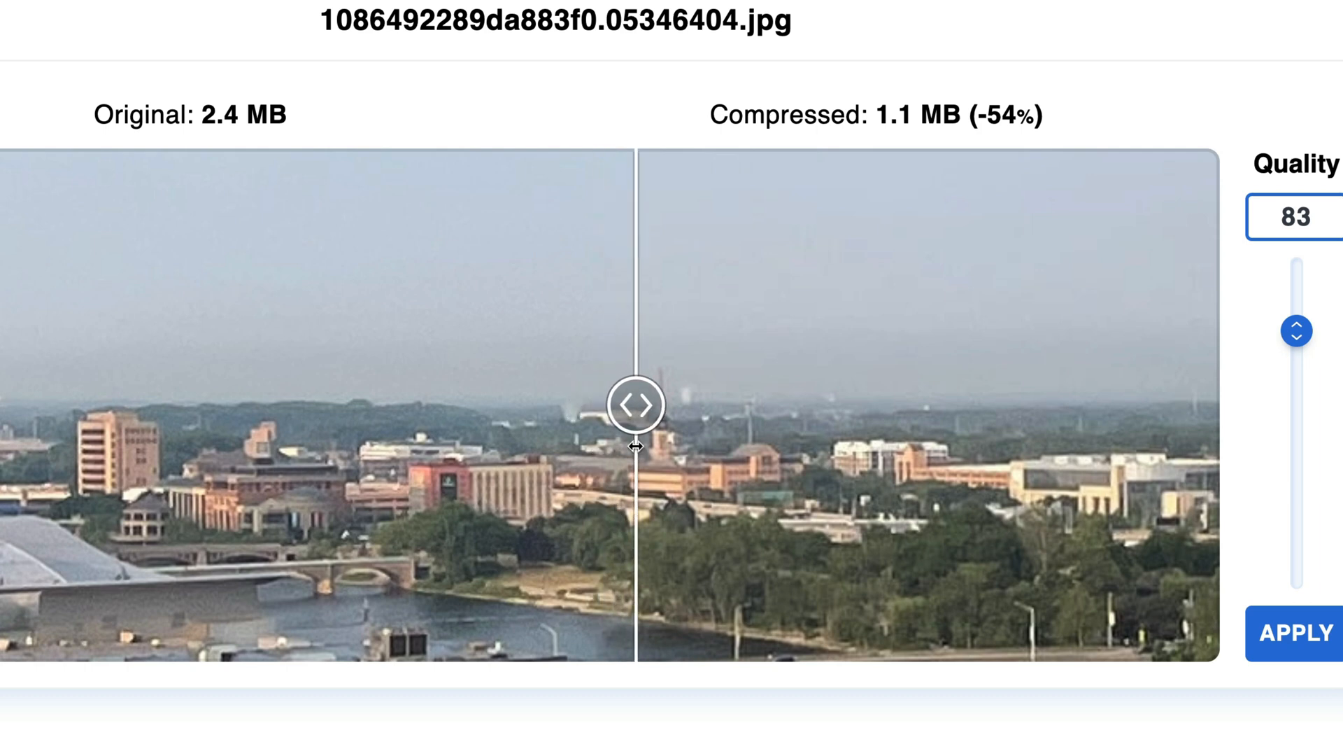
{"action": "mouse_move", "coordinate": [765, 501]}
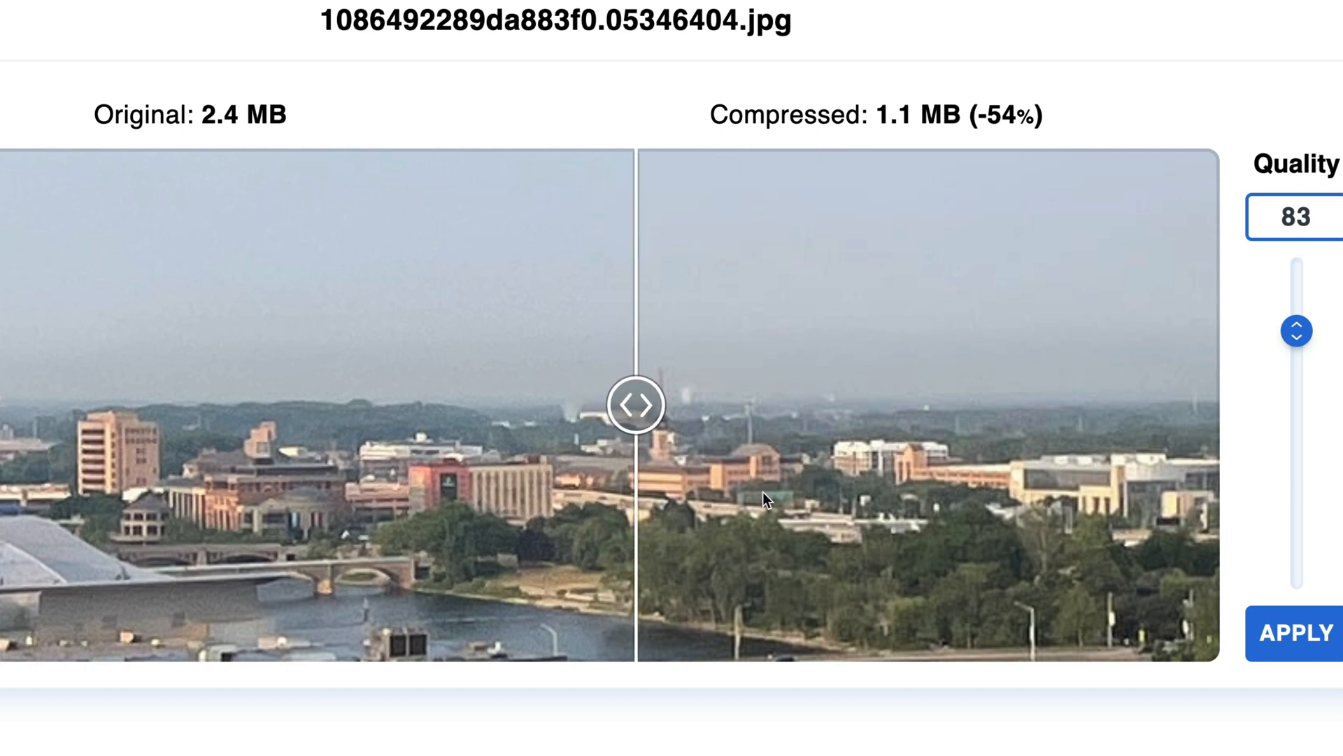
{"action": "left_click_drag", "start_coordinate": [635, 404], "coordinate": [751, 404]}
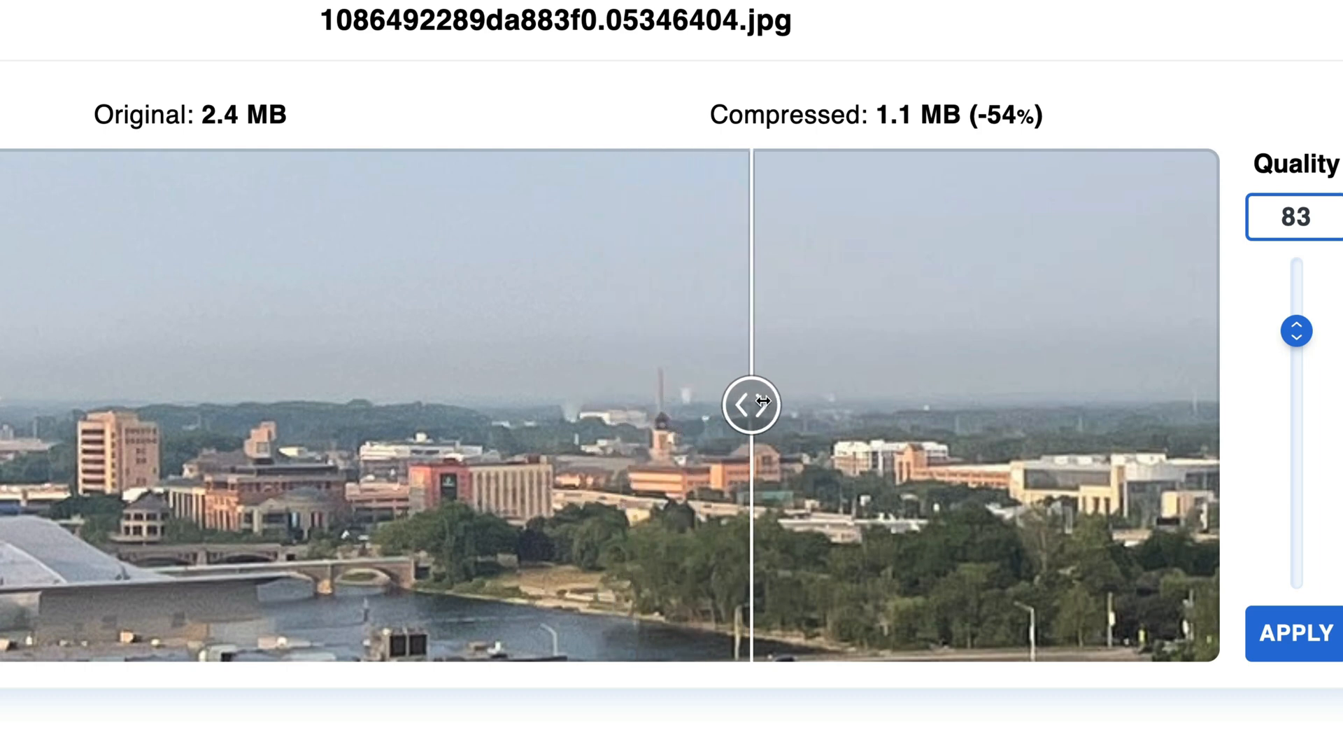
{"action": "left_click_drag", "start_coordinate": [753, 404], "coordinate": [724, 404]}
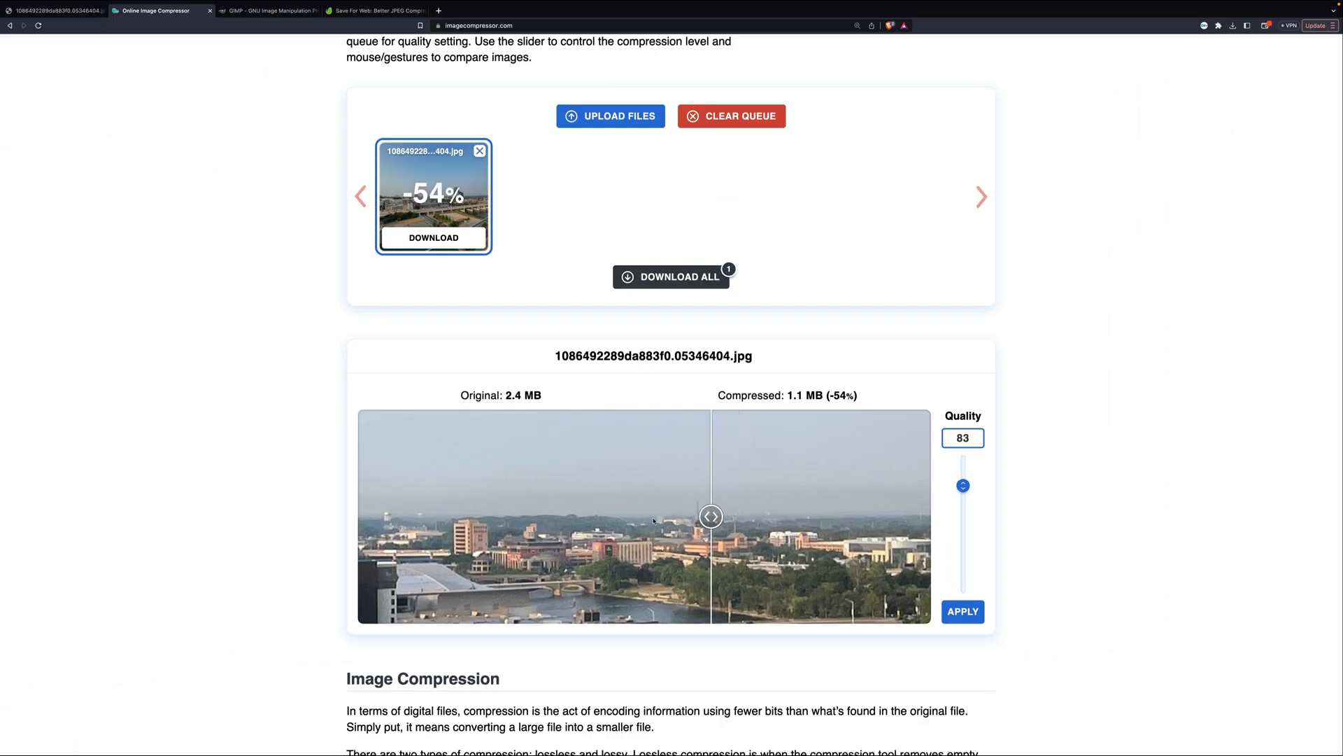
{"action": "left_click_drag", "start_coordinate": [710, 516], "coordinate": [582, 516]}
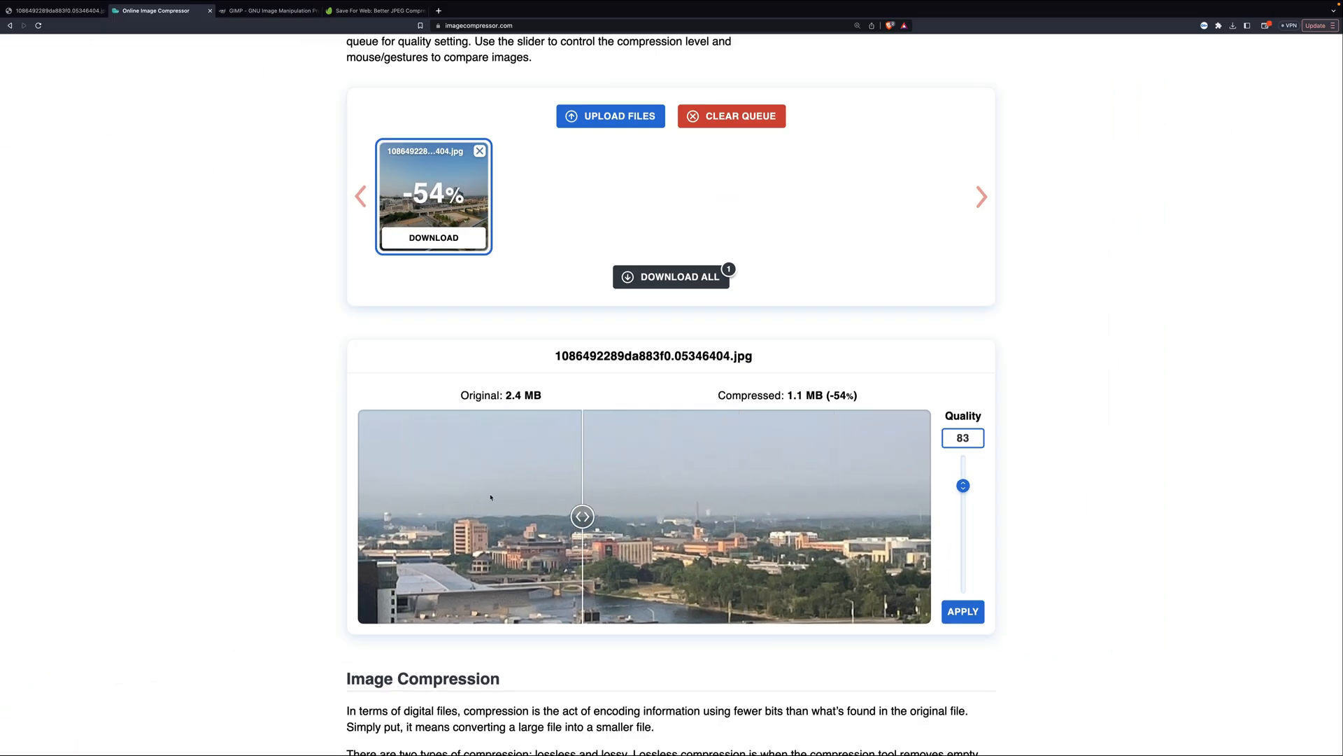
{"action": "left_click_drag", "start_coordinate": [582, 516], "coordinate": [557, 516]}
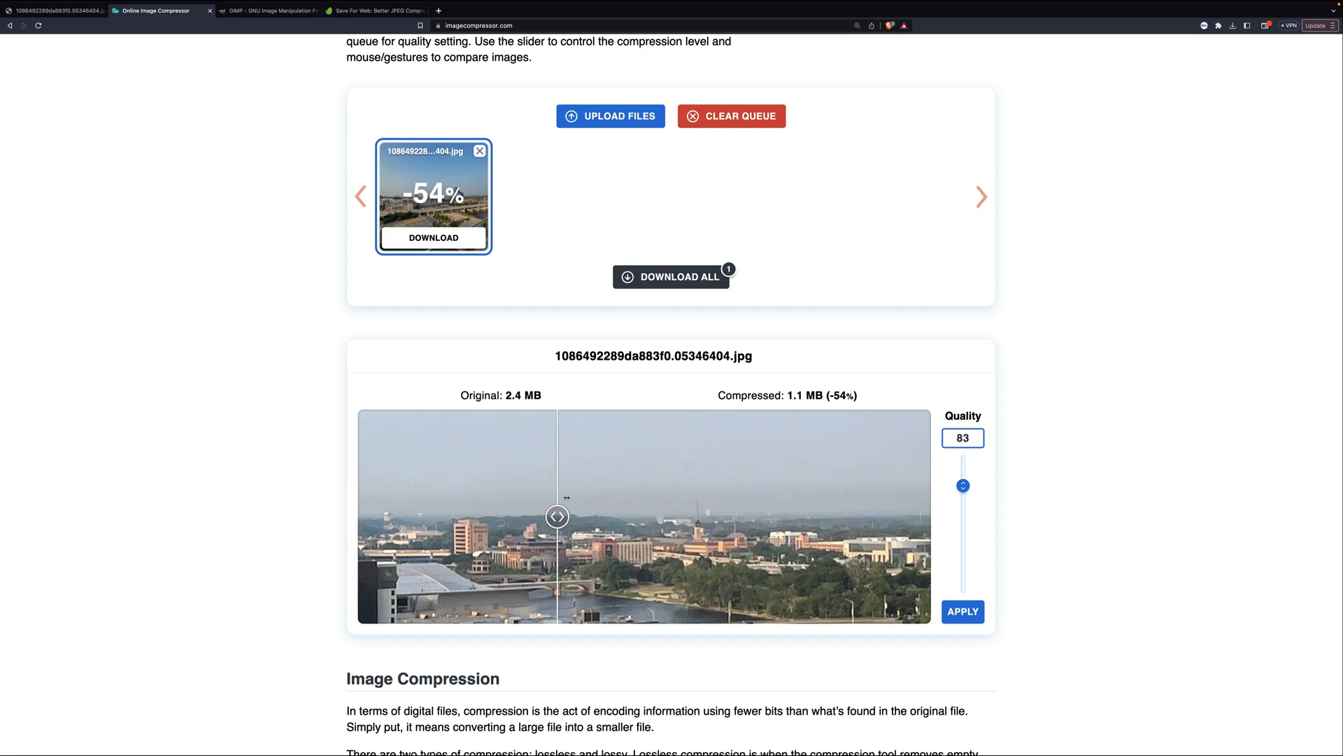
{"action": "left_click_drag", "start_coordinate": [557, 516], "coordinate": [653, 516]}
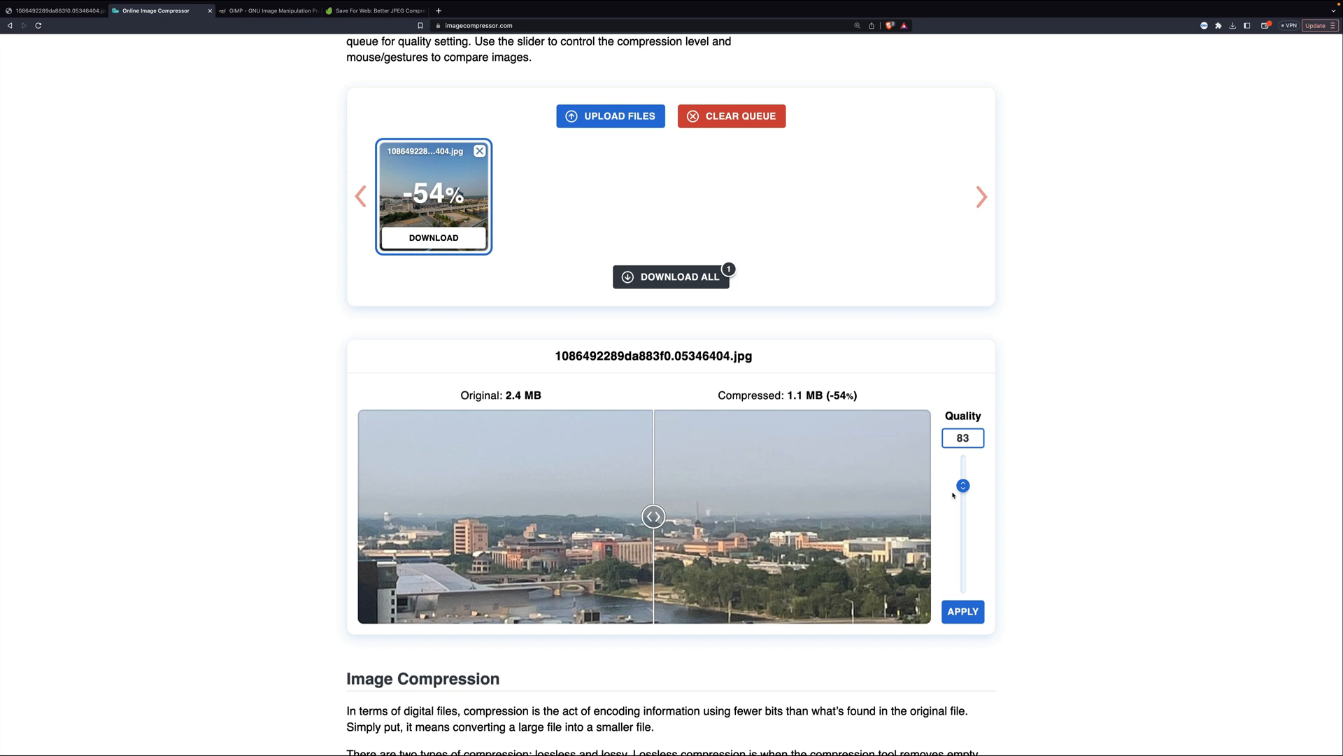
- Lower the Optimizilla quality setting to 10 and refresh the compressed preview
{"action": "left_click", "coordinate": [963, 438]}
{"action": "type", "text": "100"}
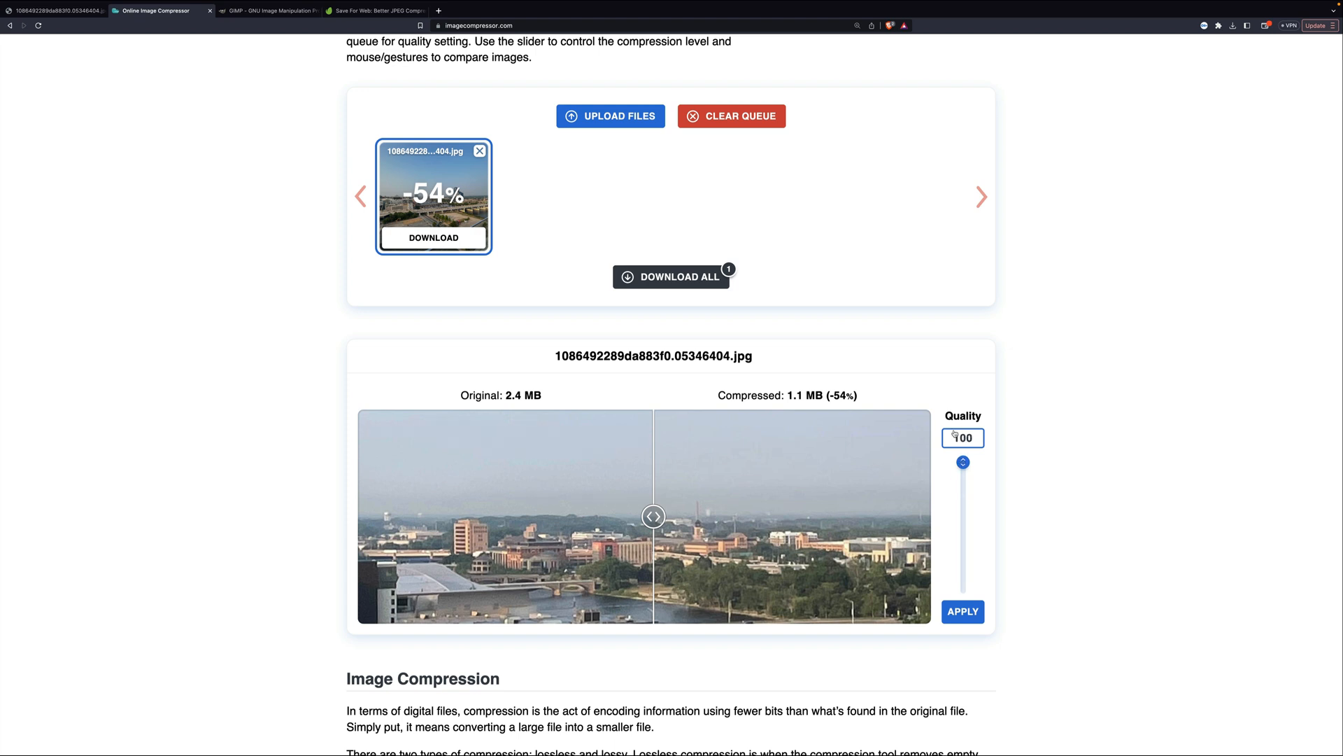
{"action": "left_click", "coordinate": [962, 612]}
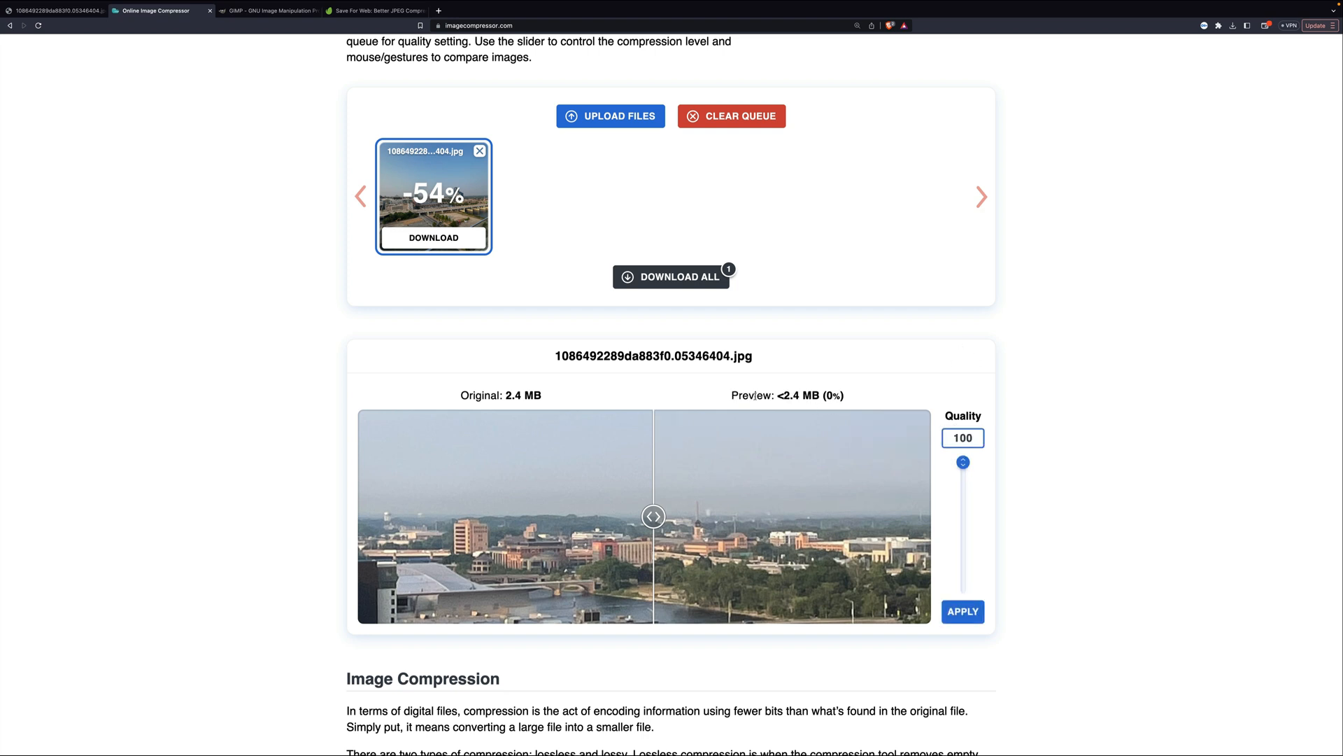
{"action": "left_click_drag", "start_coordinate": [963, 462], "coordinate": [963, 585]}
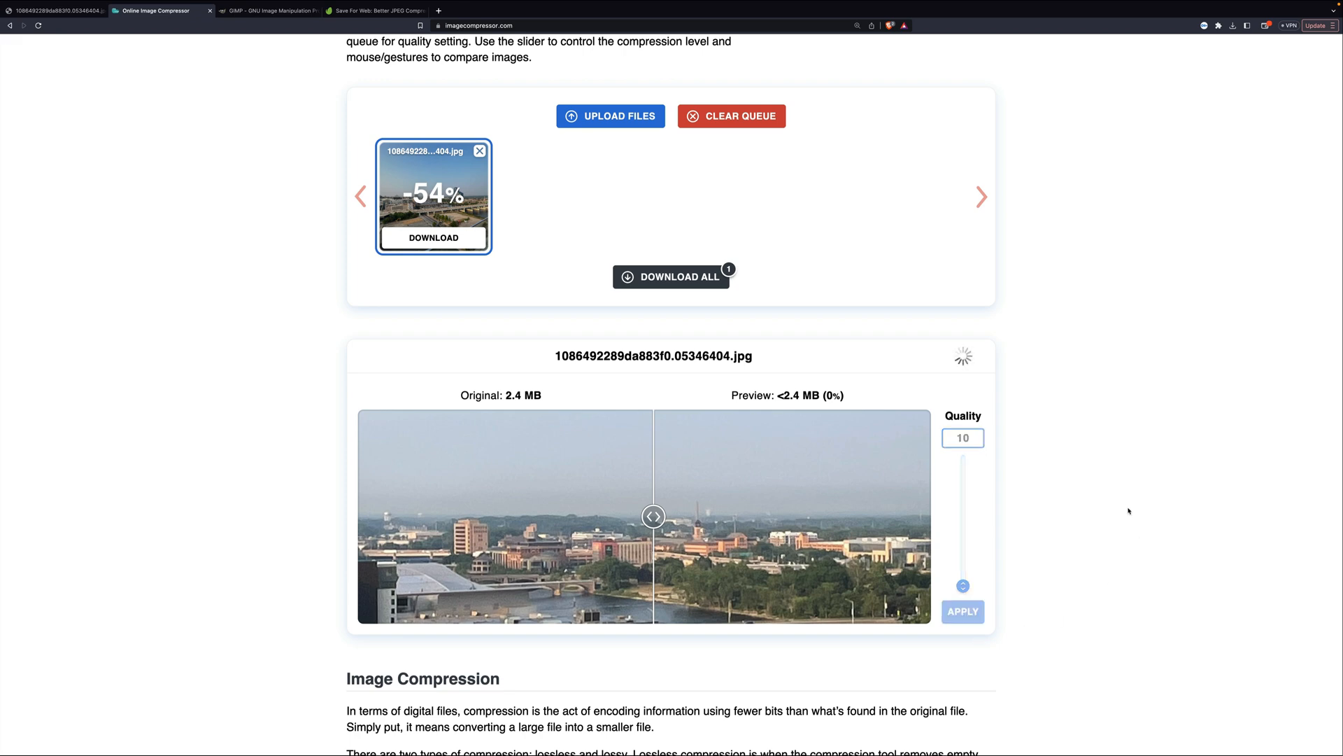
{"action": "left_click", "coordinate": [963, 612]}
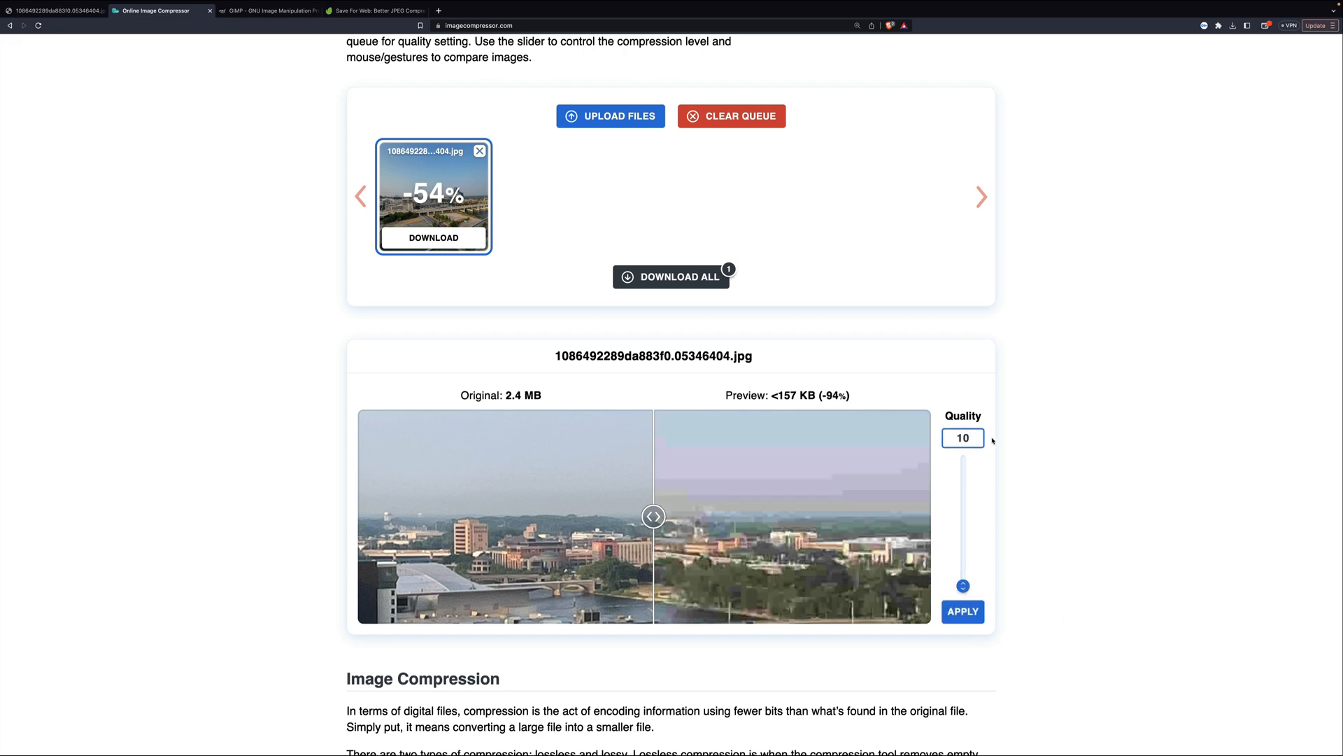
{"action": "mouse_move", "coordinate": [781, 403]}
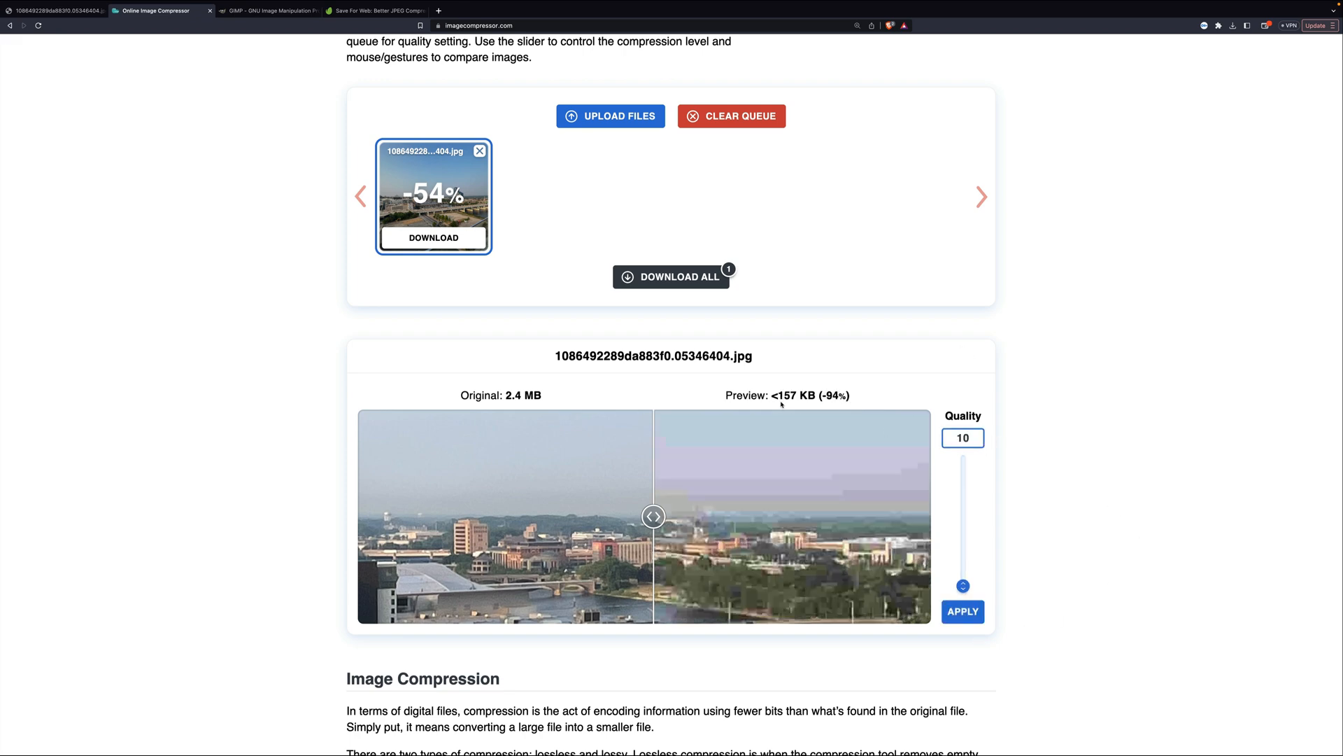
- Slide the comparison split back and forth to judge the blocky quality-10 preview against the original
{"action": "scroll", "scroll_direction": "down", "scroll_amount": 3}
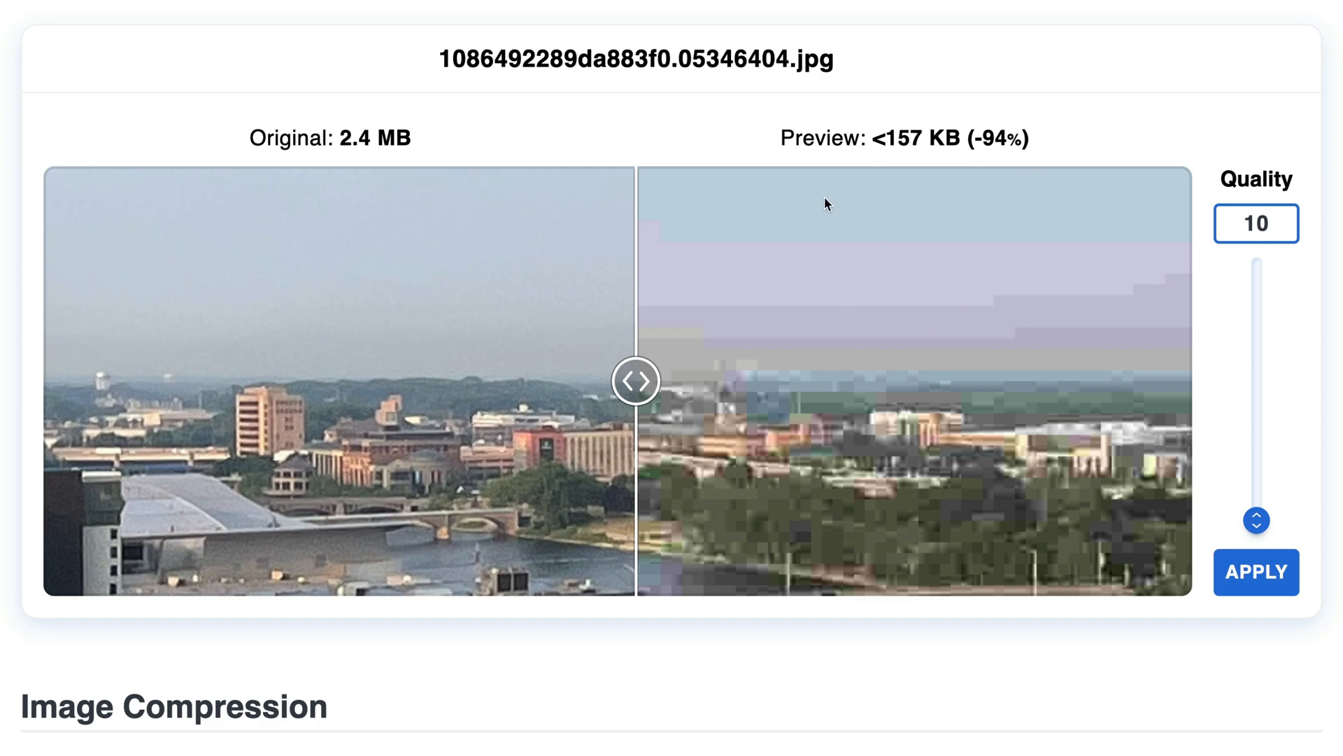
{"action": "left_click_drag", "start_coordinate": [635, 380], "coordinate": [753, 380]}
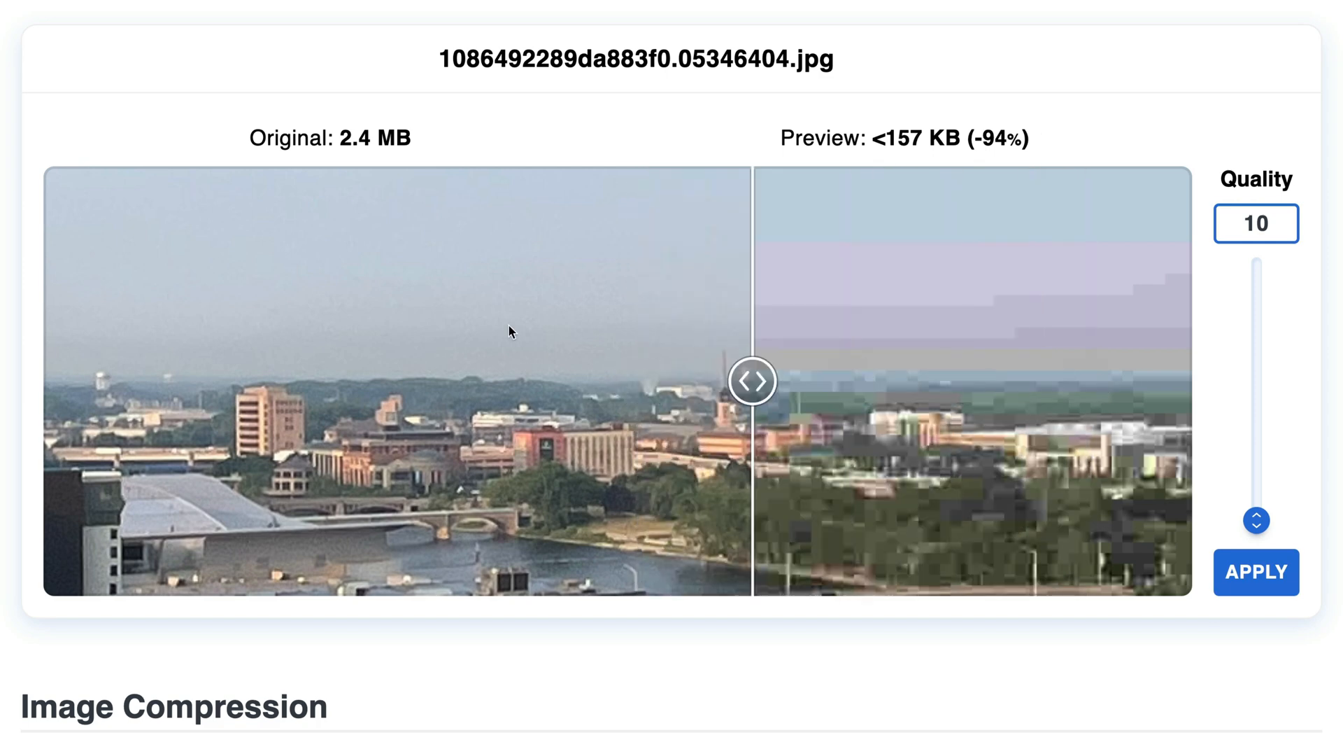
{"action": "left_click_drag", "start_coordinate": [752, 380], "coordinate": [155, 381]}
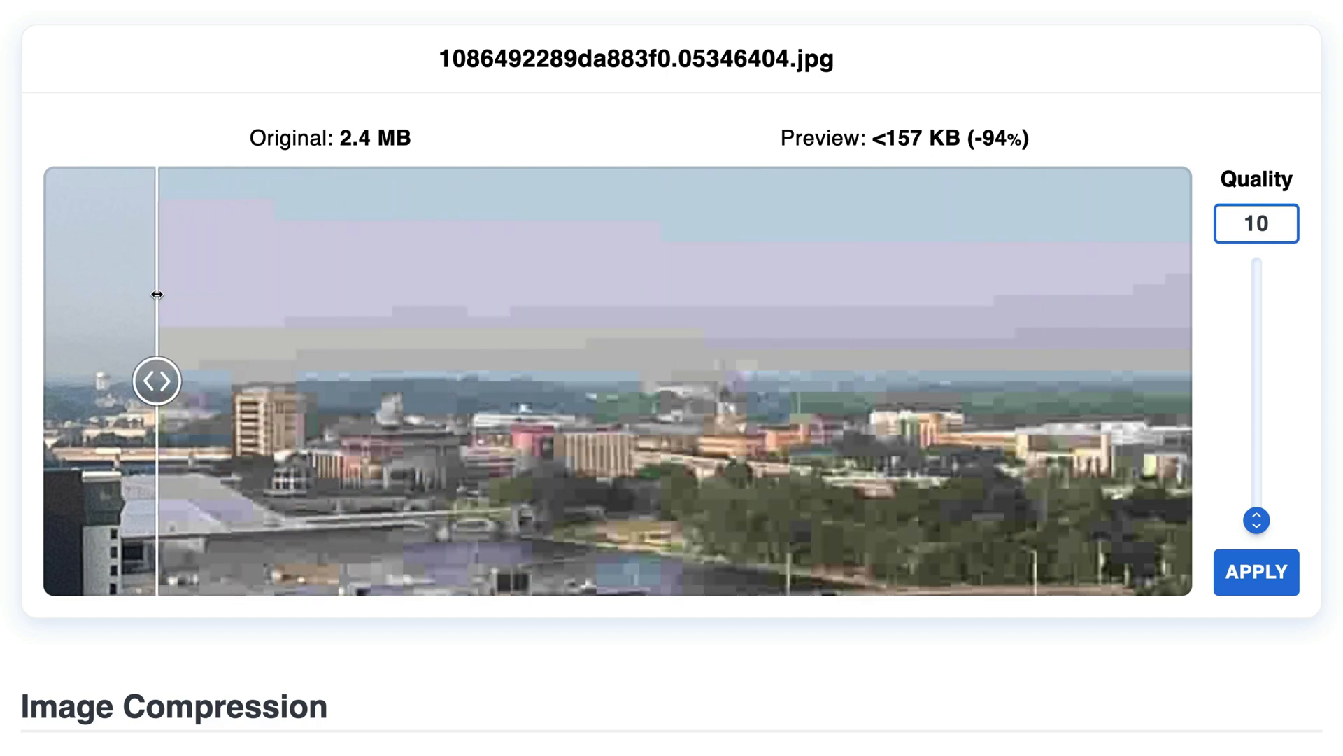
{"action": "left_click_drag", "start_coordinate": [156, 380], "coordinate": [218, 381]}
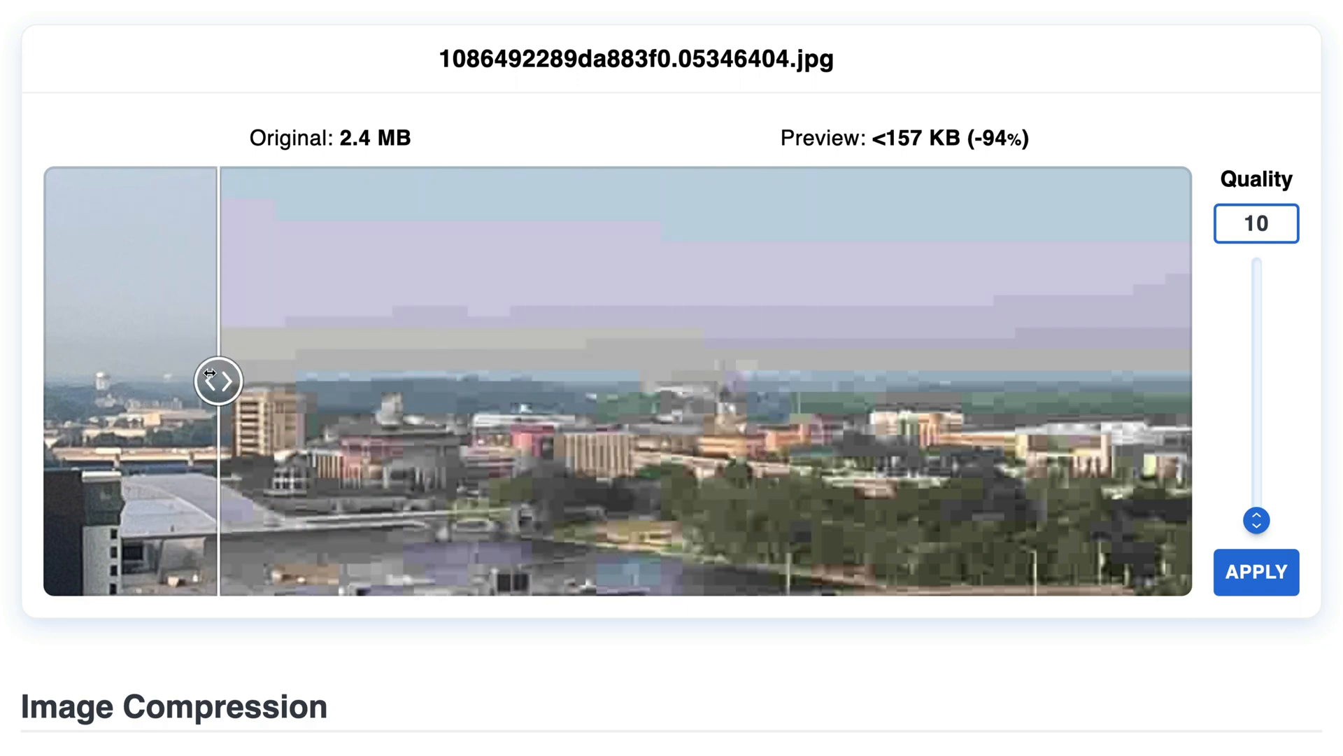
{"action": "left_click_drag", "start_coordinate": [218, 380], "coordinate": [649, 380]}
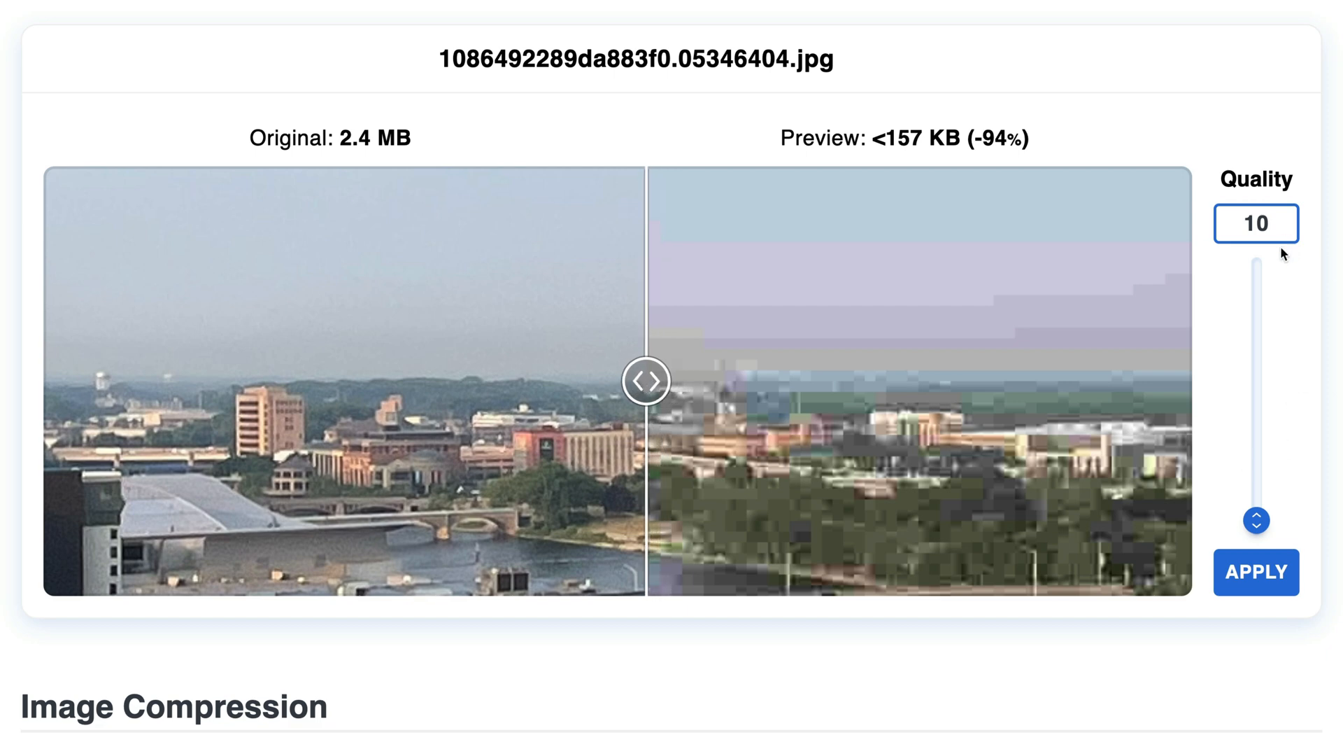
{"action": "mouse_move", "coordinate": [953, 375]}
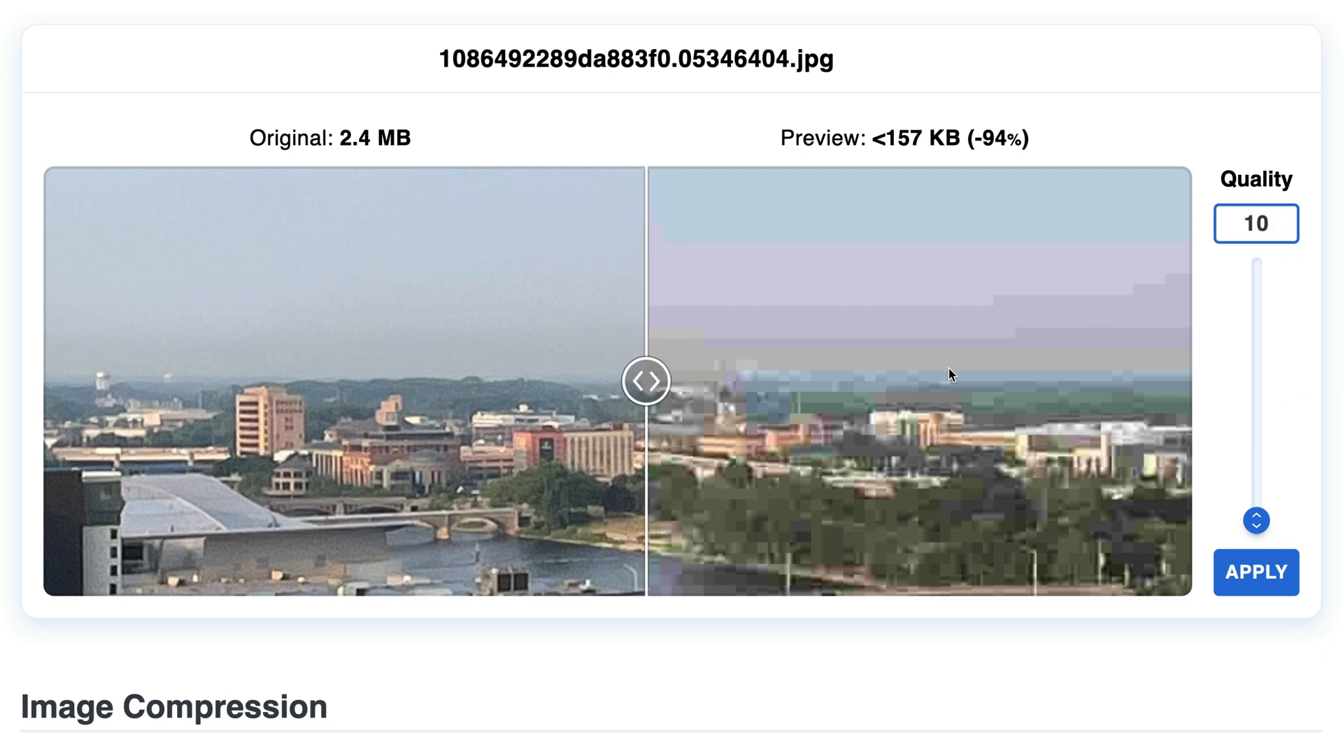
{"action": "mouse_move", "coordinate": [852, 376]}
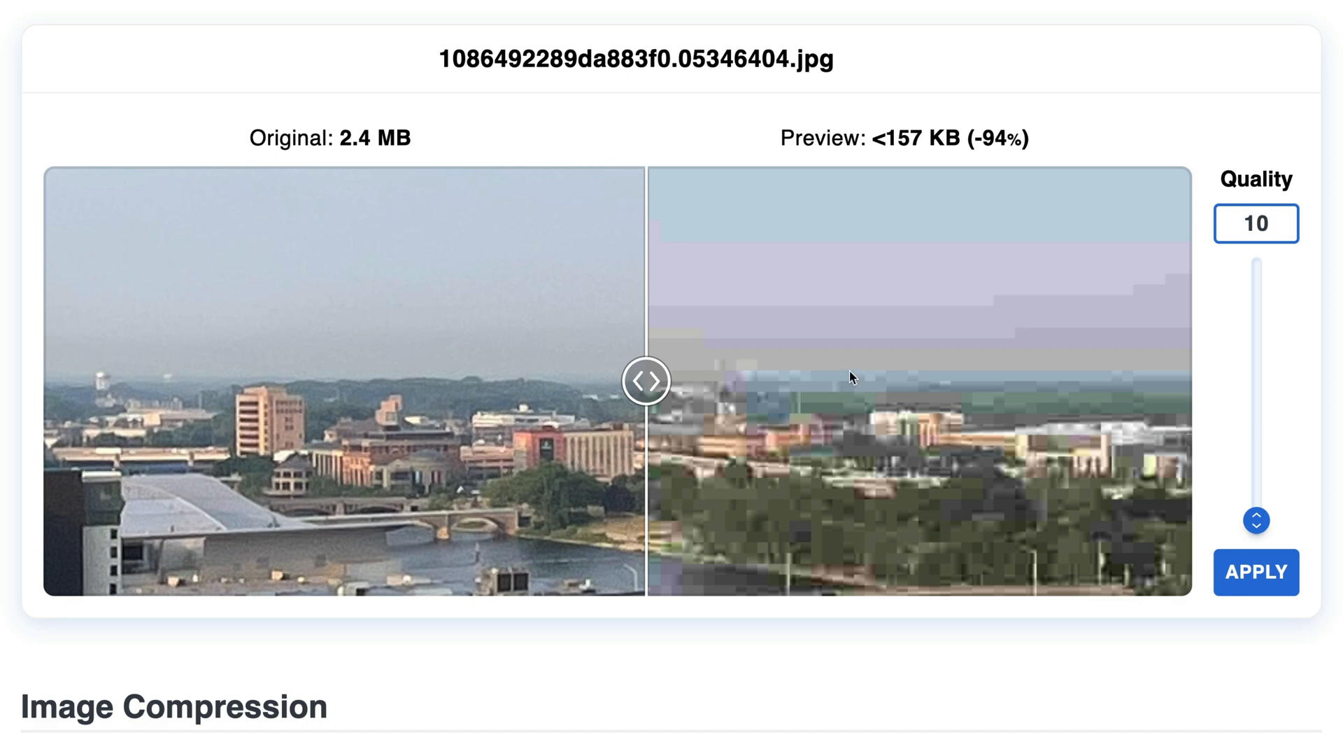
{"action": "mouse_move", "coordinate": [1257, 391]}
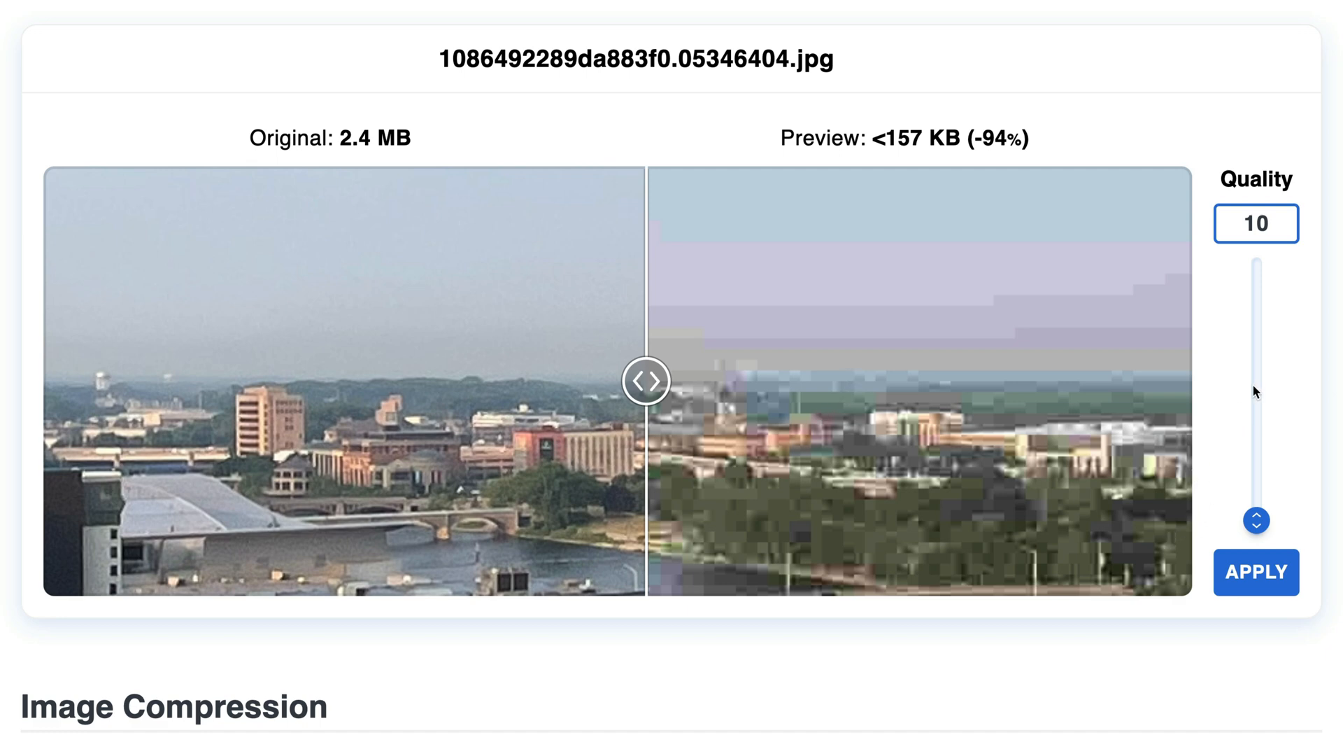
- Raise quality to 40 and compare the preview with the original around the centre split
{"action": "left_click_drag", "start_coordinate": [1256, 520], "coordinate": [1257, 412]}
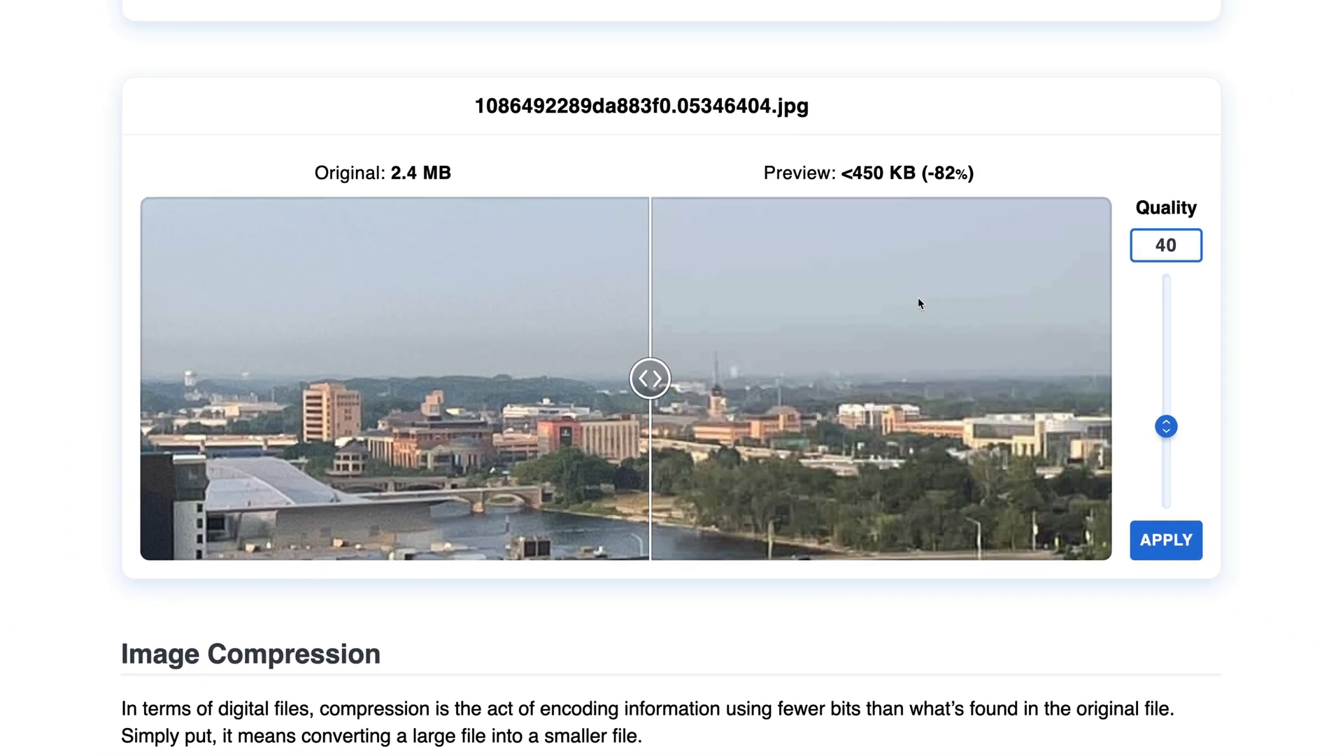
{"action": "scroll", "scroll_direction": "down", "scroll_amount": 3}
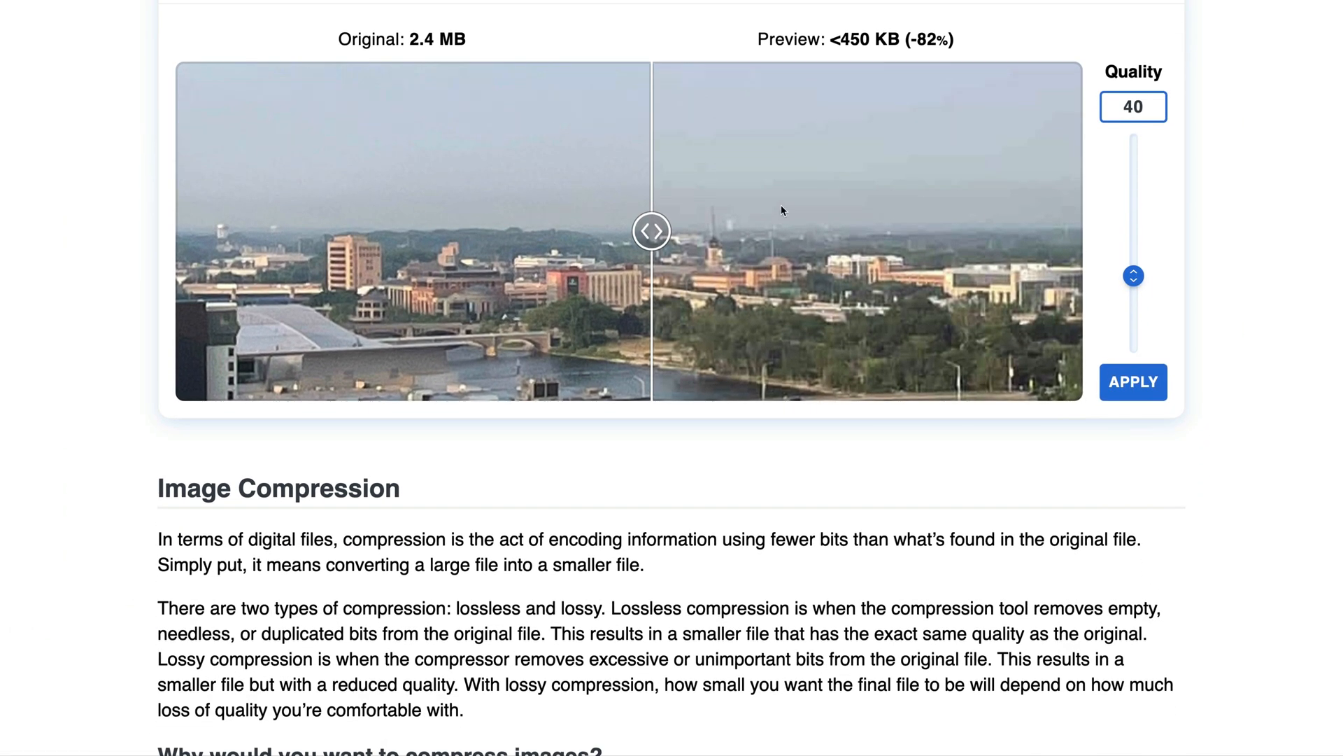
{"action": "mouse_move", "coordinate": [651, 229]}
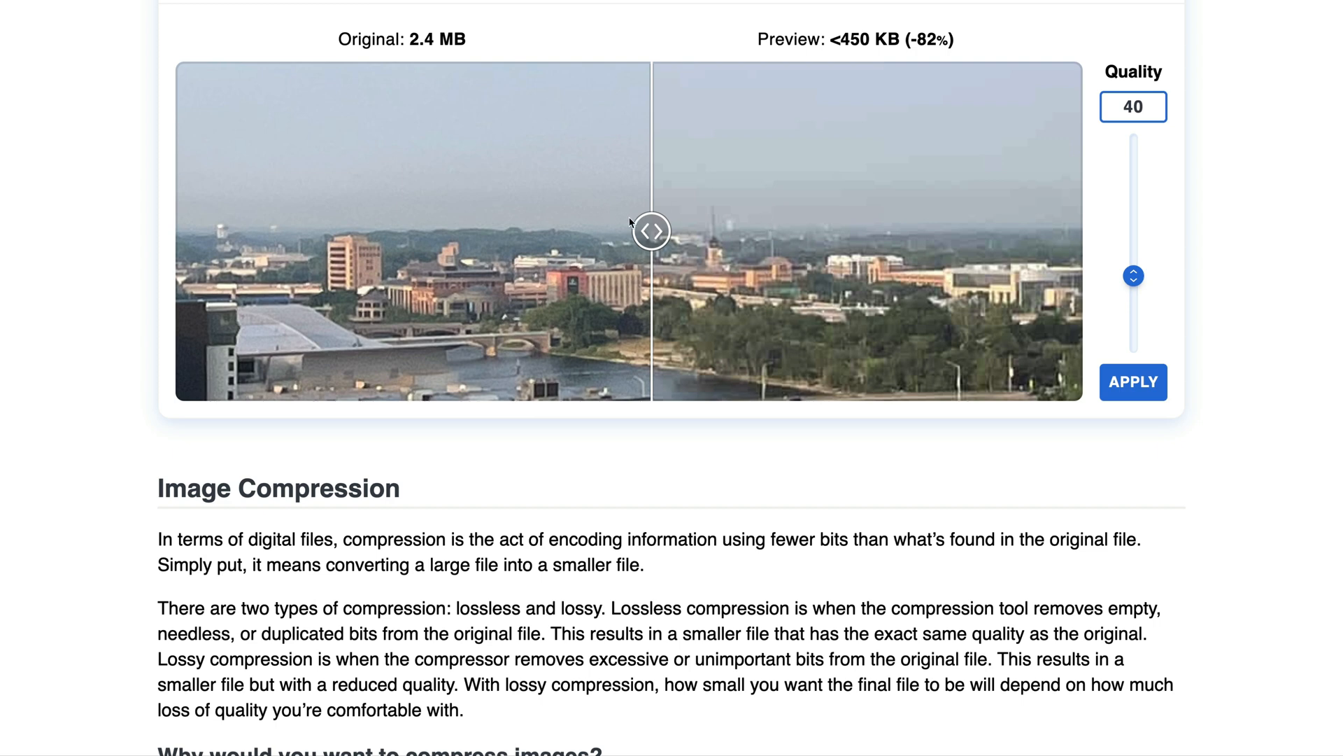
{"action": "left_click_drag", "start_coordinate": [650, 231], "coordinate": [954, 231]}
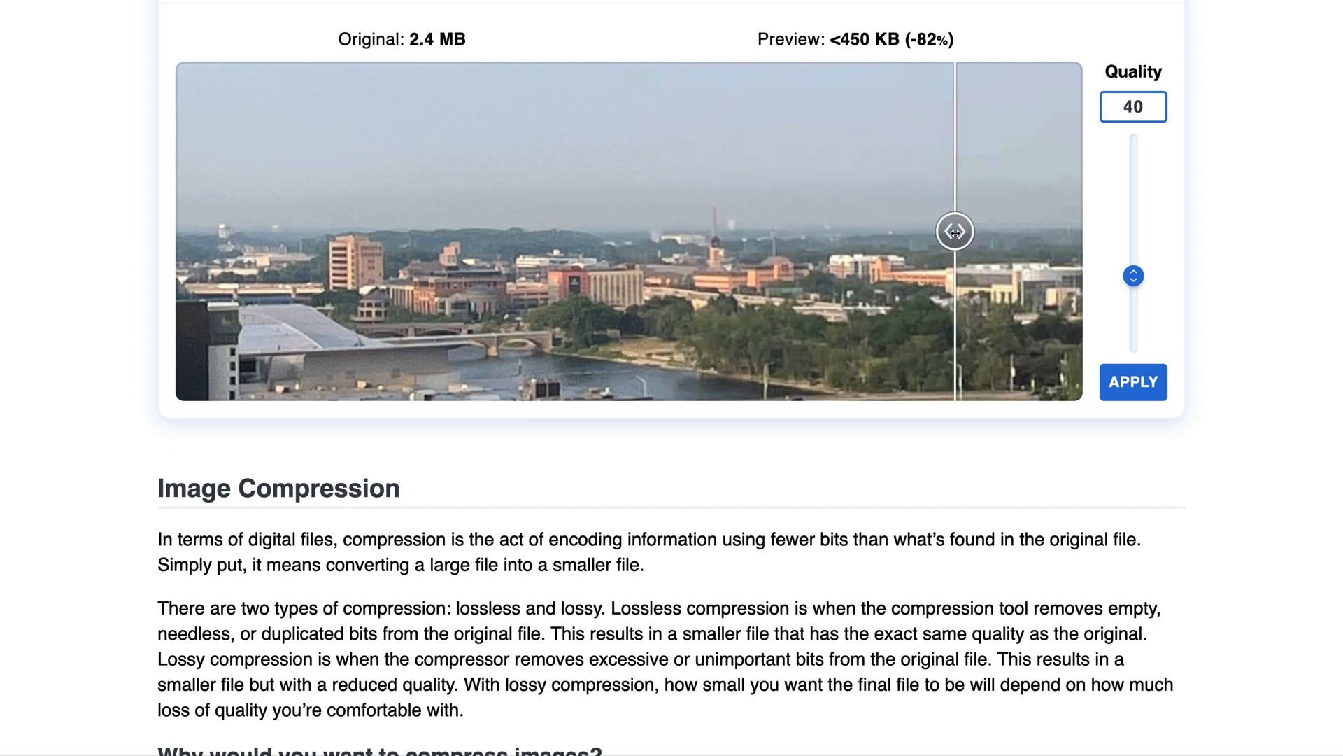
{"action": "left_click_drag", "start_coordinate": [954, 231], "coordinate": [753, 230]}
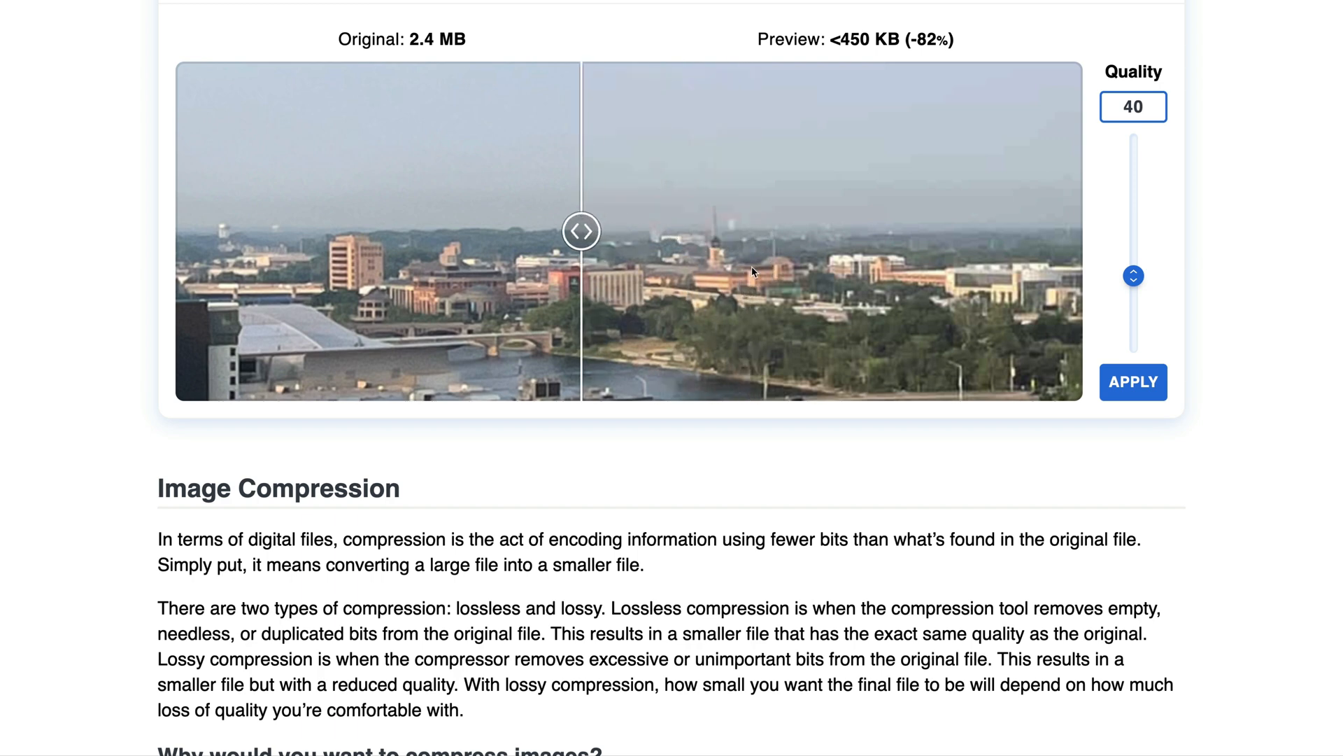
{"action": "left_click_drag", "start_coordinate": [581, 231], "coordinate": [786, 231]}
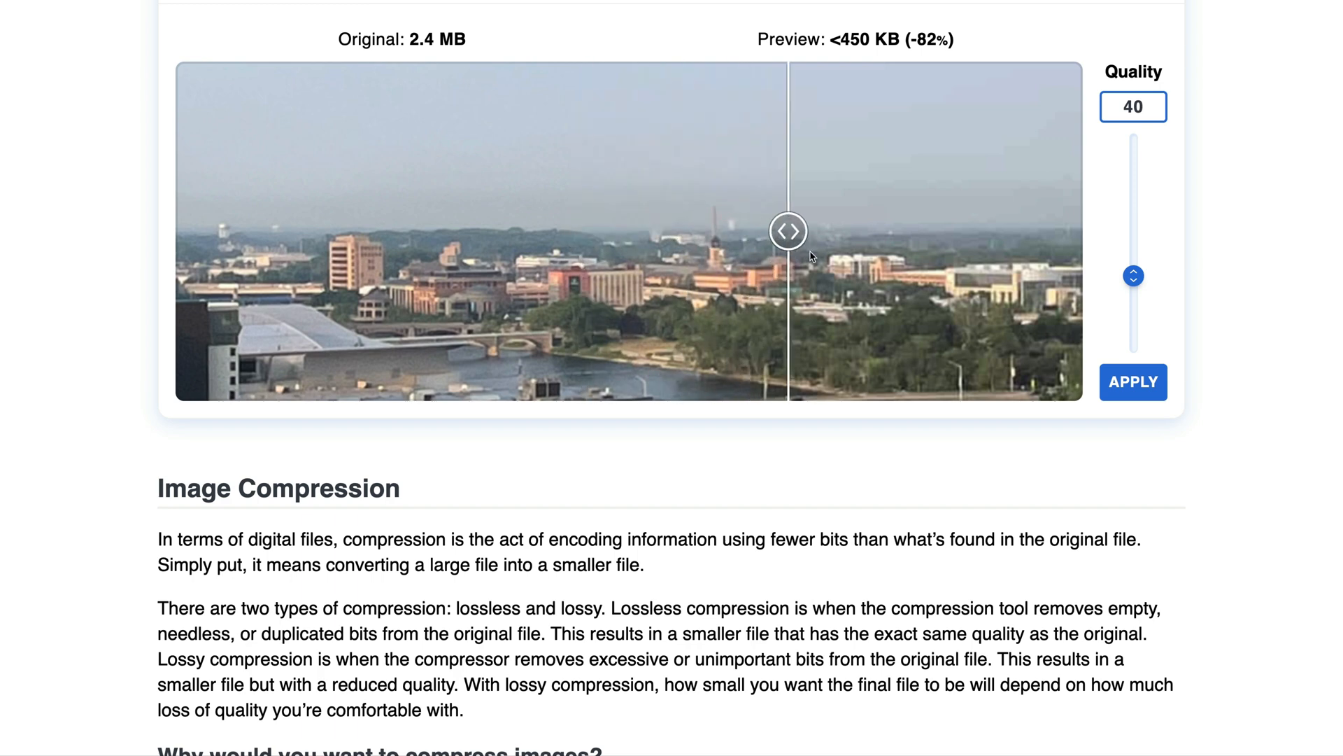
{"action": "left_click_drag", "start_coordinate": [786, 231], "coordinate": [767, 230]}
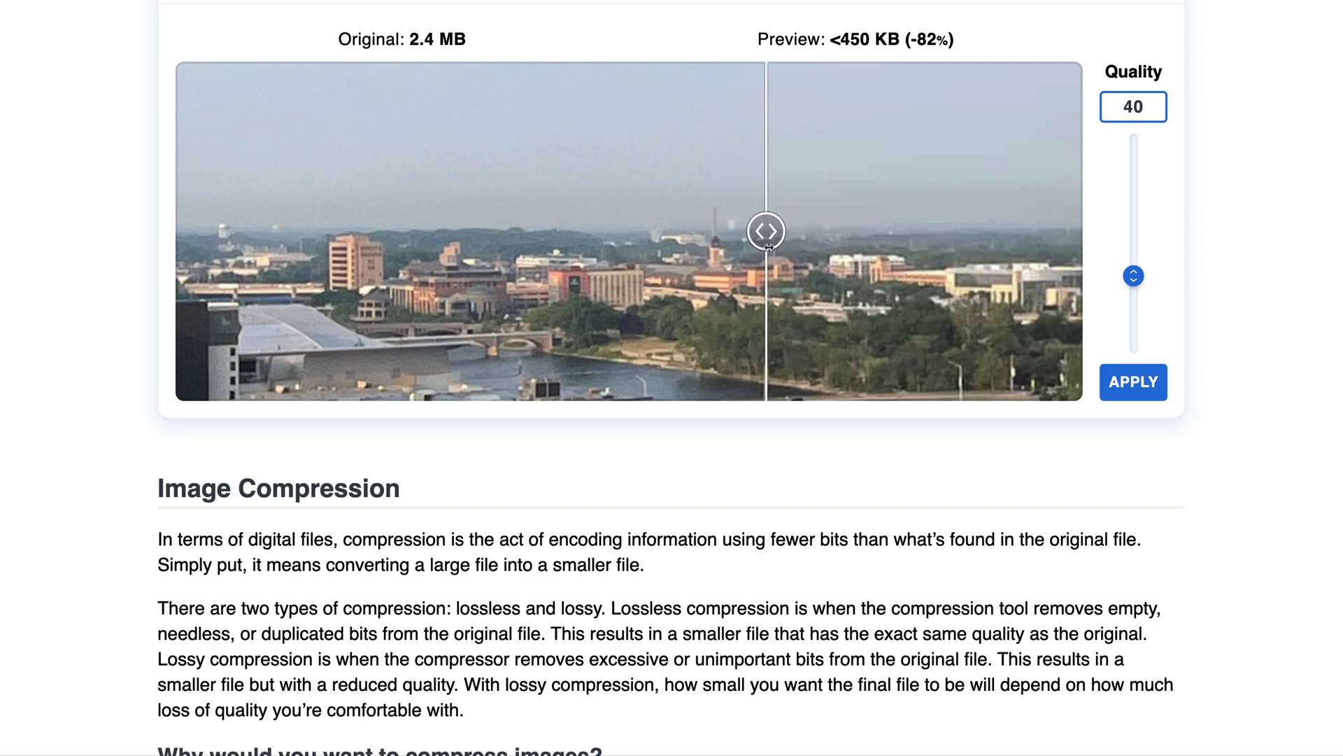
{"action": "left_click_drag", "start_coordinate": [766, 231], "coordinate": [745, 231]}
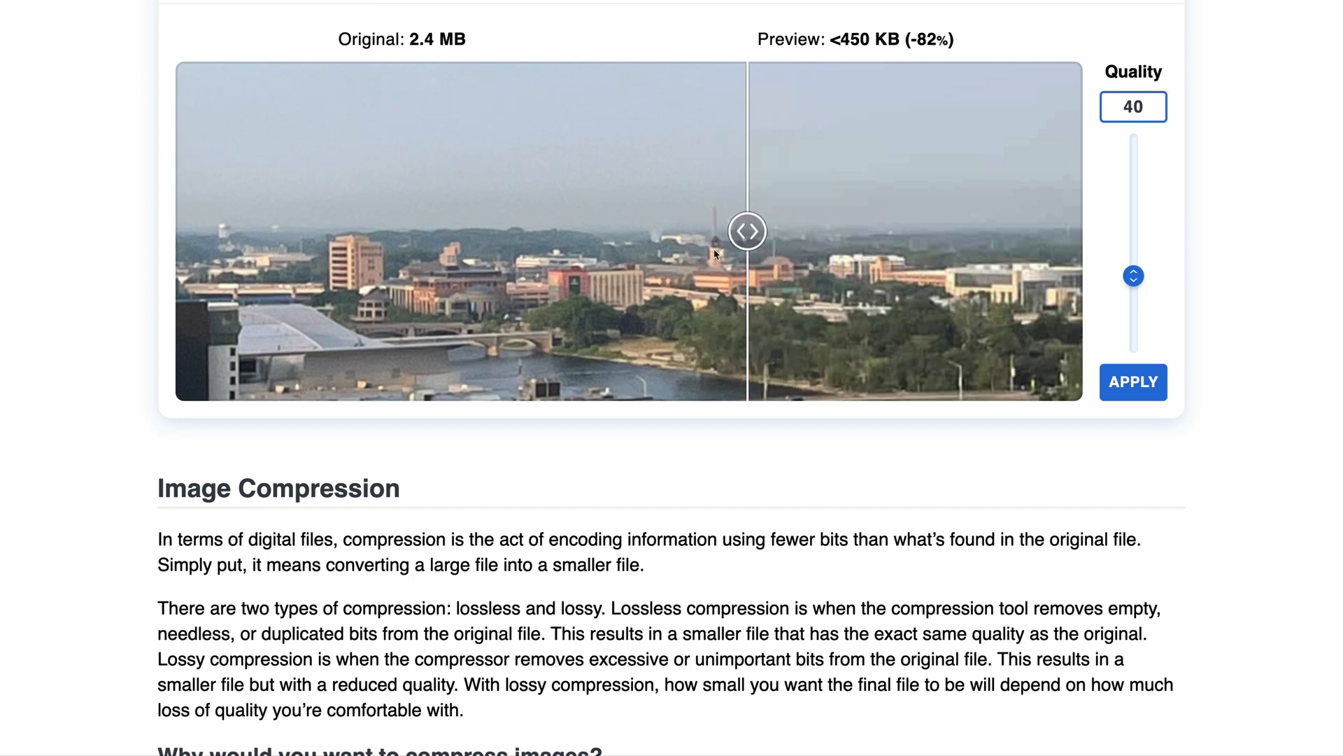
- Pan to the hazy sky and the right-hand skyscraper to compare compression there
{"action": "left_click_drag", "start_coordinate": [747, 231], "coordinate": [556, 231]}
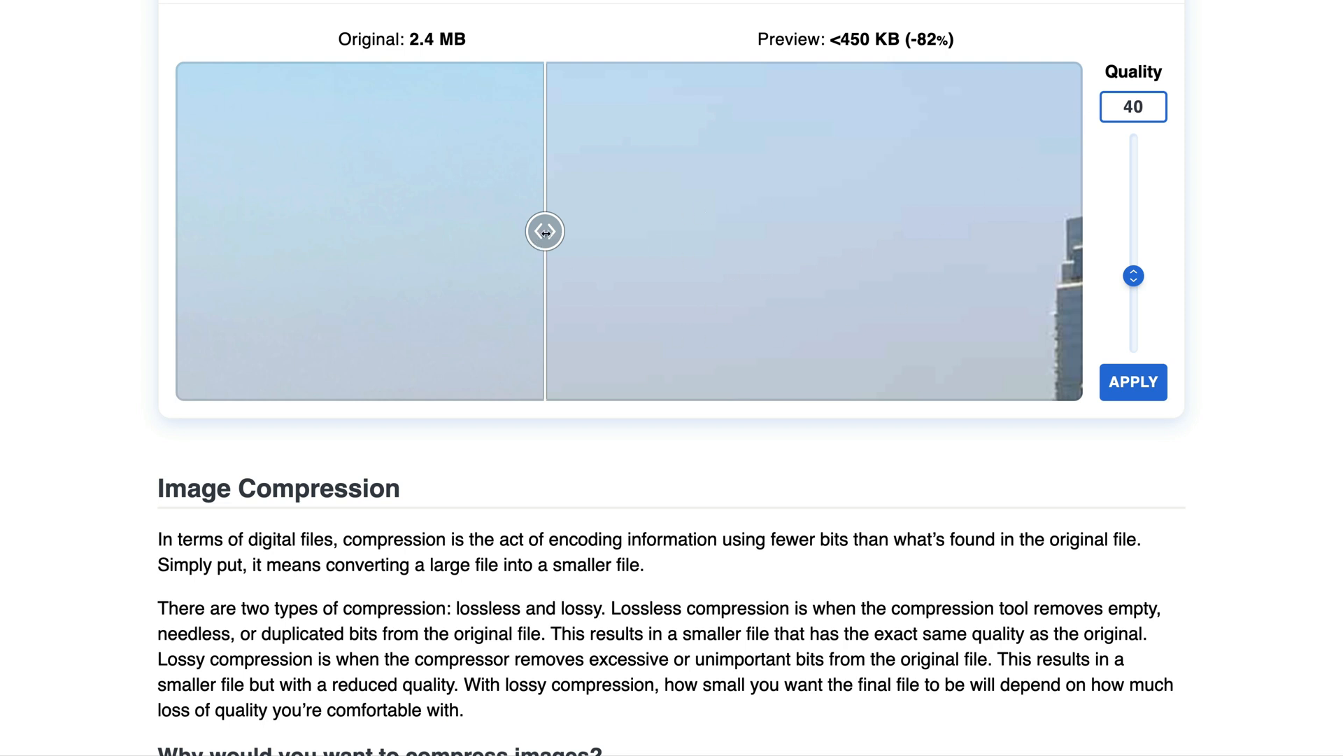
{"action": "left_click_drag", "start_coordinate": [545, 231], "coordinate": [702, 231]}
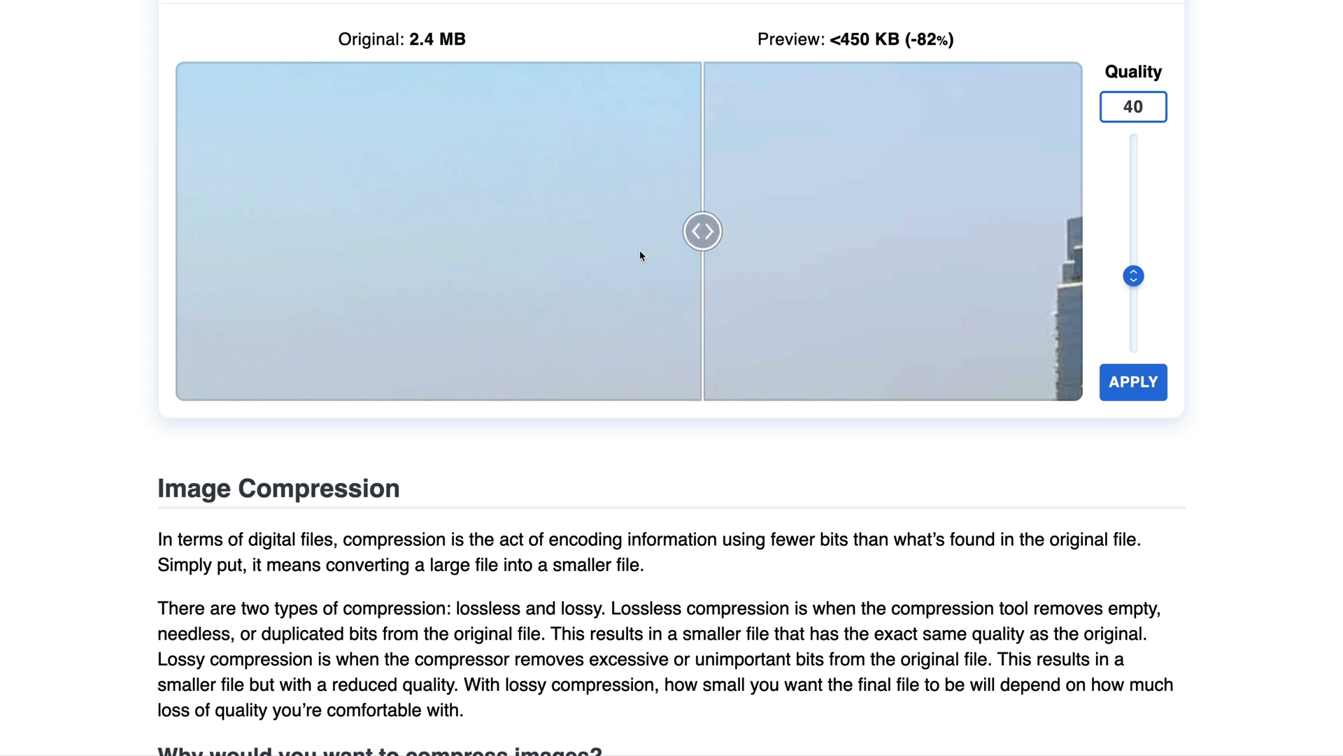
{"action": "left_click_drag", "start_coordinate": [703, 231], "coordinate": [572, 231]}
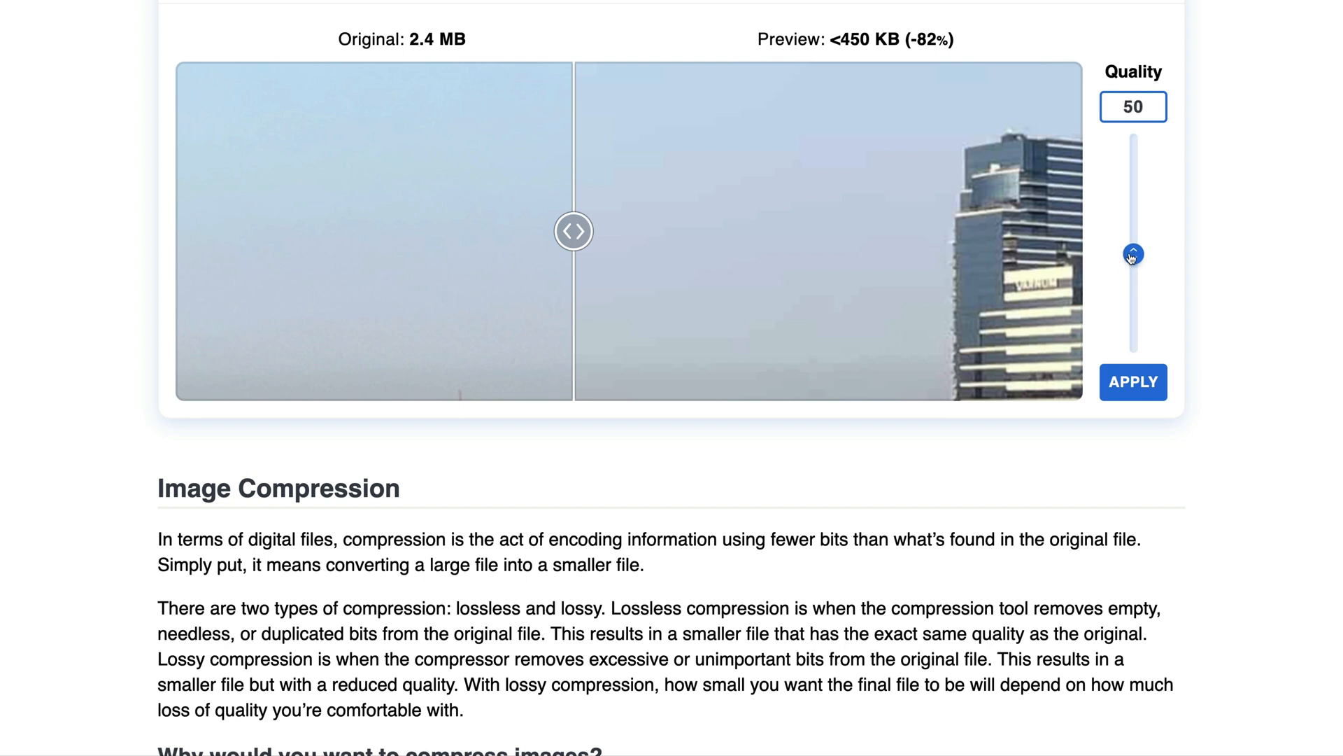
- Raise quality to 60 and check the sky and riverfront preview against the original
{"action": "left_click_drag", "start_coordinate": [1133, 255], "coordinate": [1133, 239]}
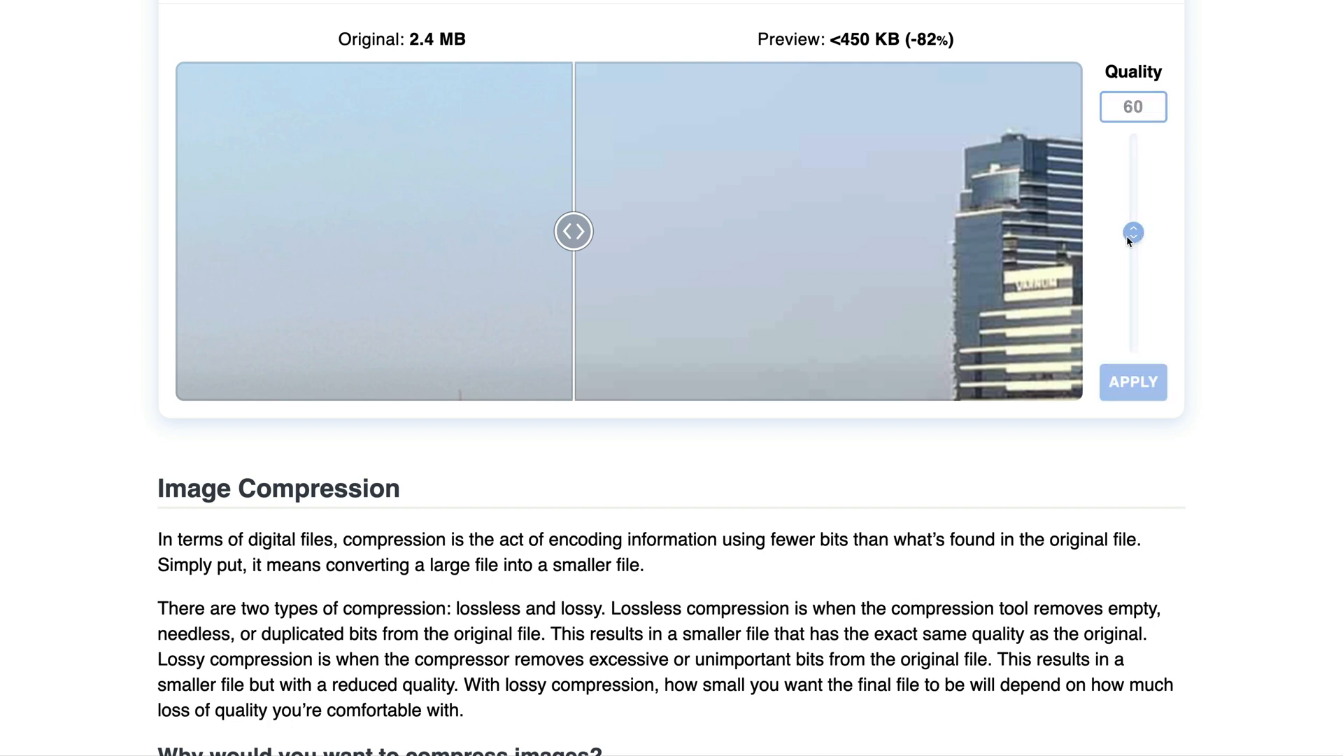
{"action": "left_click", "coordinate": [1132, 380]}
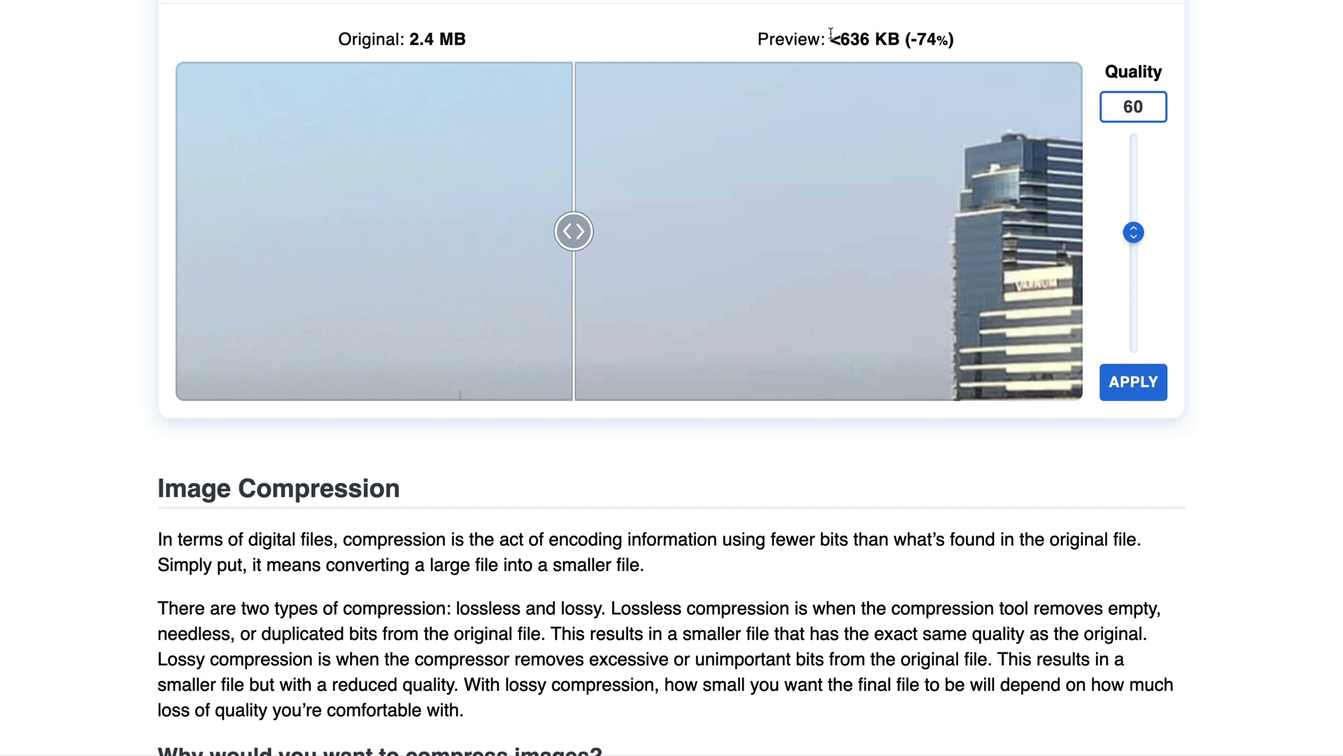
{"action": "mouse_move", "coordinate": [575, 231]}
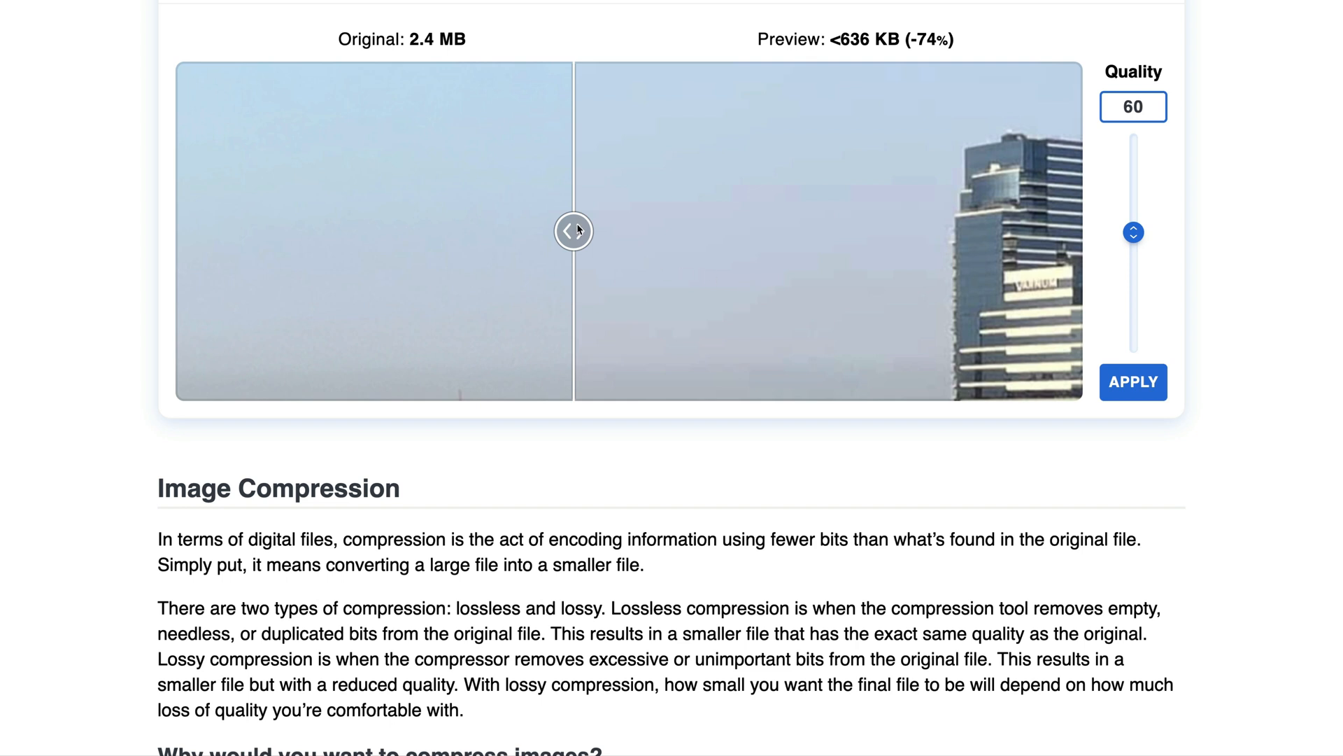
{"action": "left_click_drag", "start_coordinate": [572, 231], "coordinate": [339, 231]}
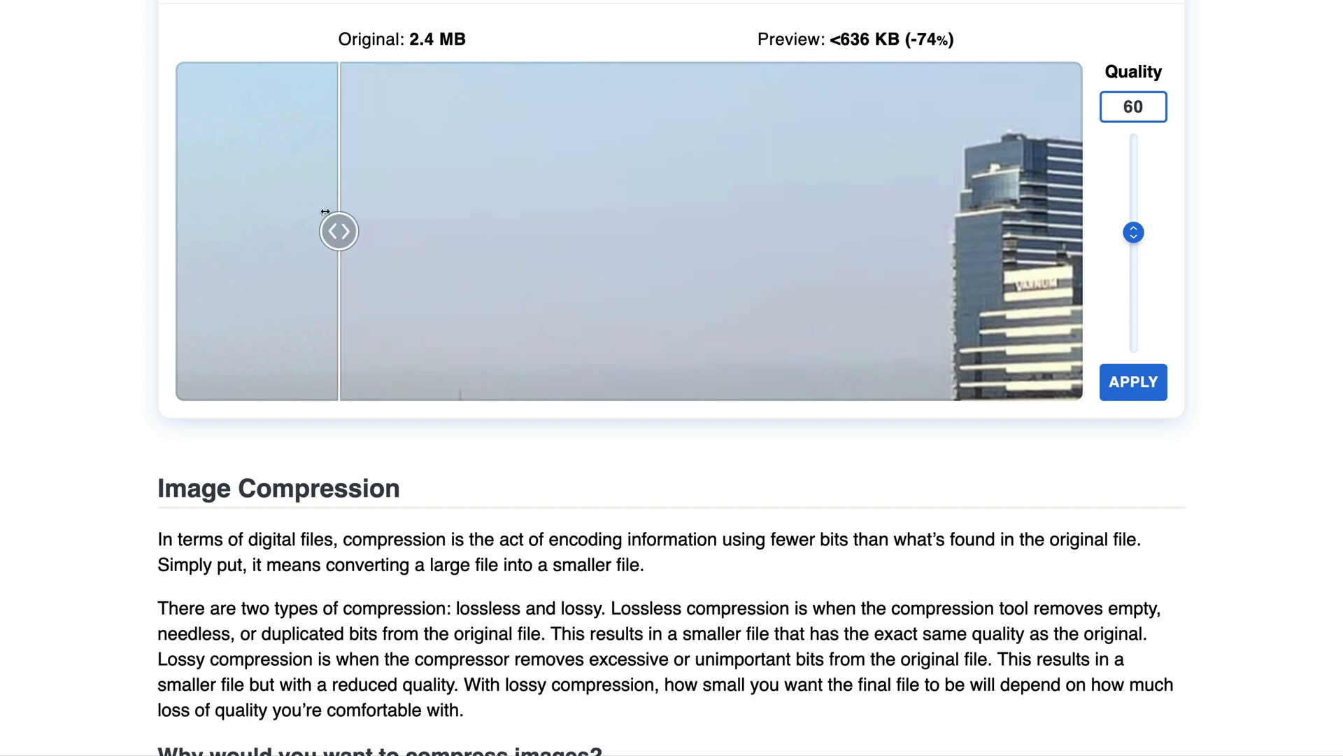
{"action": "left_click_drag", "start_coordinate": [339, 230], "coordinate": [207, 231]}
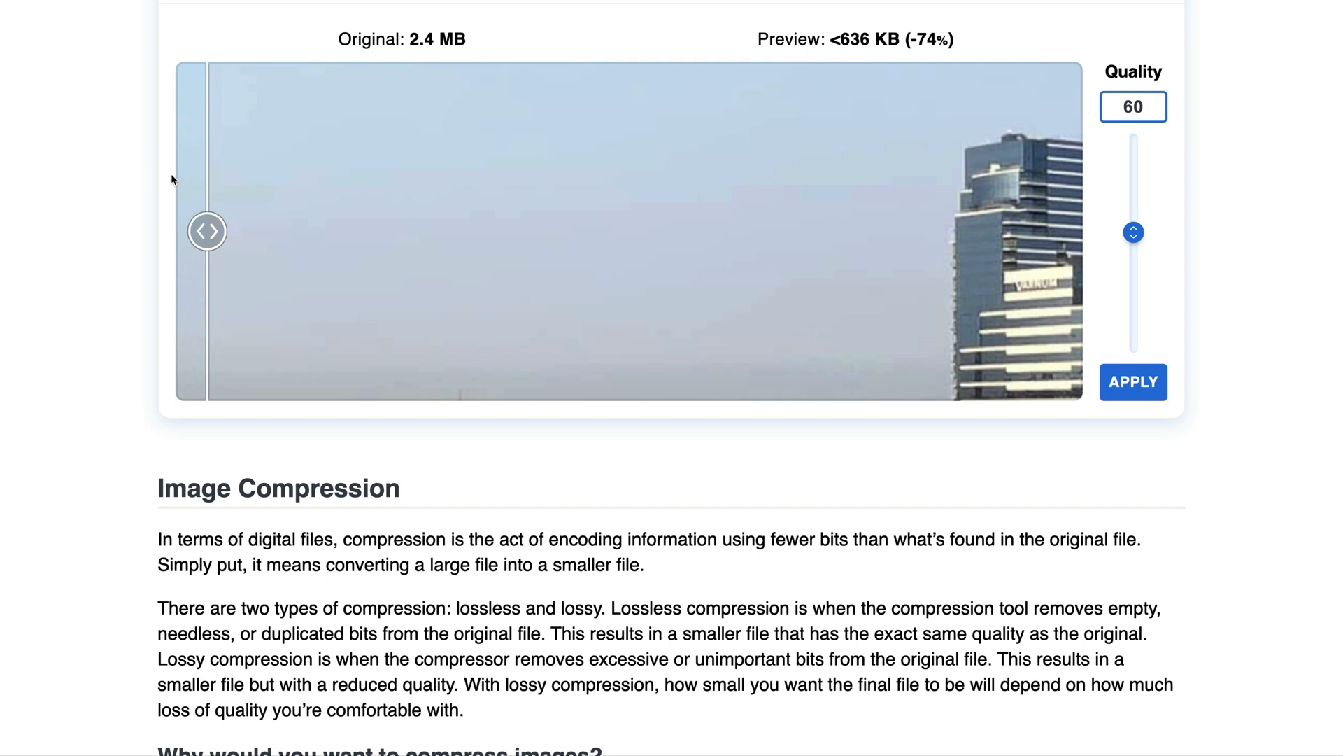
{"action": "left_click_drag", "start_coordinate": [207, 231], "coordinate": [375, 230]}
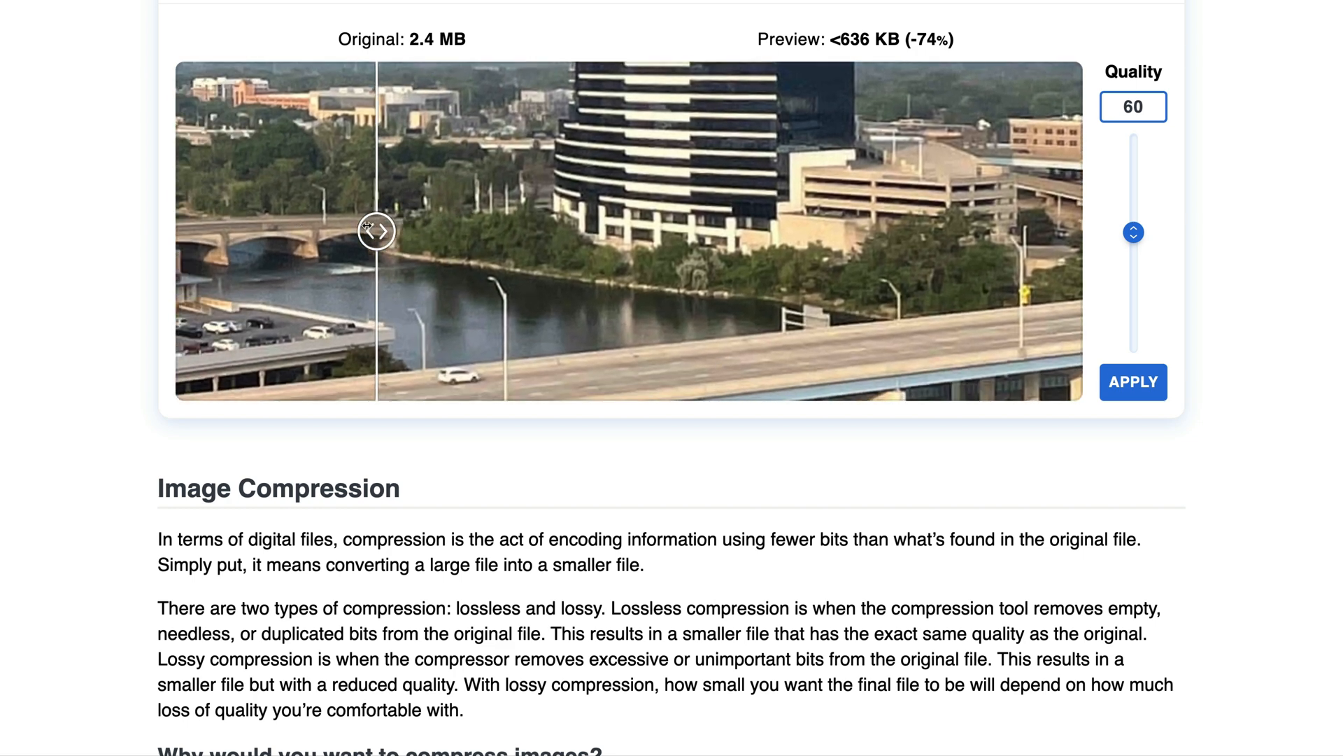
{"action": "left_click_drag", "start_coordinate": [377, 231], "coordinate": [663, 231]}
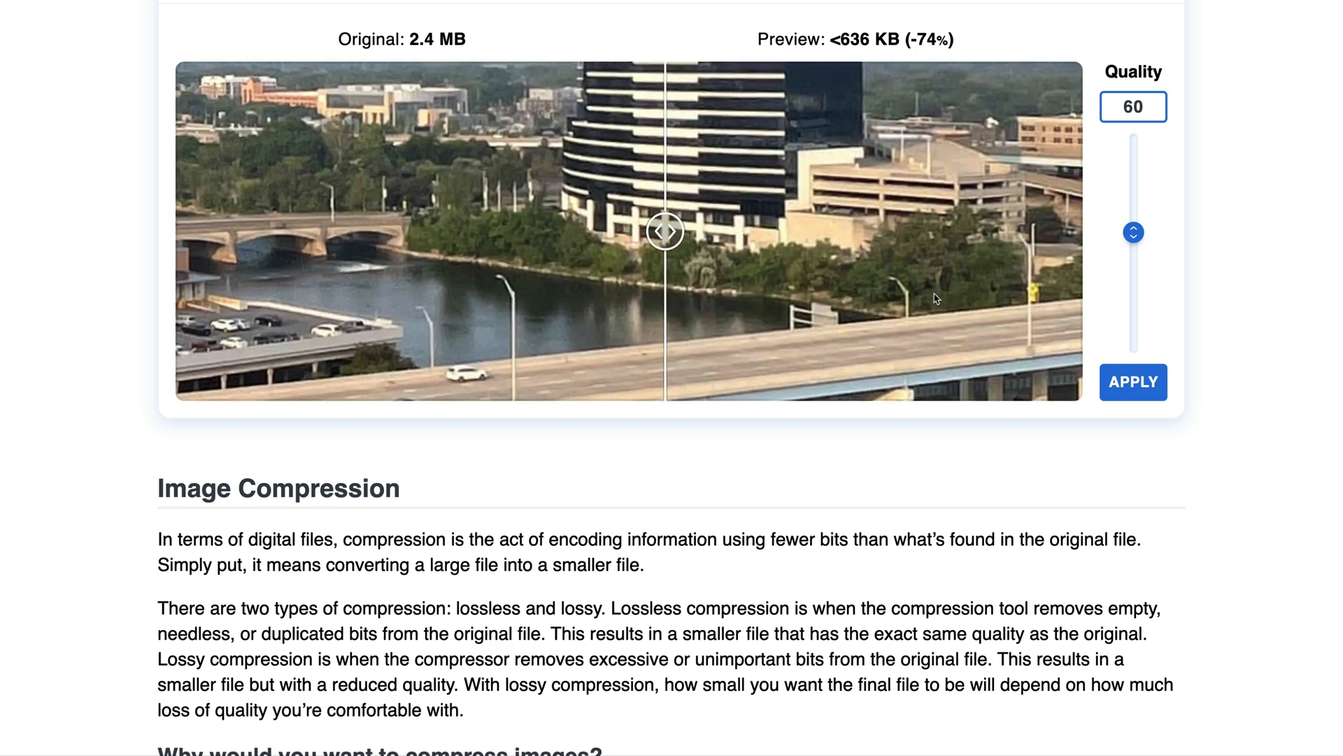
- Apply the quality-60 compression and download the 600 KB JPEG into the 50-compress-images folder
{"action": "left_click", "coordinate": [1132, 382]}
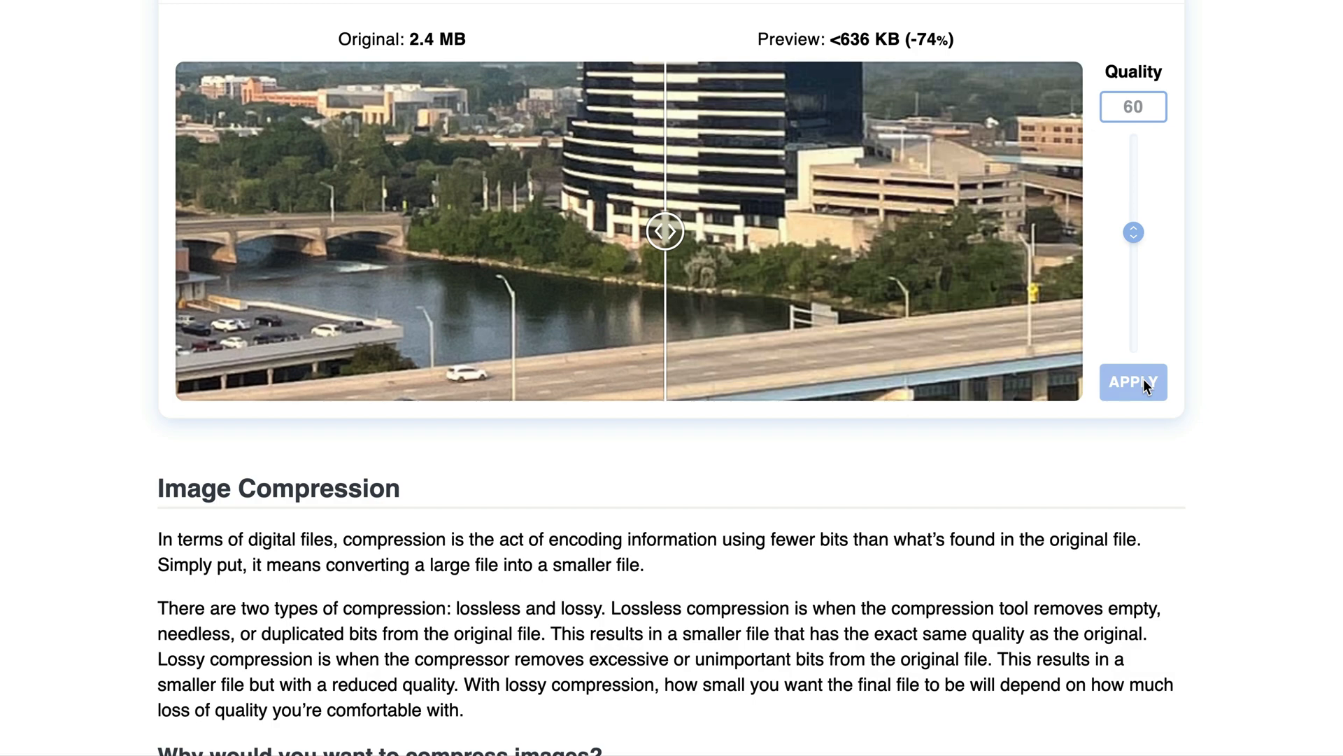
{"action": "left_click", "coordinate": [1134, 382]}
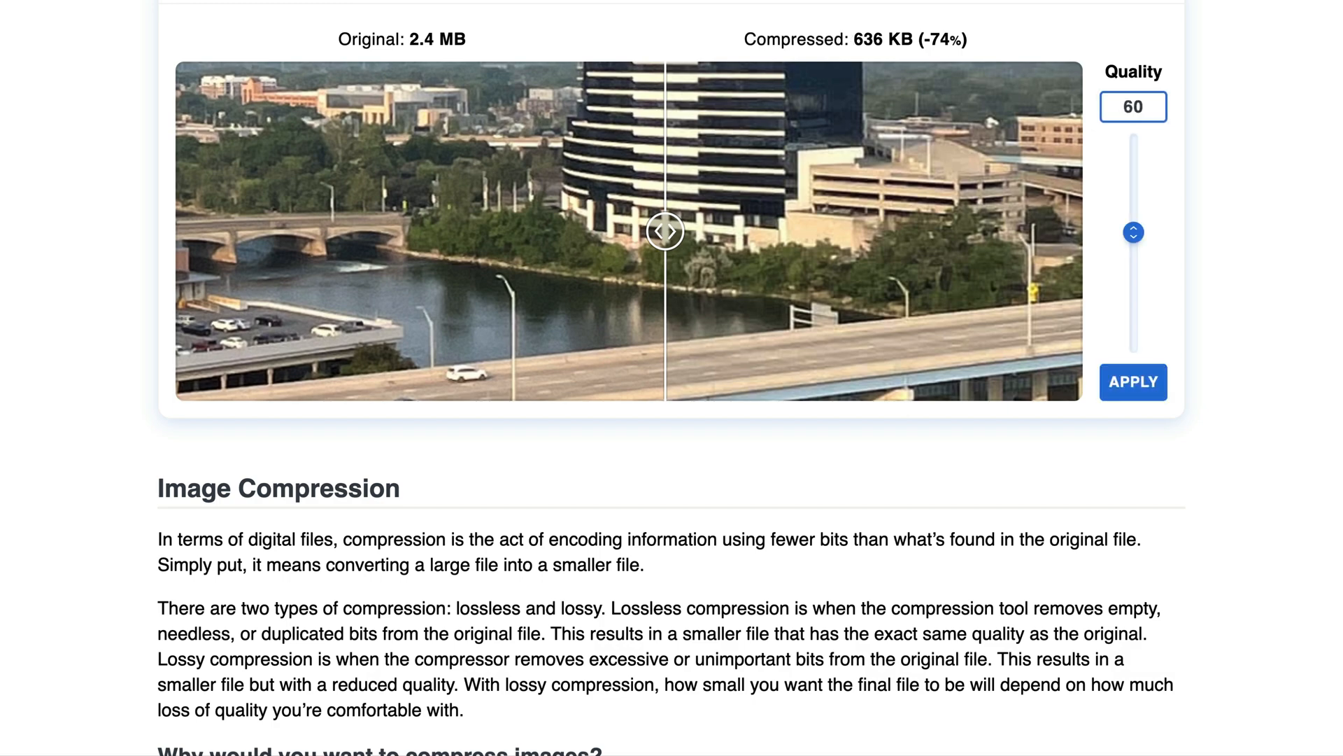
{"action": "left_click", "coordinate": [1132, 382]}
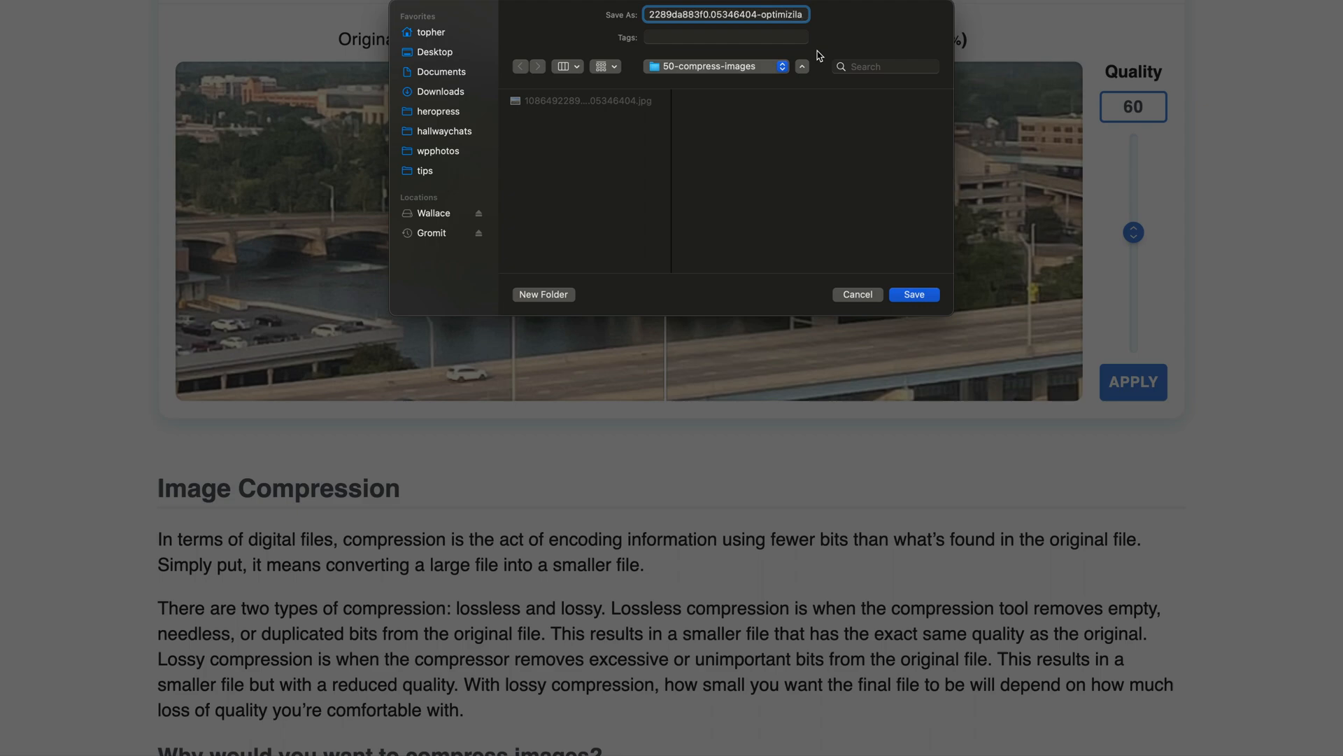
{"action": "left_click", "coordinate": [912, 294]}
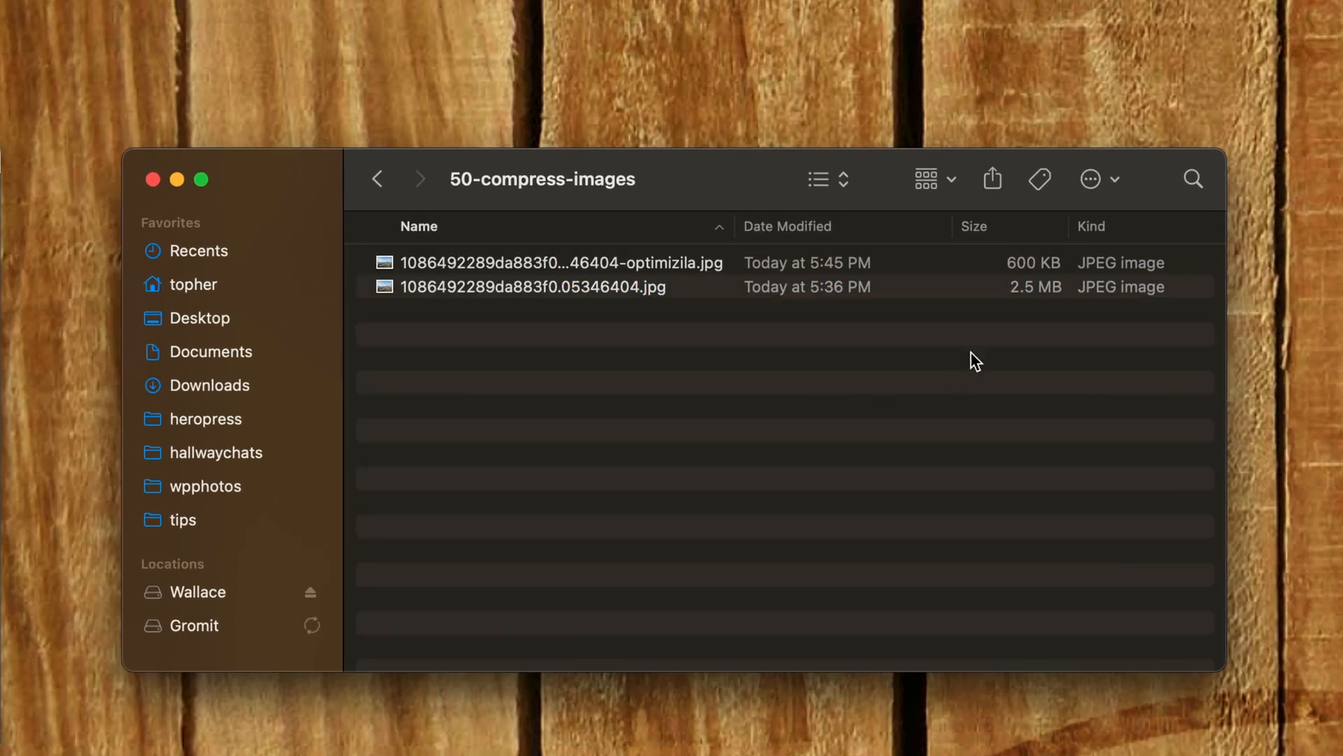
{"action": "mouse_move", "coordinate": [989, 275]}
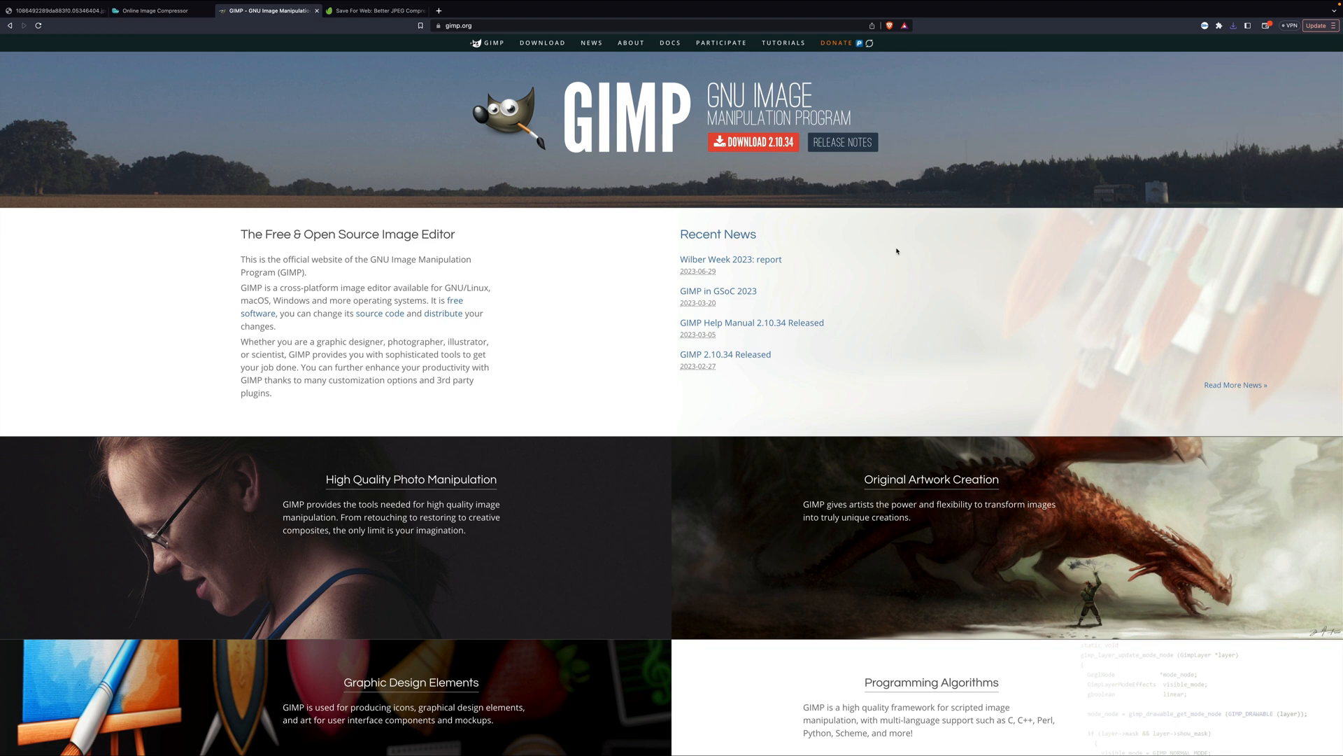
- Scroll down the GIMP homepage to look over its feature overview
{"action": "scroll", "scroll_direction": "down", "scroll_amount": 3}
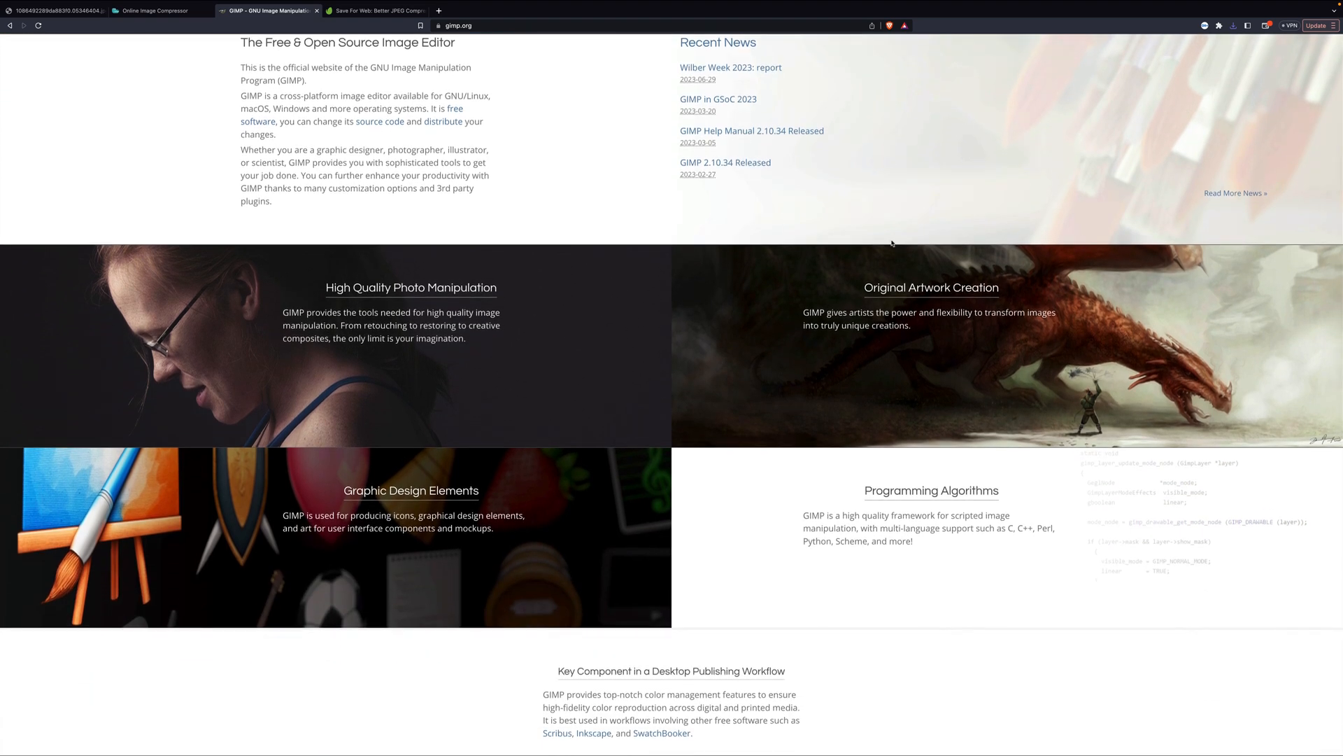
{"action": "mouse_move", "coordinate": [651, 384]}
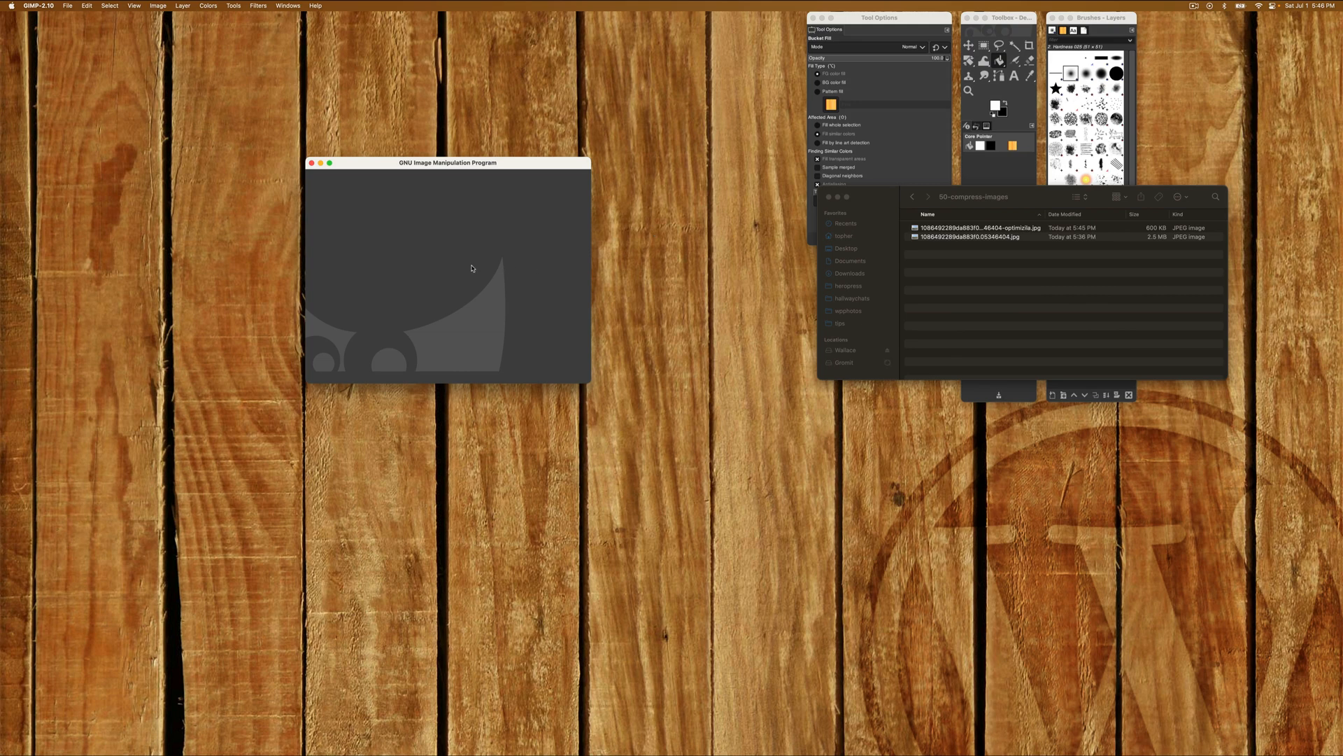
{"action": "mouse_move", "coordinate": [965, 238]}
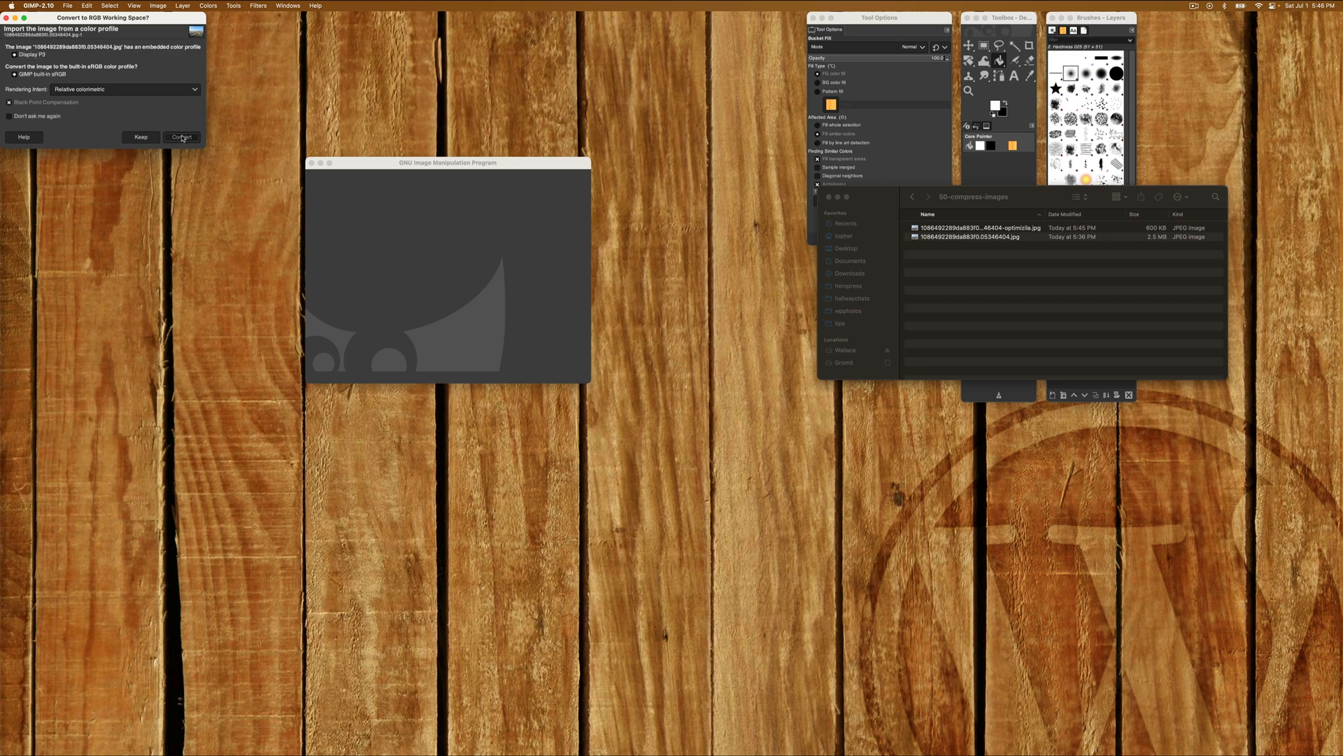
- Convert the imported photo to GIMP's built-in colour profile and position its window on the left
{"action": "left_click", "coordinate": [180, 139]}
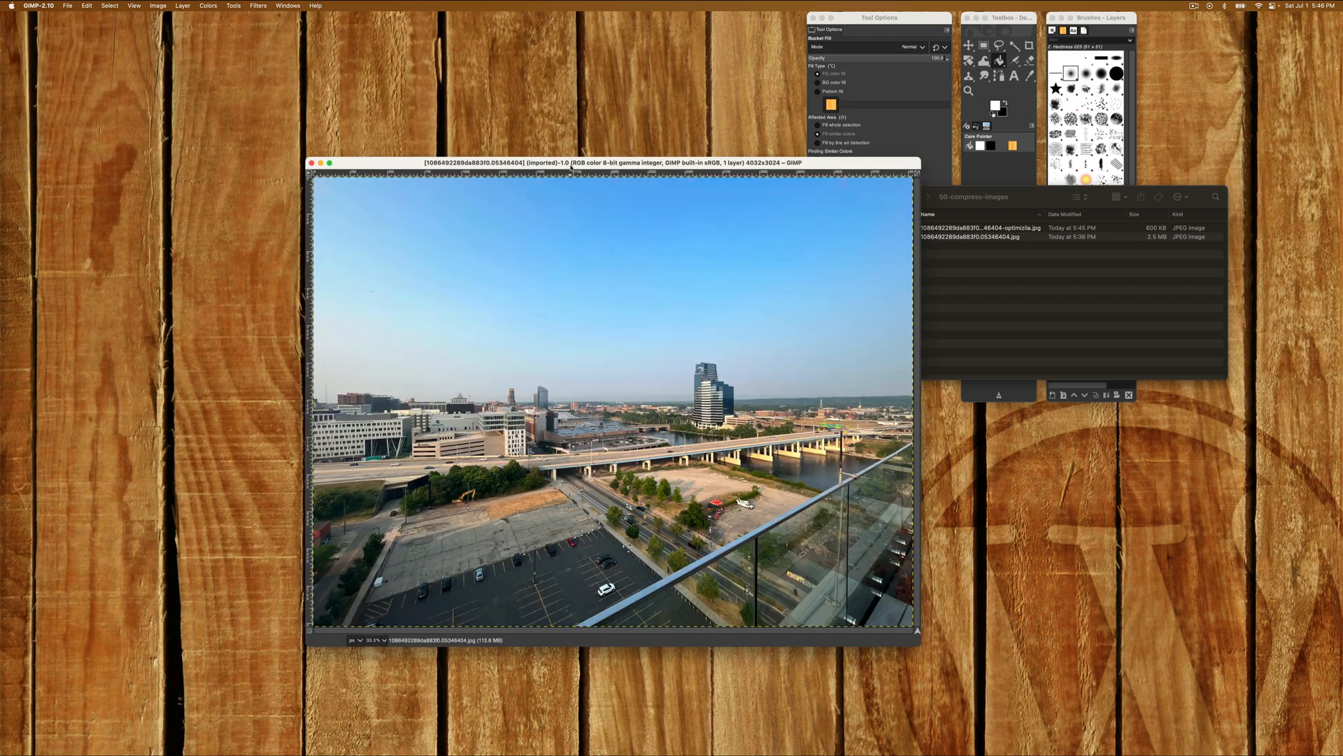
{"action": "left_click_drag", "start_coordinate": [613, 162], "coordinate": [441, 60]}
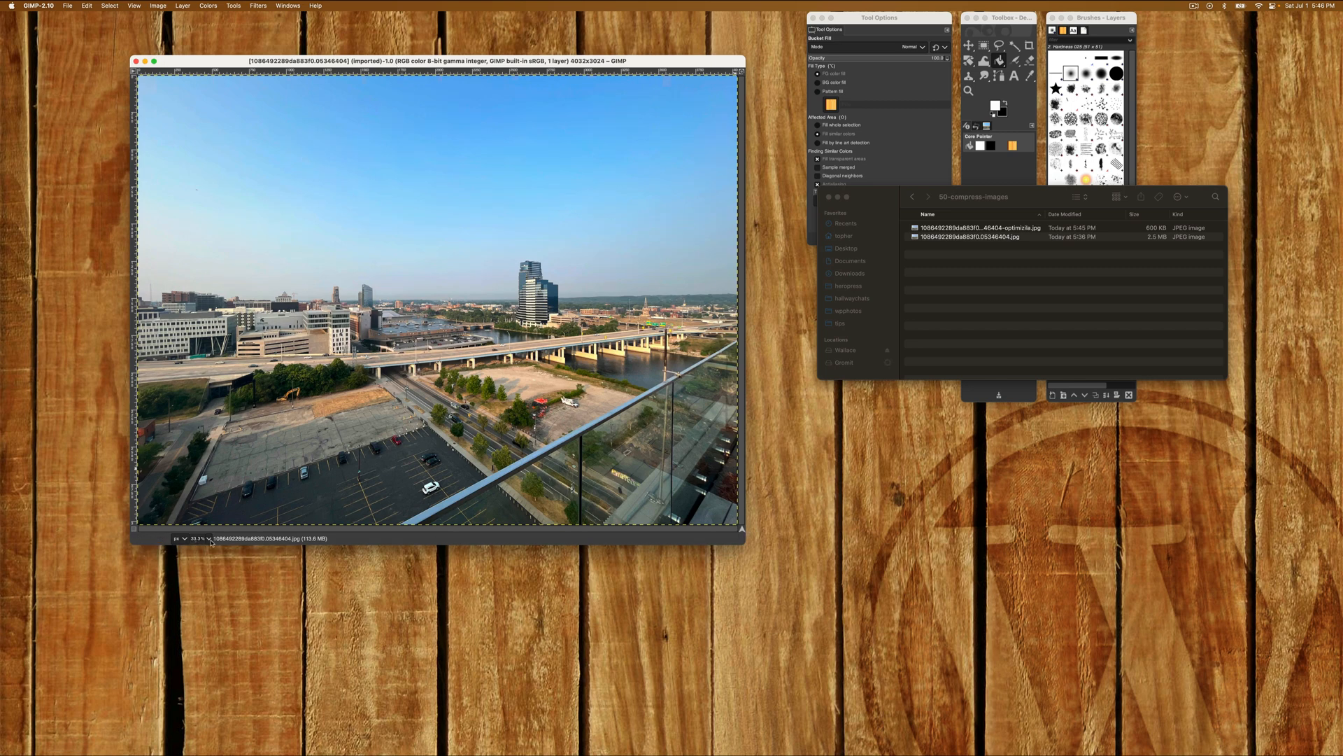
{"action": "mouse_move", "coordinate": [391, 323]}
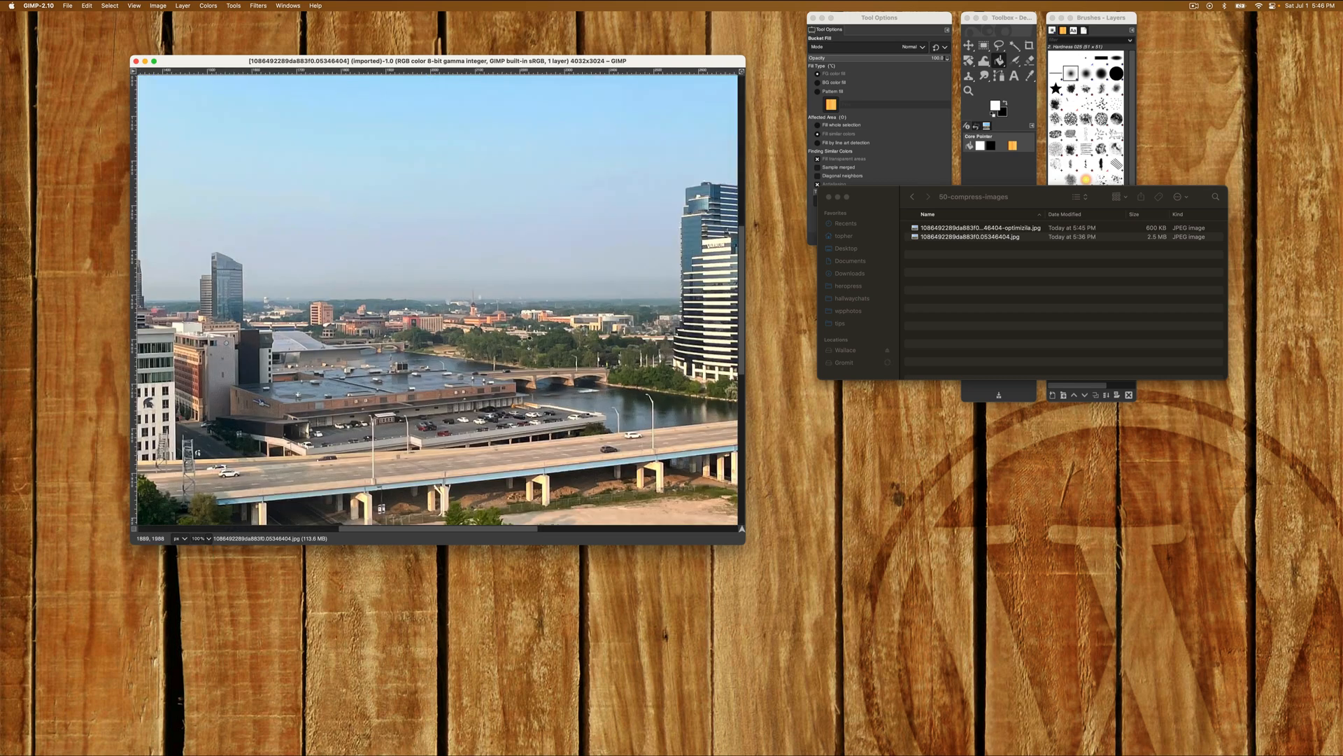
- Inspect the photo at 100% and 400% zoom, then fit the whole image back in the window
{"action": "left_click", "coordinate": [572, 203]}
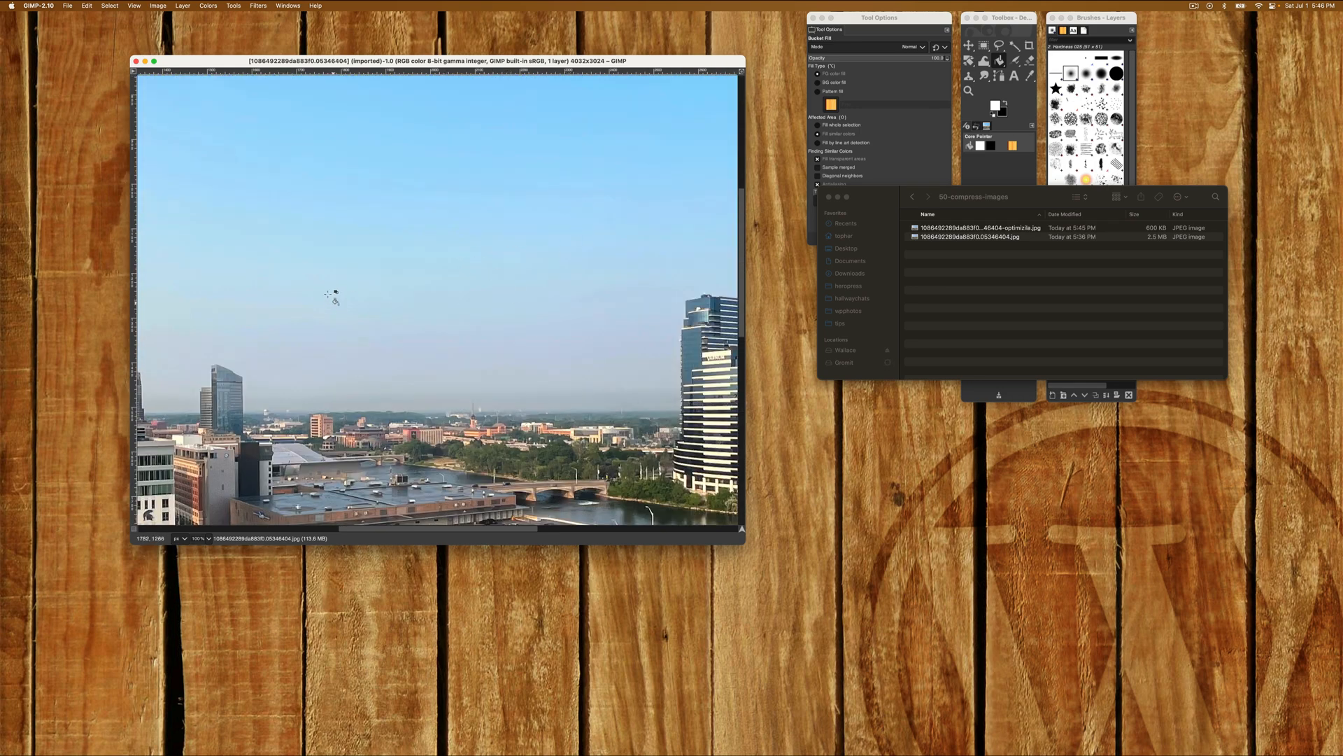
{"action": "left_click", "coordinate": [196, 537]}
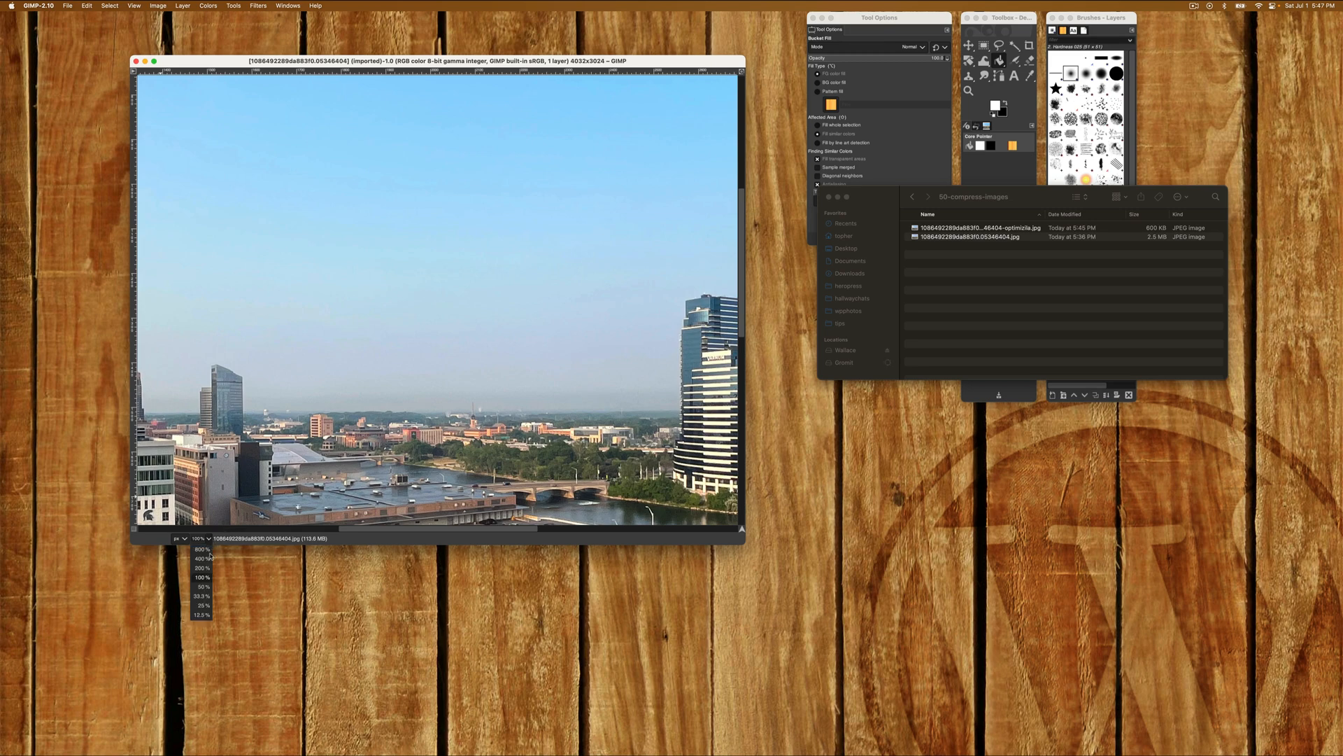
{"action": "left_click", "coordinate": [201, 558]}
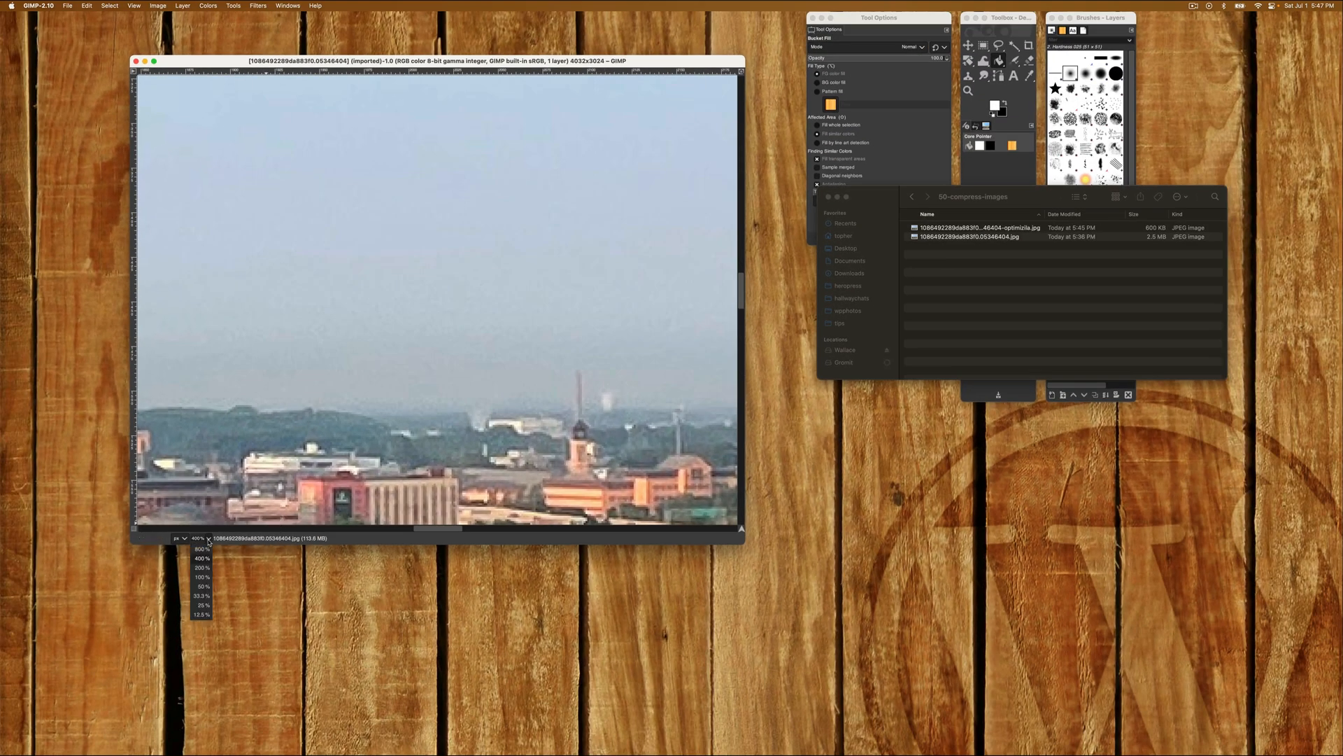
{"action": "left_click", "coordinate": [201, 596]}
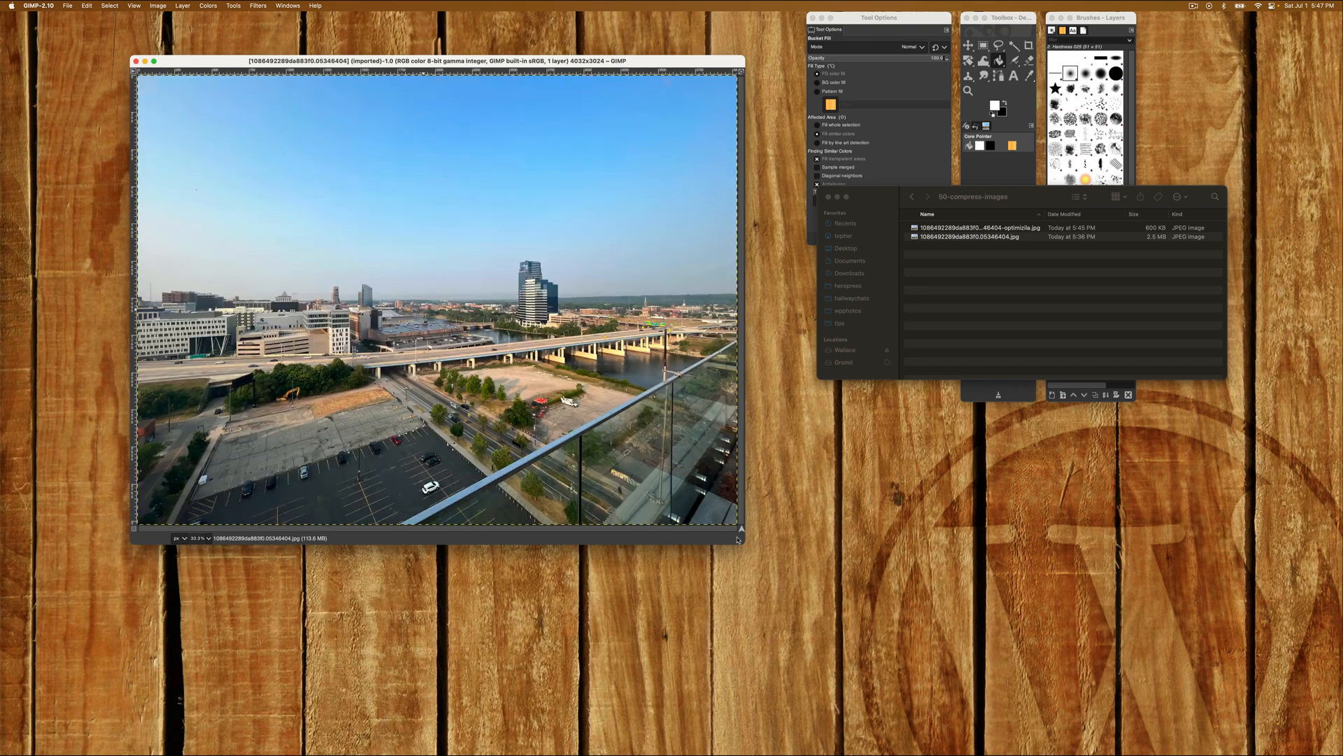
- Export the photo as a new JPEG named with a -gimp suffix, reaching the JPEG quality settings
{"action": "right_click", "coordinate": [662, 221]}
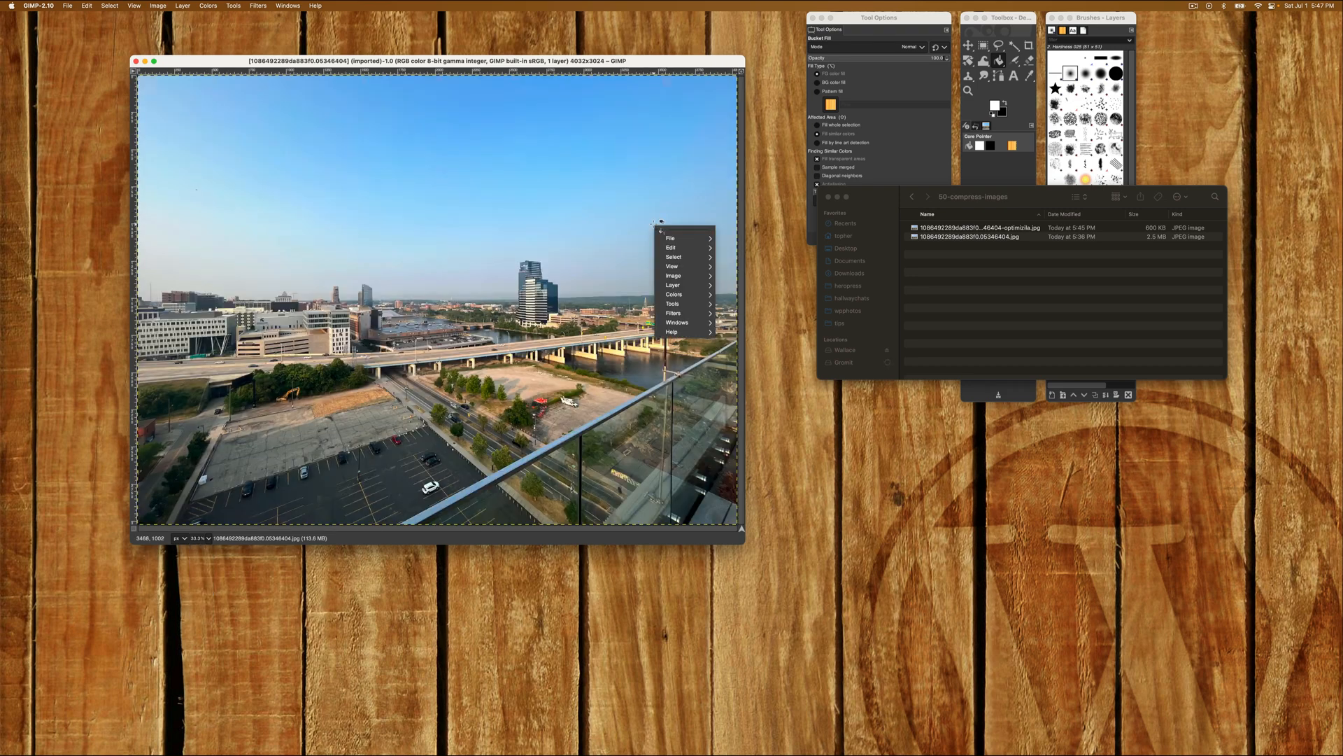
{"action": "mouse_move", "coordinate": [672, 238]}
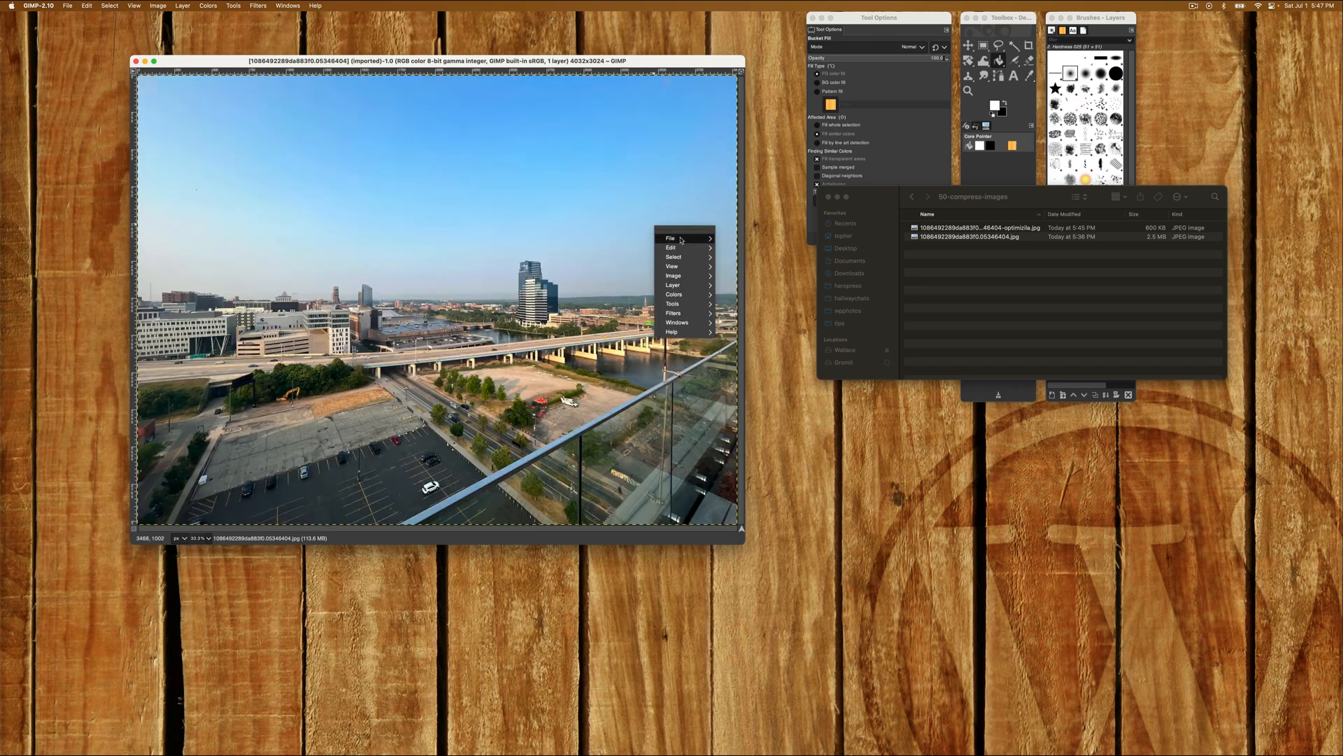
{"action": "left_click", "coordinate": [671, 238]}
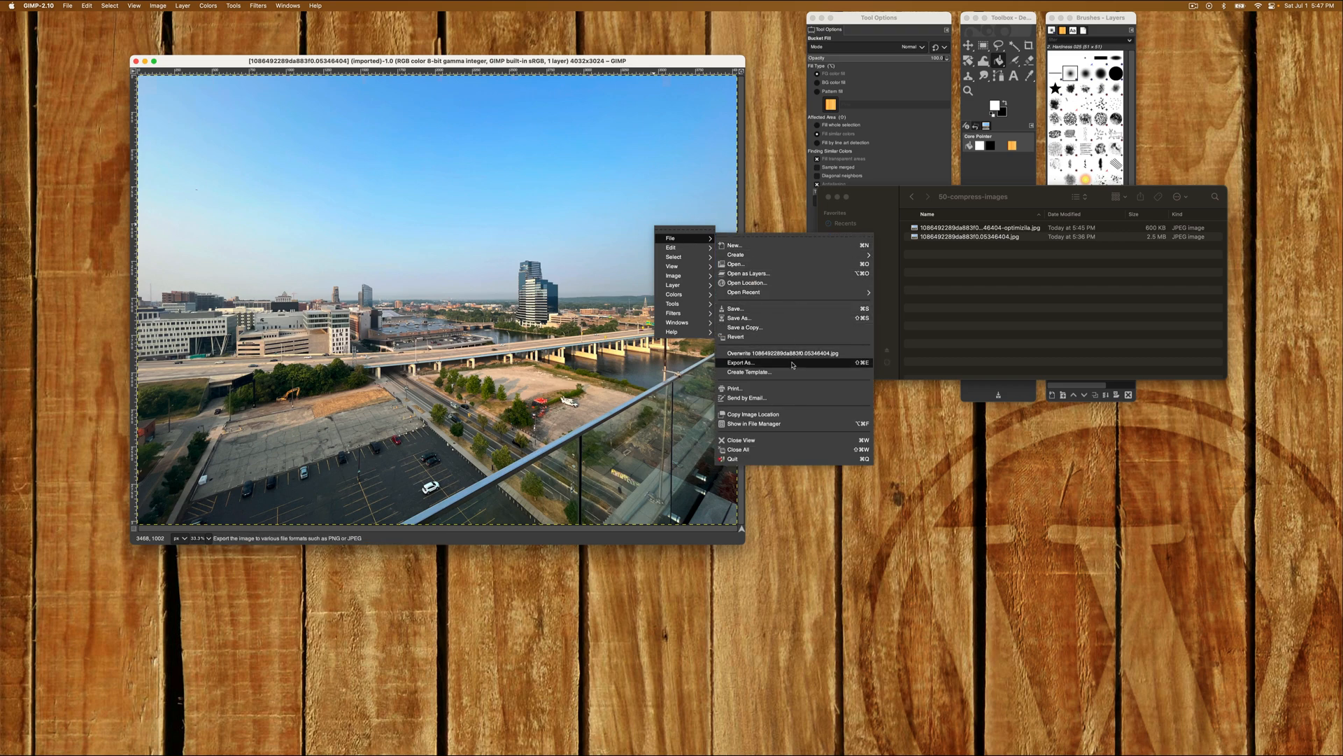
{"action": "left_click", "coordinate": [740, 361]}
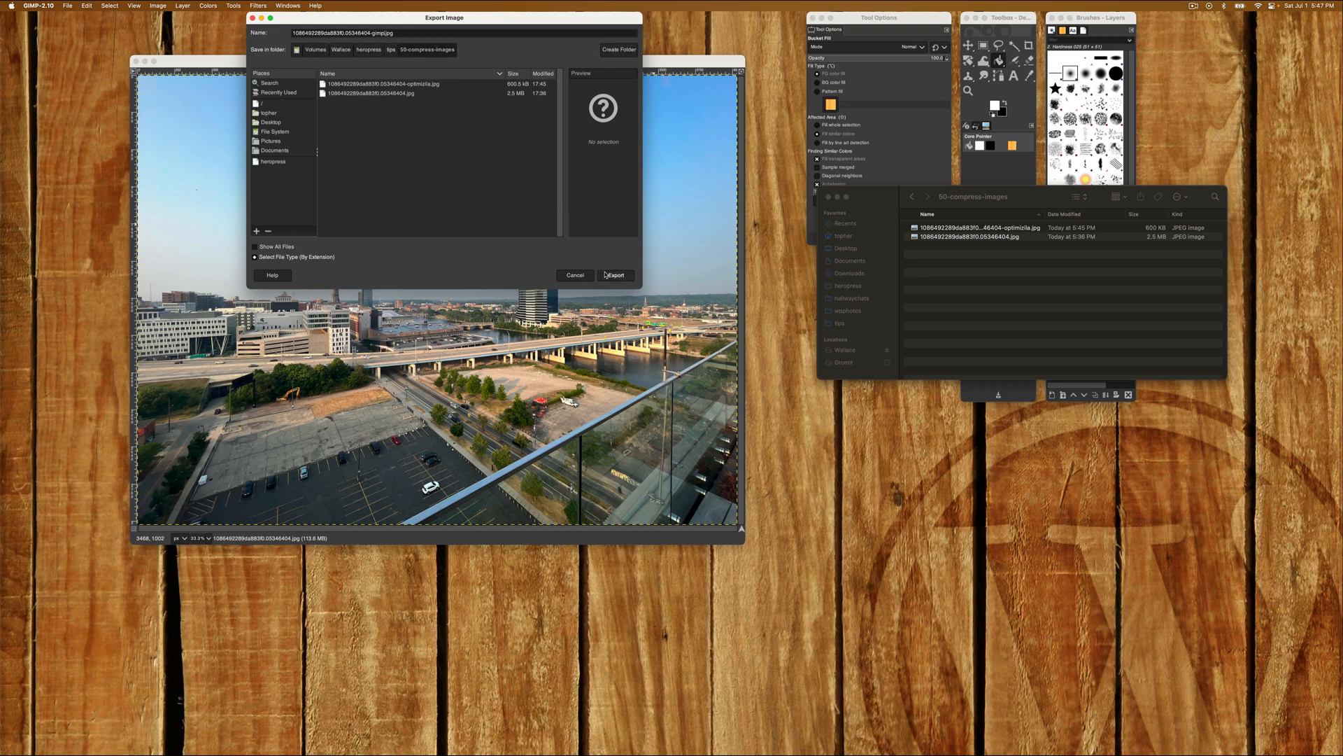
{"action": "left_click", "coordinate": [614, 276]}
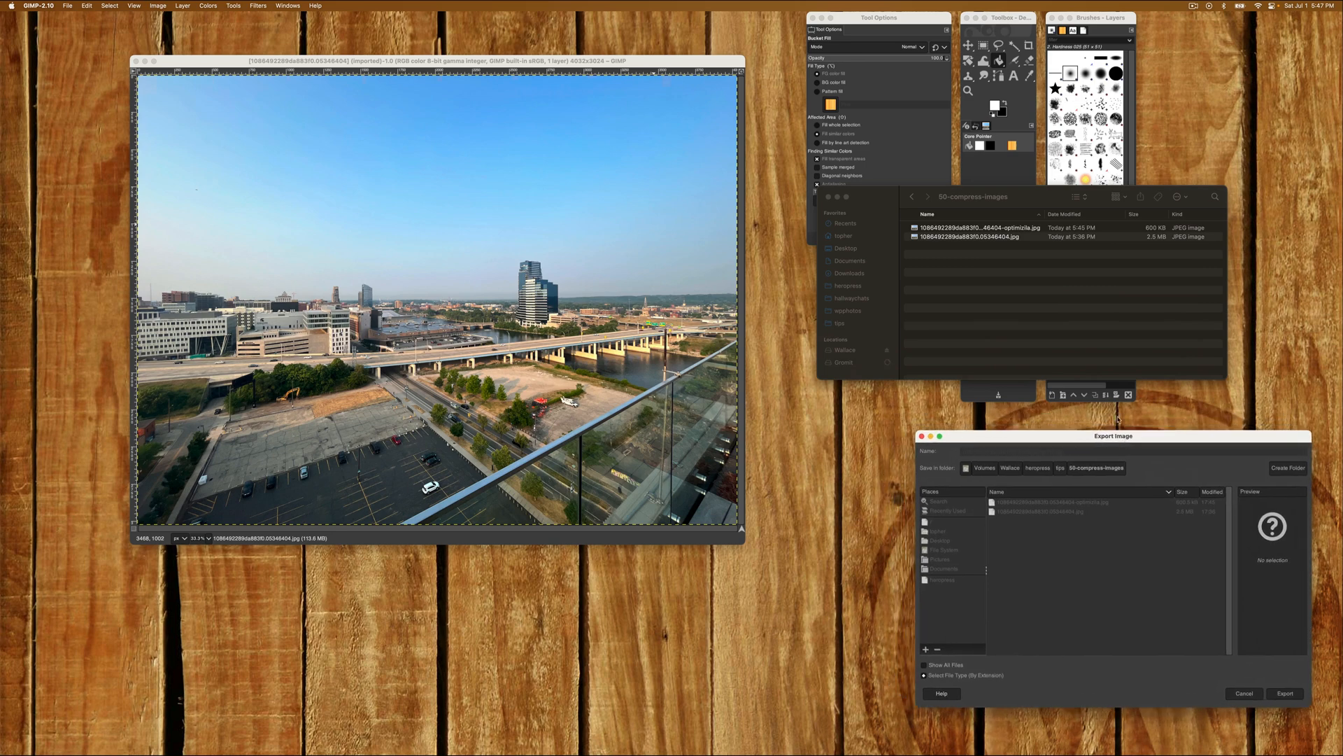
{"action": "left_click", "coordinate": [1285, 693]}
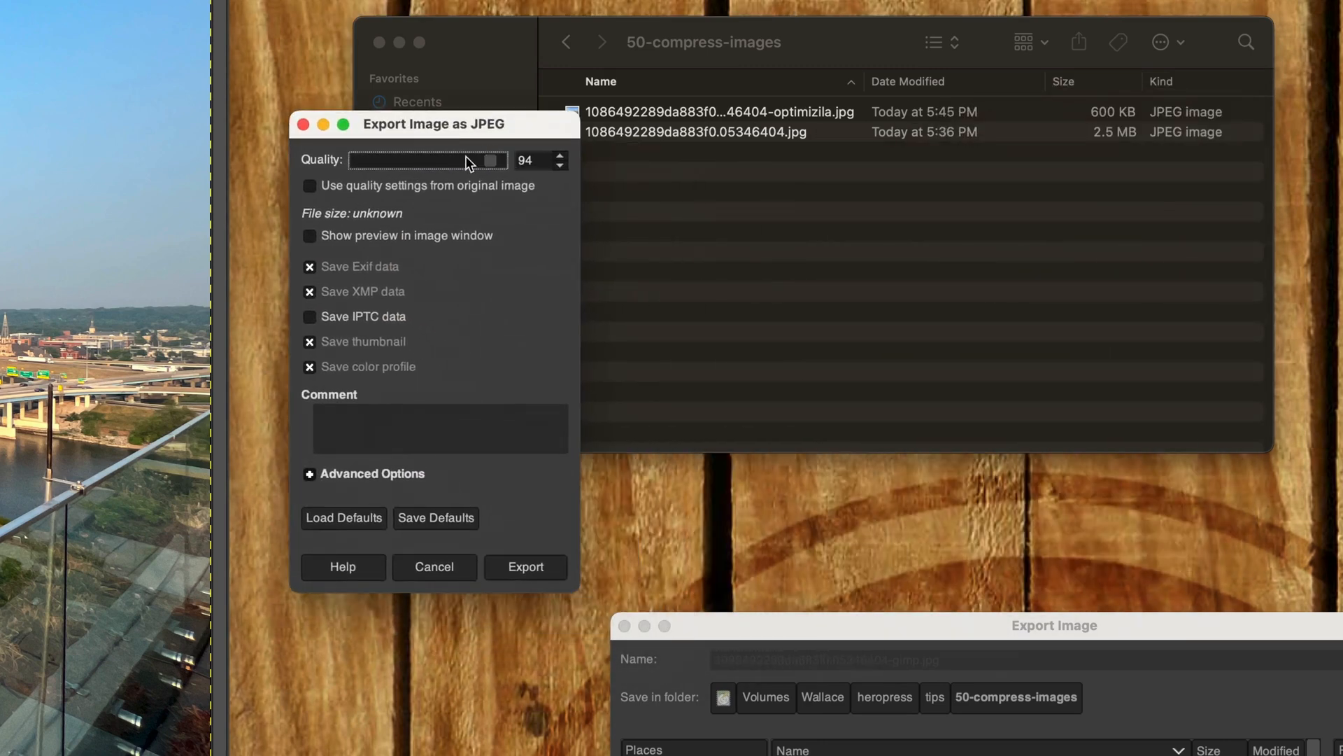
{"action": "mouse_move", "coordinate": [477, 165]}
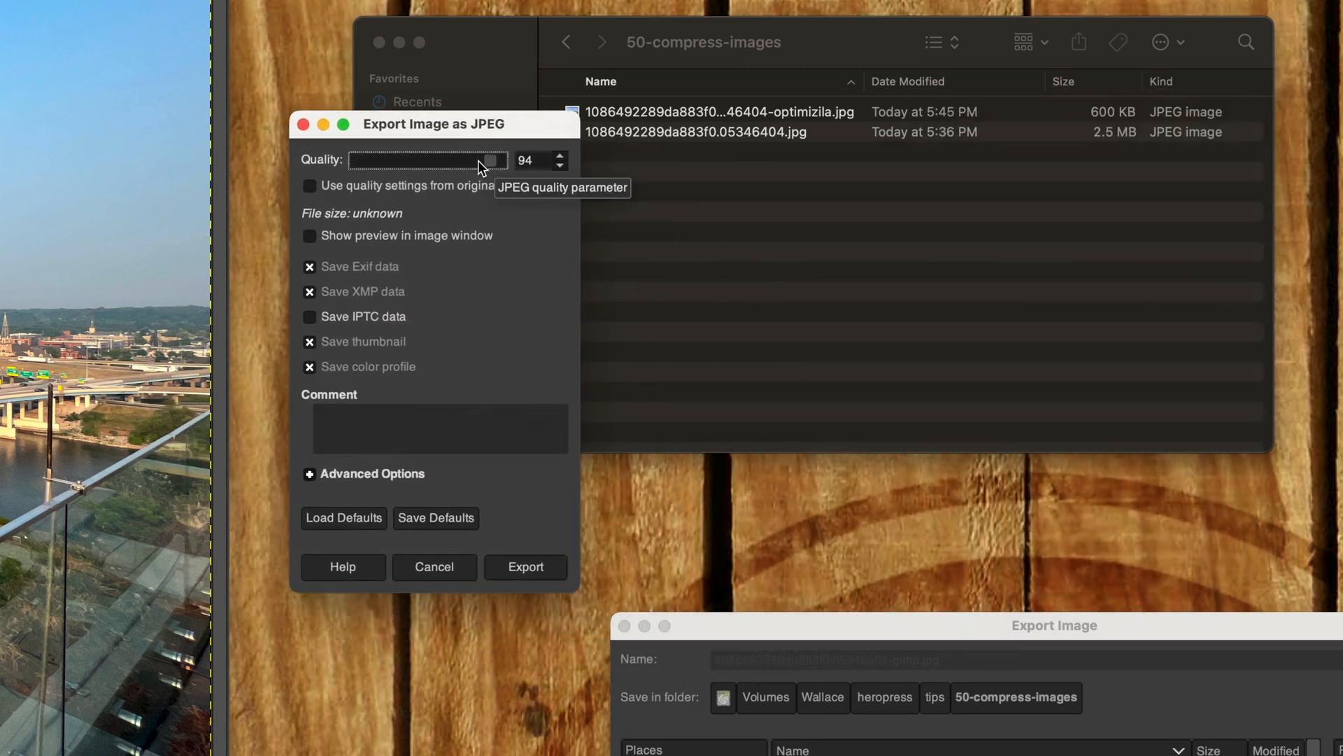
{"action": "mouse_move", "coordinate": [391, 244]}
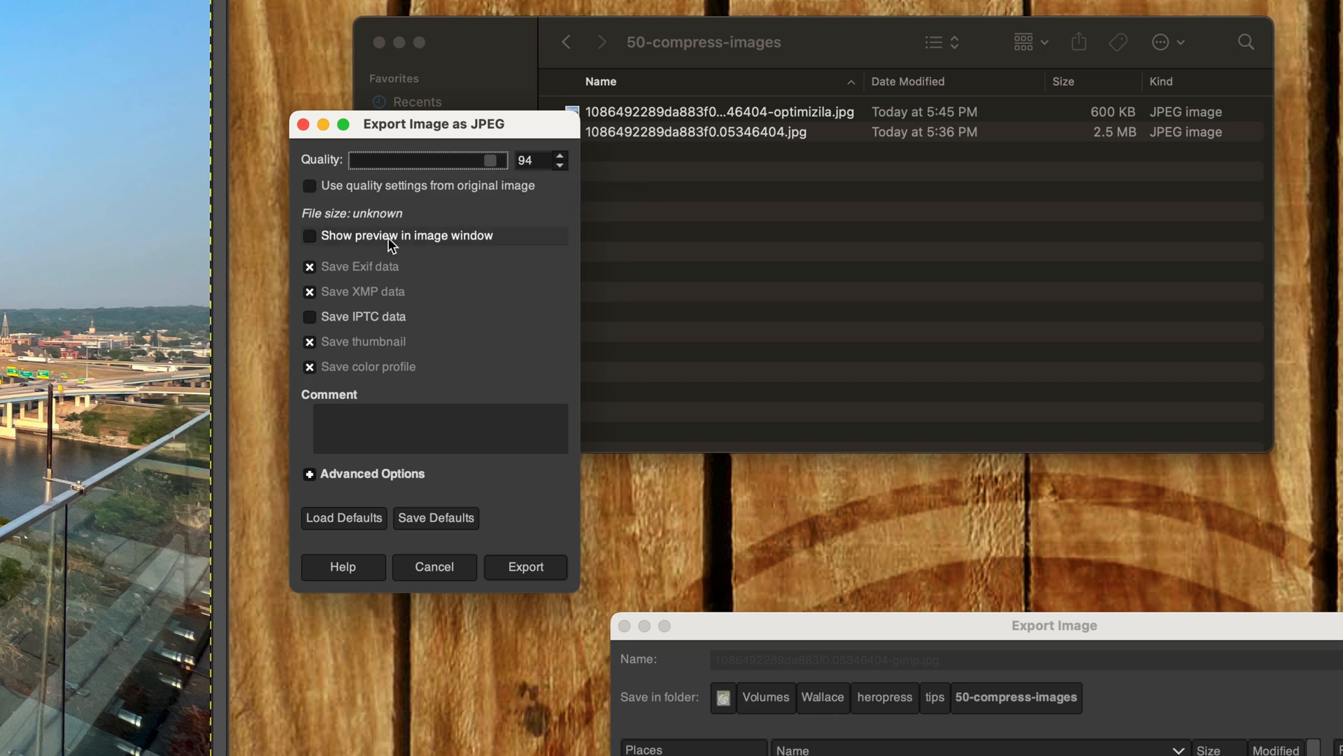
- Enable the in-window preview, set JPEG quality to 40 and toggle the preview to compare
{"action": "left_click", "coordinate": [308, 235]}
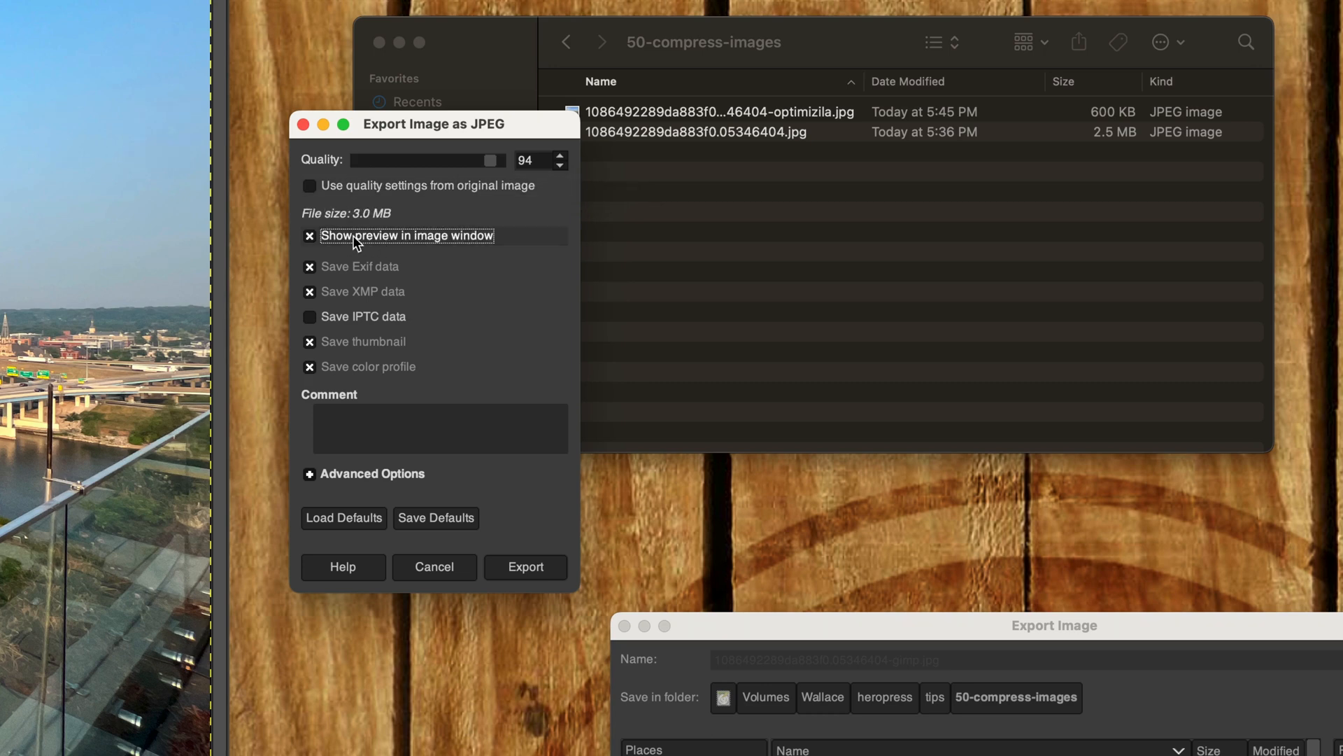
{"action": "mouse_move", "coordinate": [356, 231]}
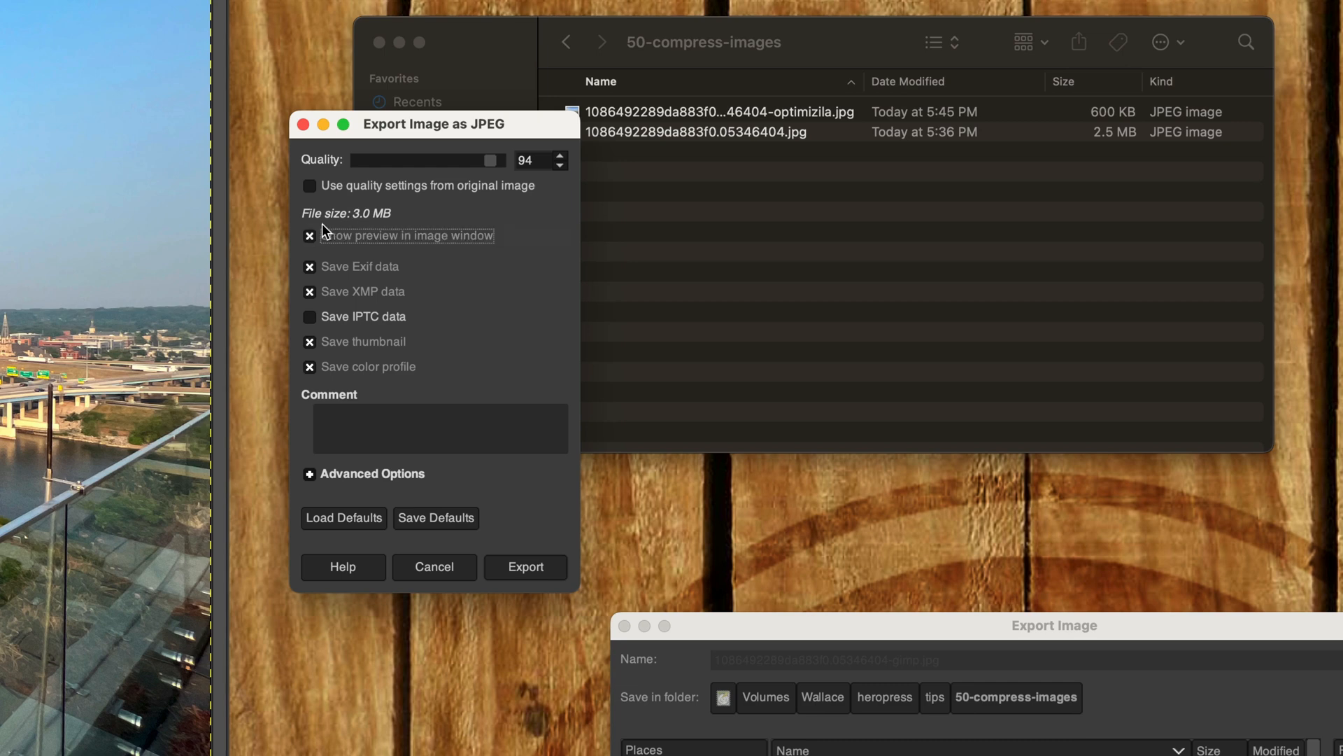
{"action": "mouse_move", "coordinate": [381, 222]}
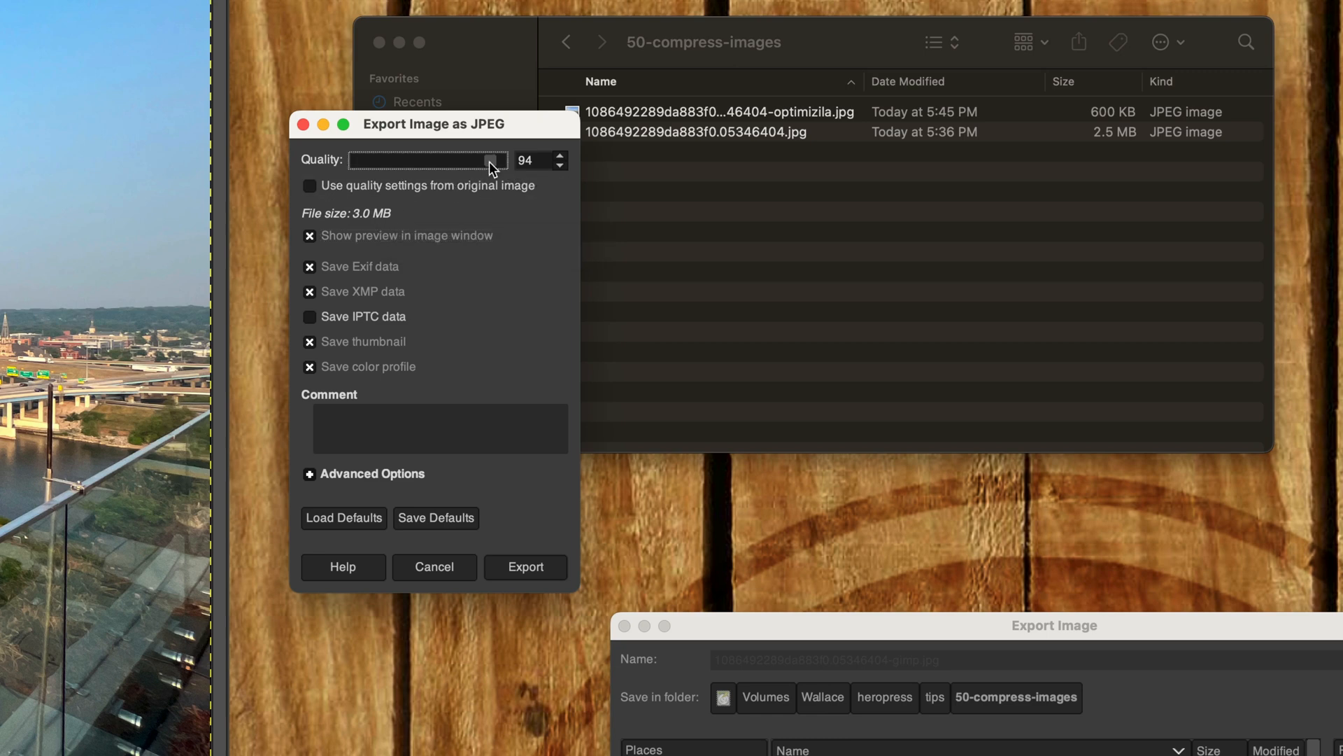
{"action": "left_click_drag", "start_coordinate": [496, 161], "coordinate": [418, 161]}
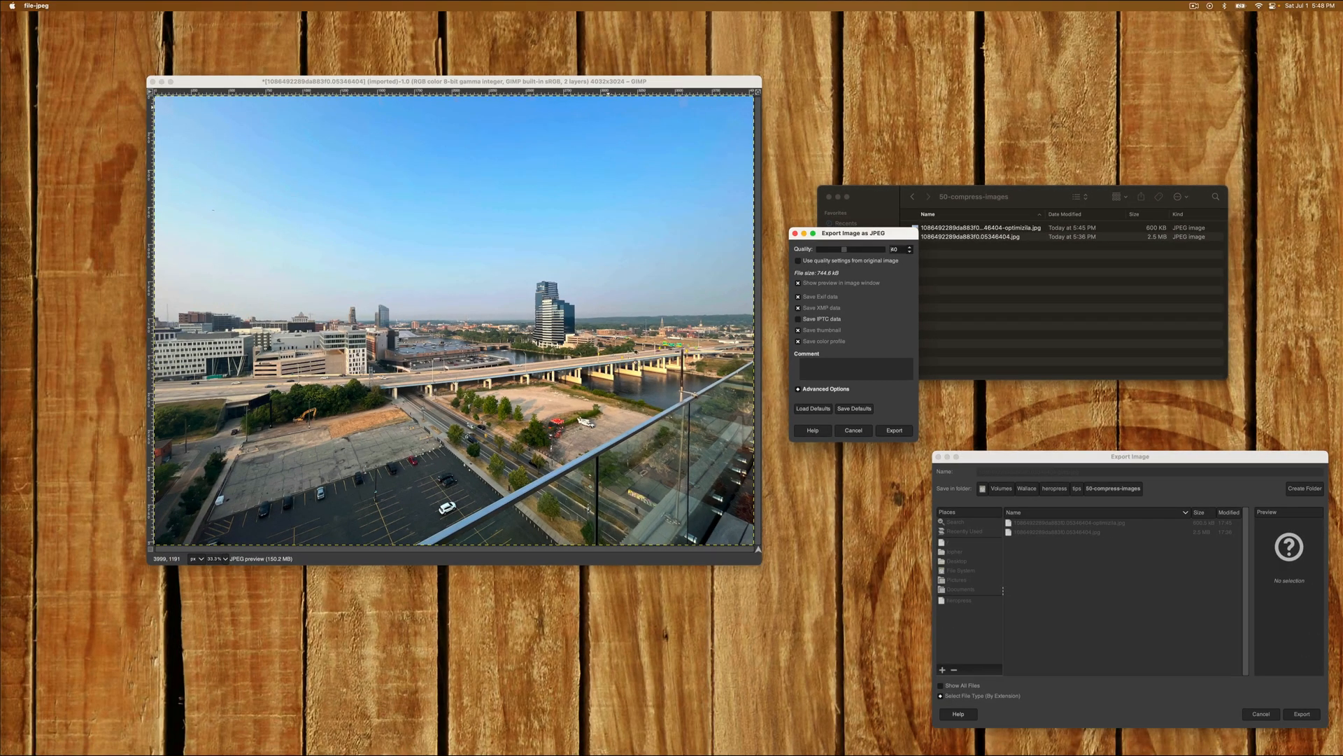
{"action": "left_click", "coordinate": [798, 283]}
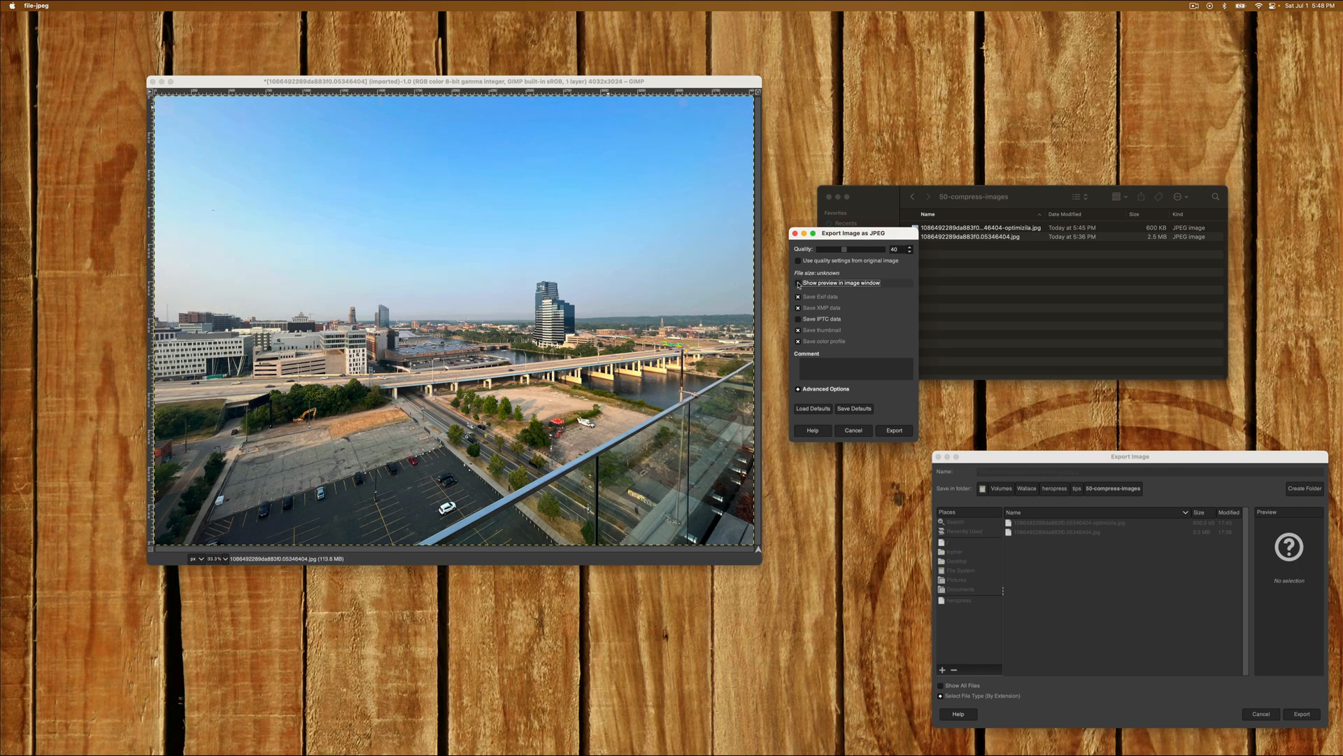
{"action": "left_click", "coordinate": [797, 282]}
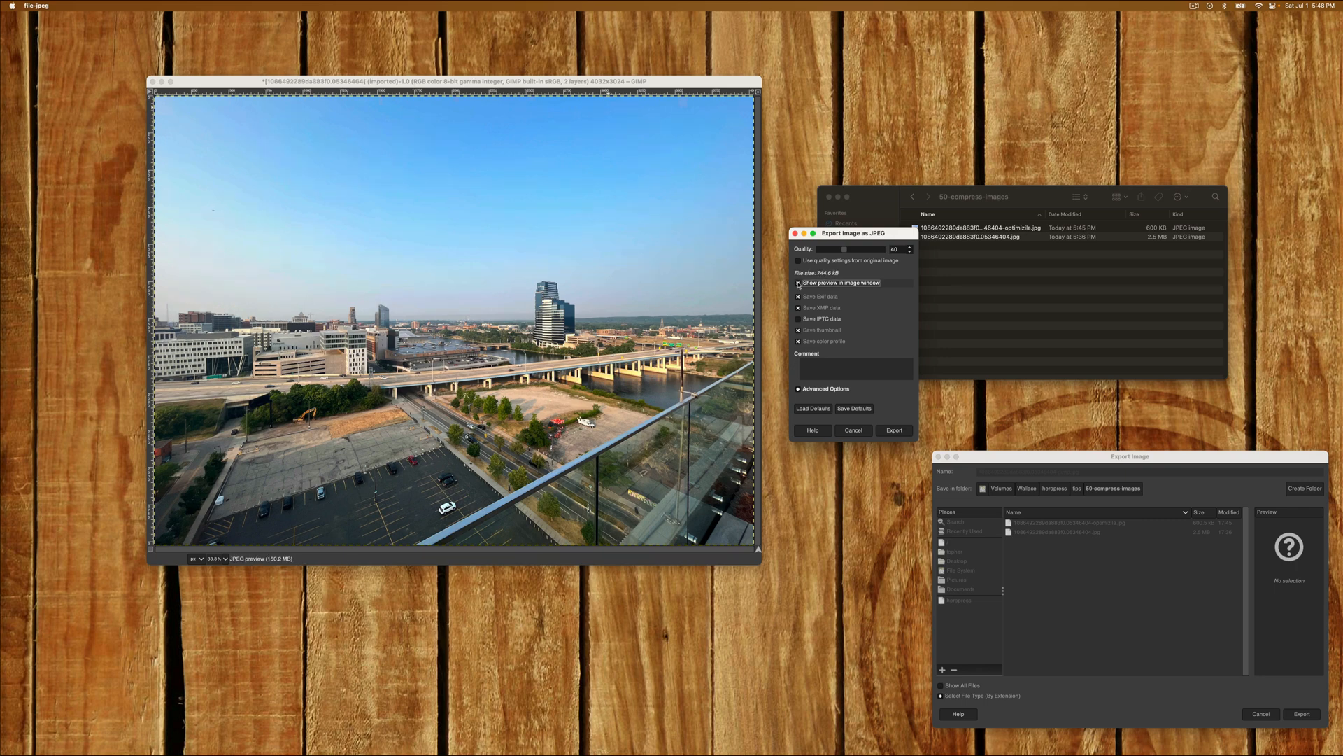
{"action": "left_click", "coordinate": [799, 284]}
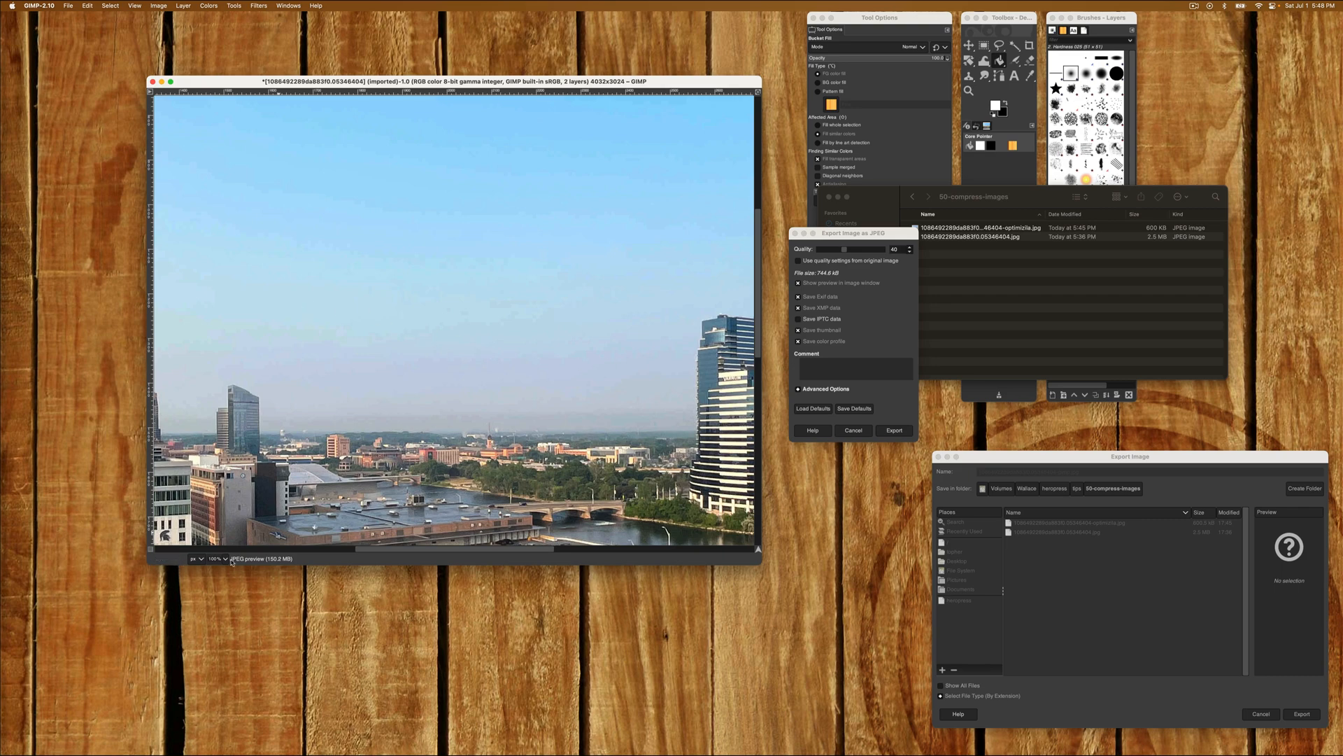
- Magnify the sky to check the quality-40 compression artifacts against the original
{"action": "left_click", "coordinate": [214, 559]}
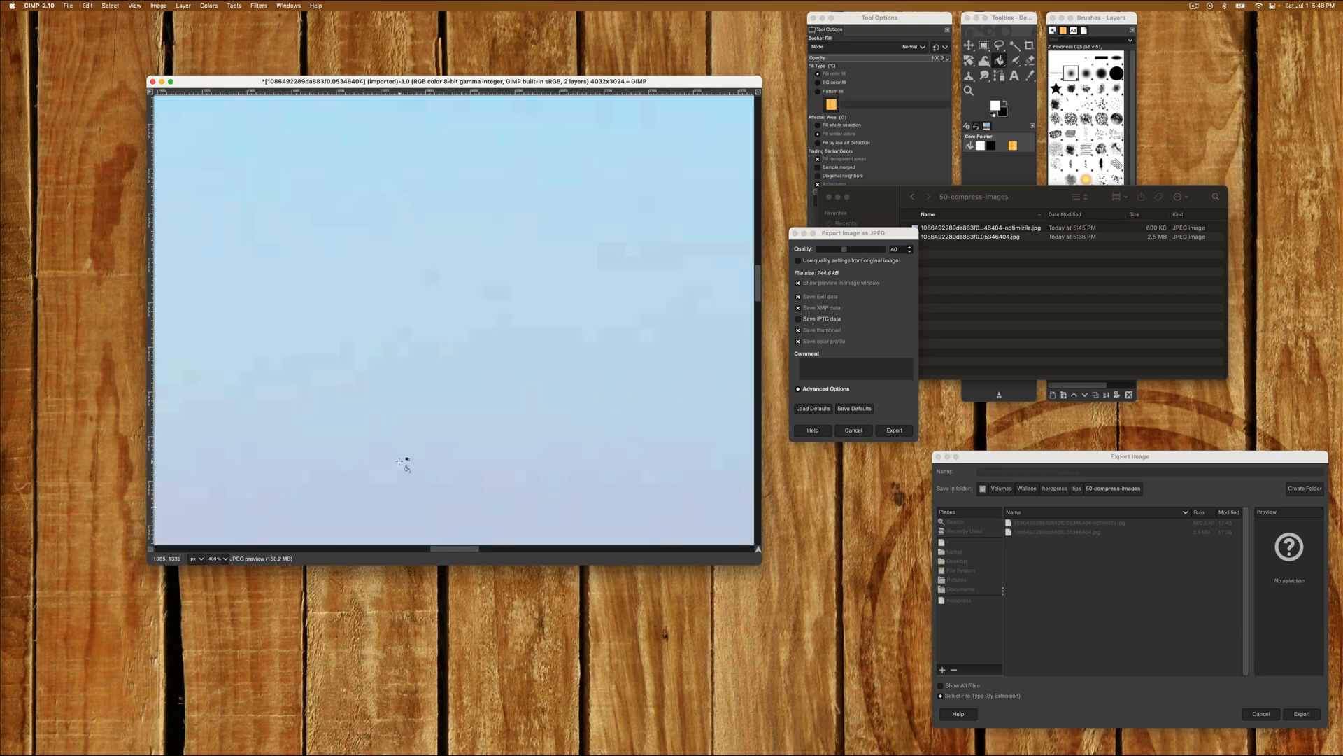
{"action": "scroll", "scroll_direction": "down", "scroll_amount": 3}
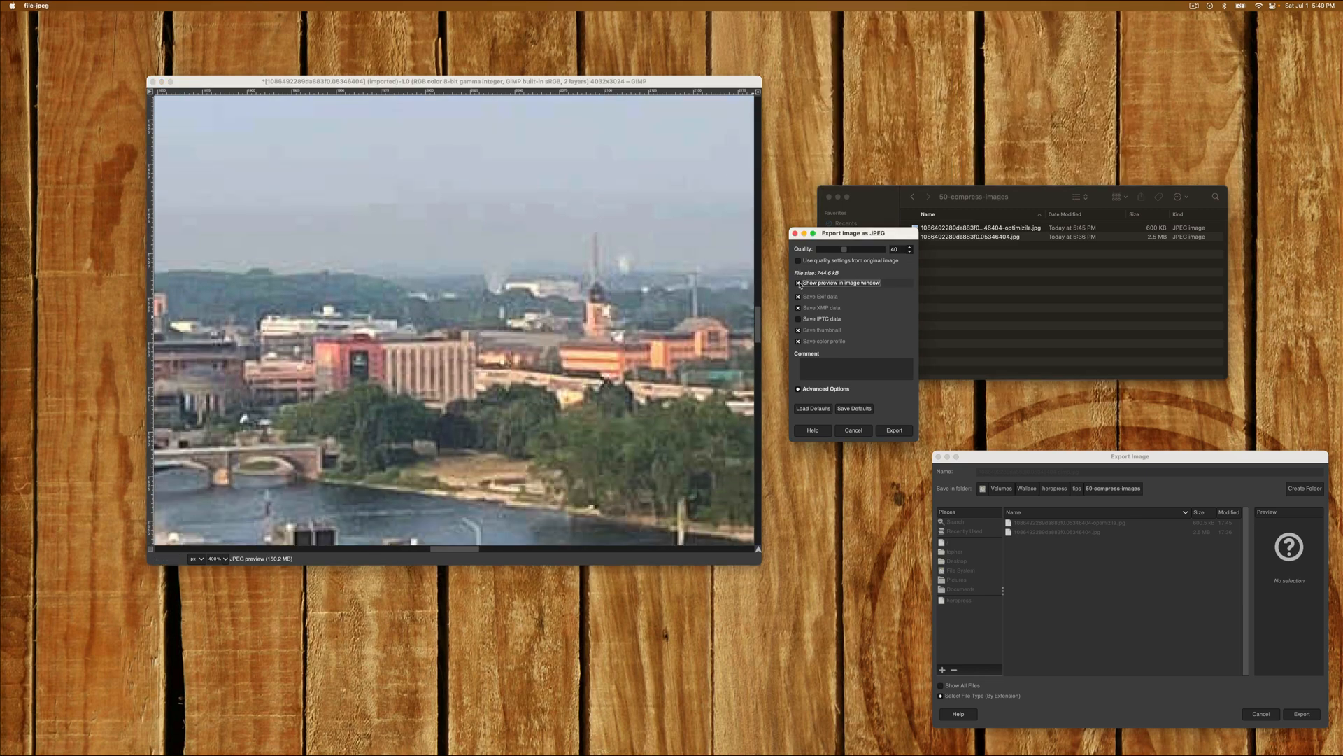
{"action": "left_click", "coordinate": [797, 283]}
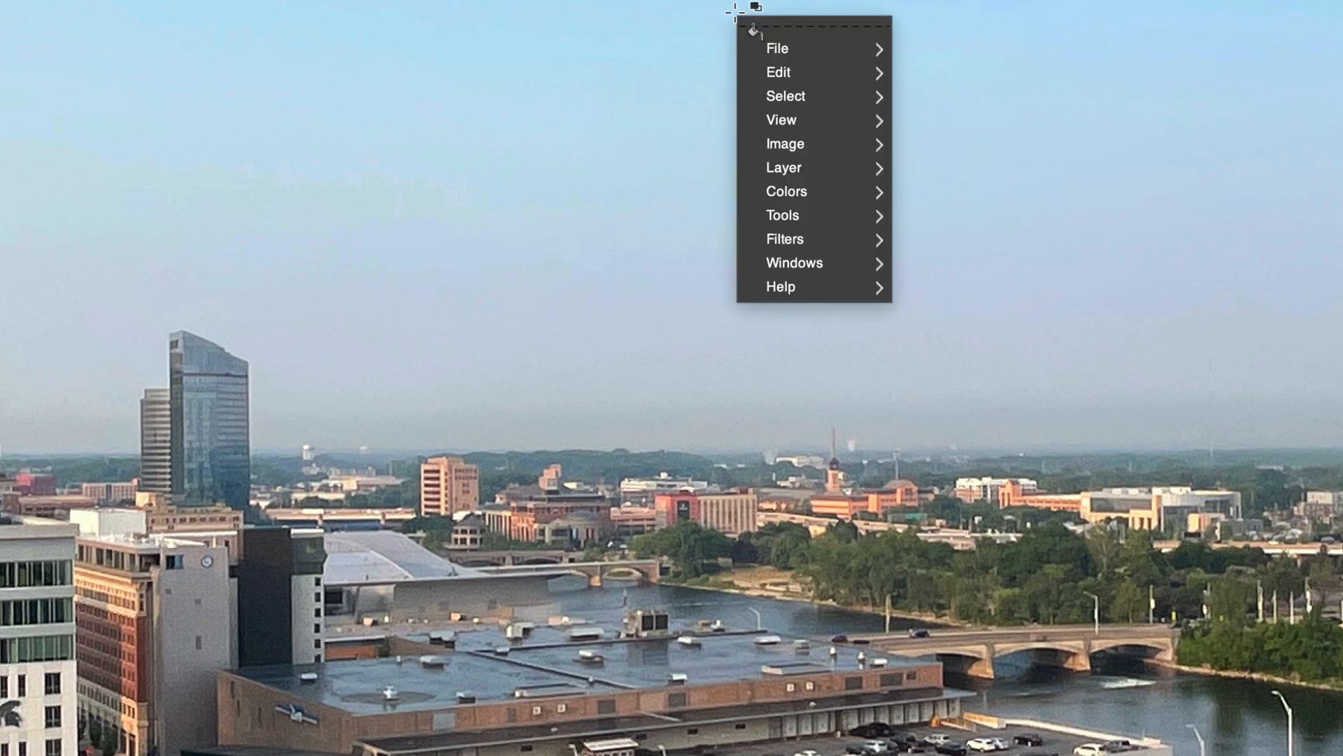
- Scale the image from 4032×3024 down to 1024×768 pixels
{"action": "left_click", "coordinate": [781, 119]}
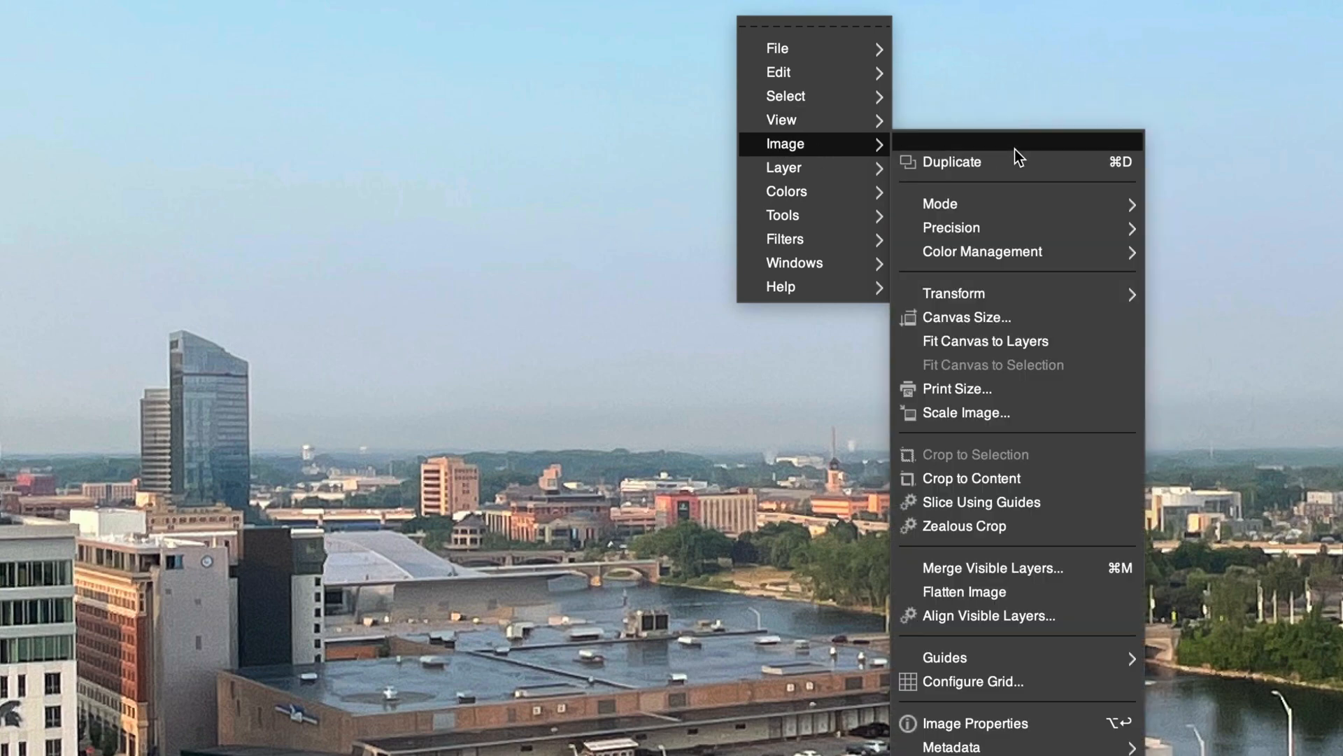
{"action": "left_click", "coordinate": [965, 411]}
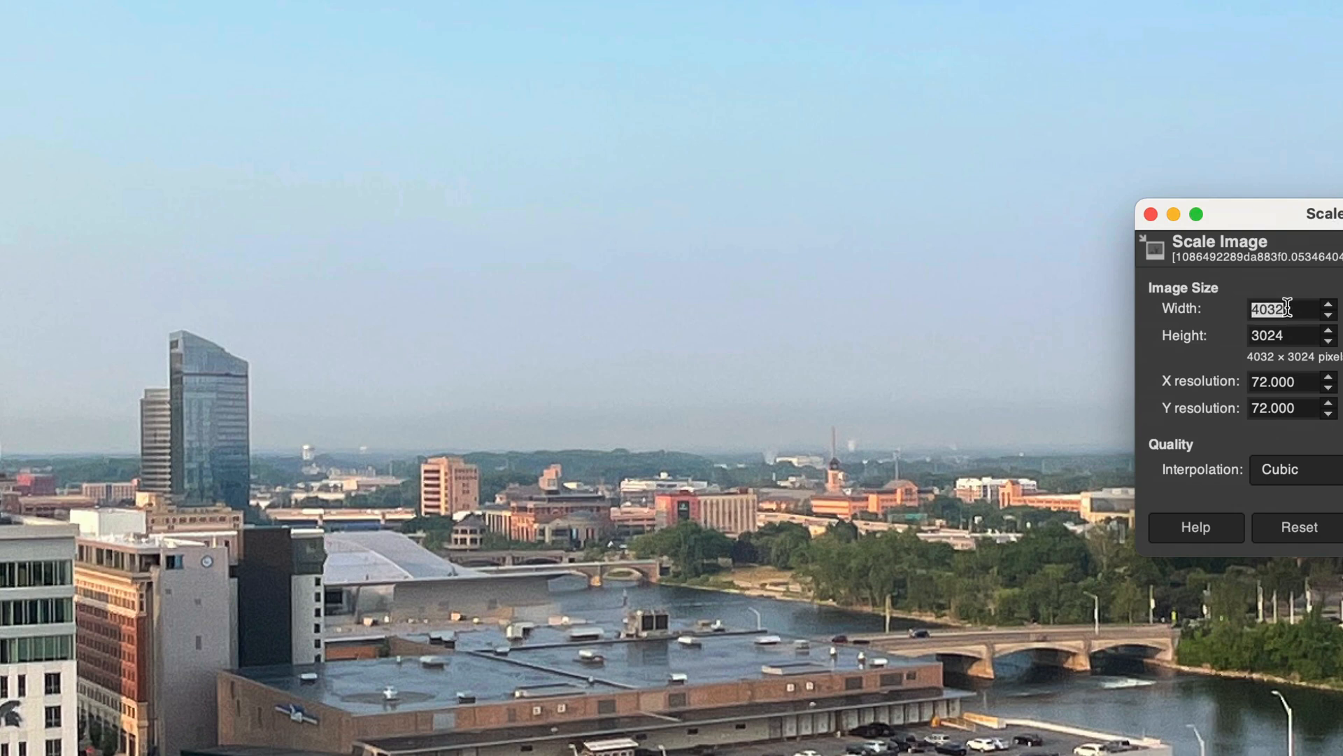
{"action": "type", "text": "1024"}
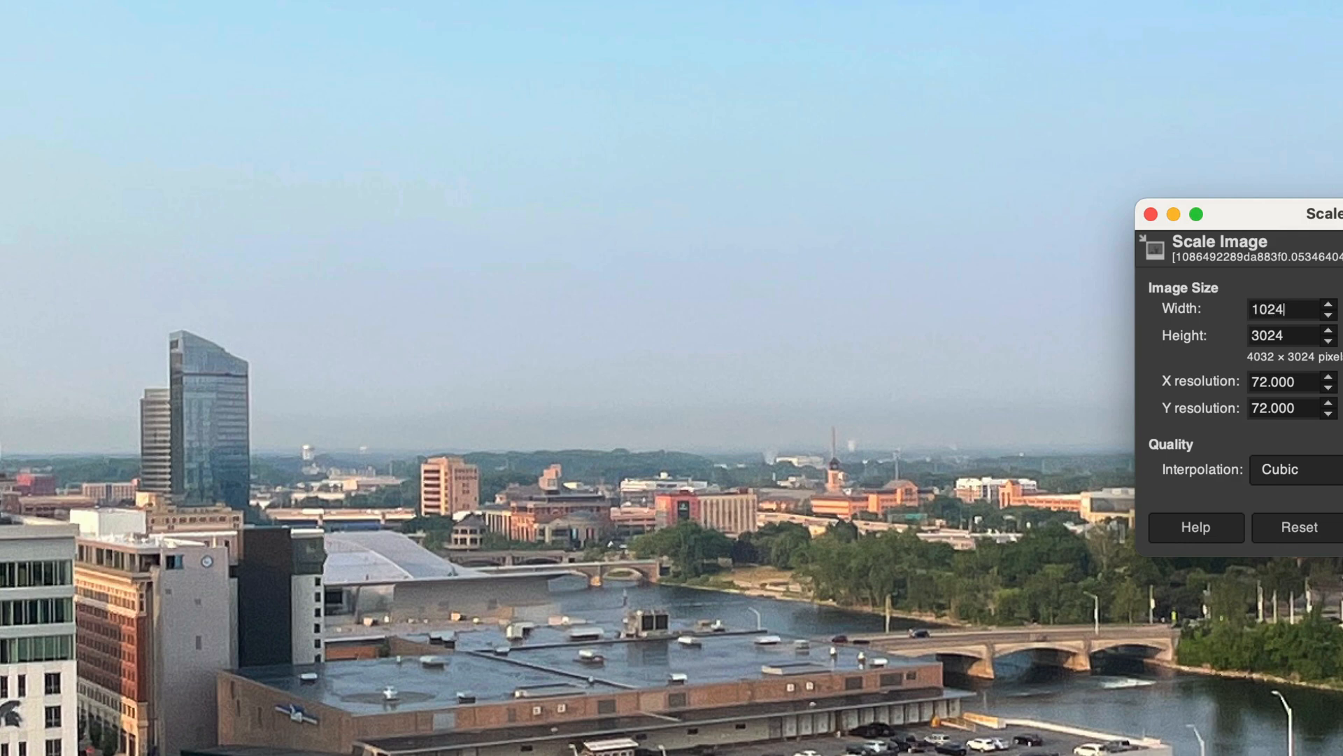
{"action": "type", "text": "768"}
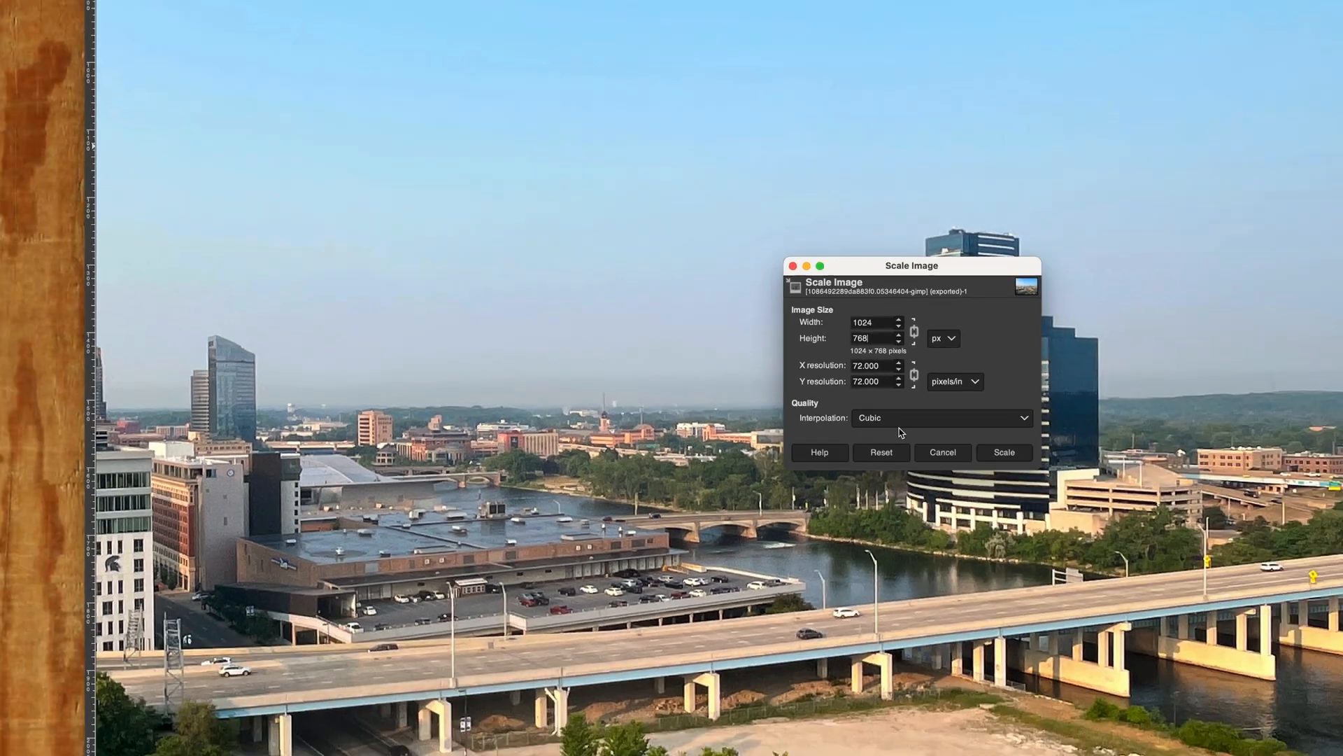
{"action": "left_click", "coordinate": [1003, 452]}
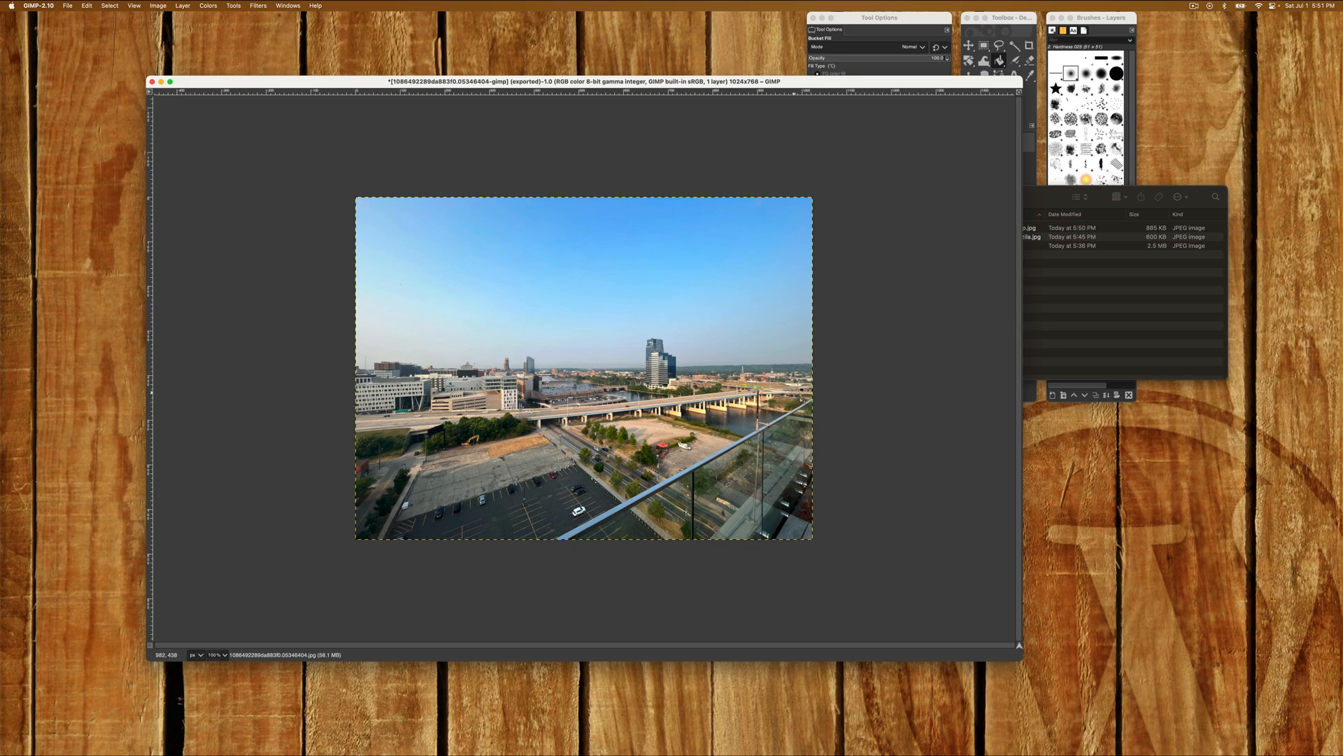
- Start exporting the scaled image as a separate JPEG named with a -gimp-1024 suffix
{"action": "right_click", "coordinate": [779, 323]}
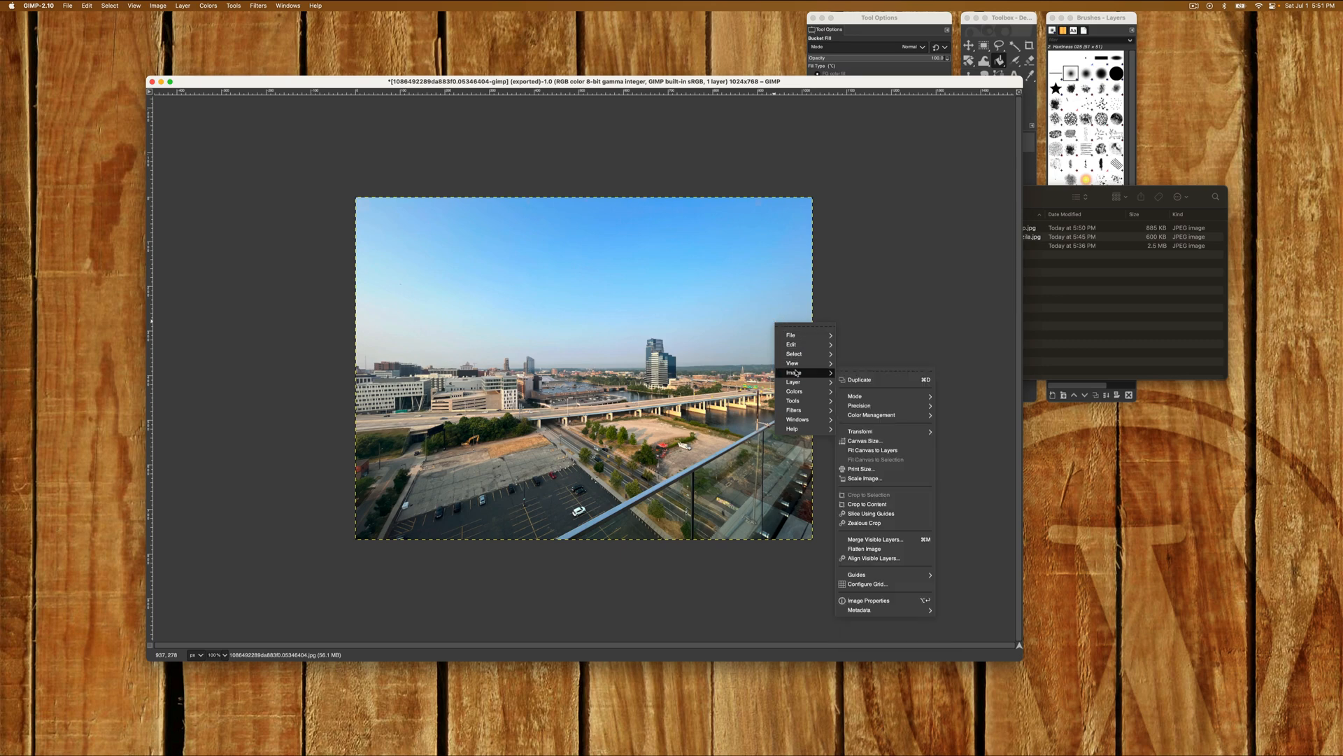
{"action": "left_click", "coordinate": [789, 334]}
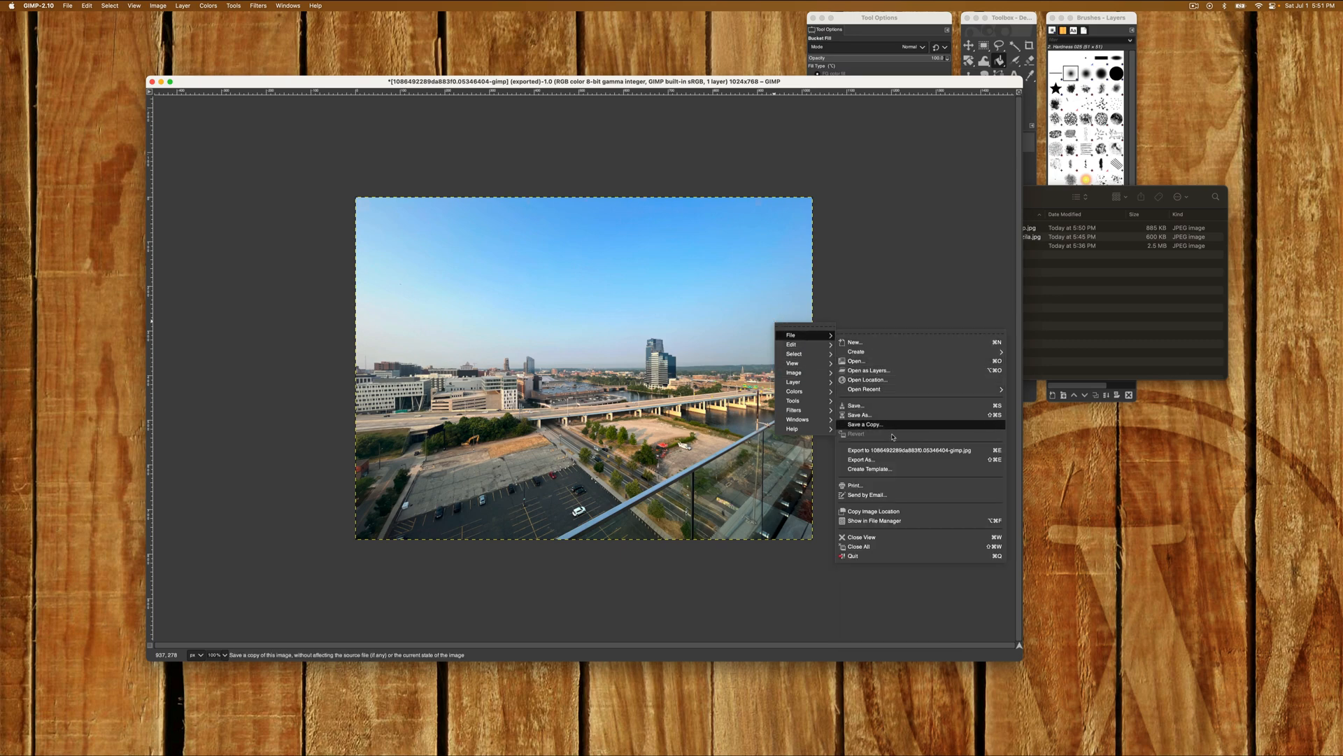
{"action": "left_click", "coordinate": [861, 459]}
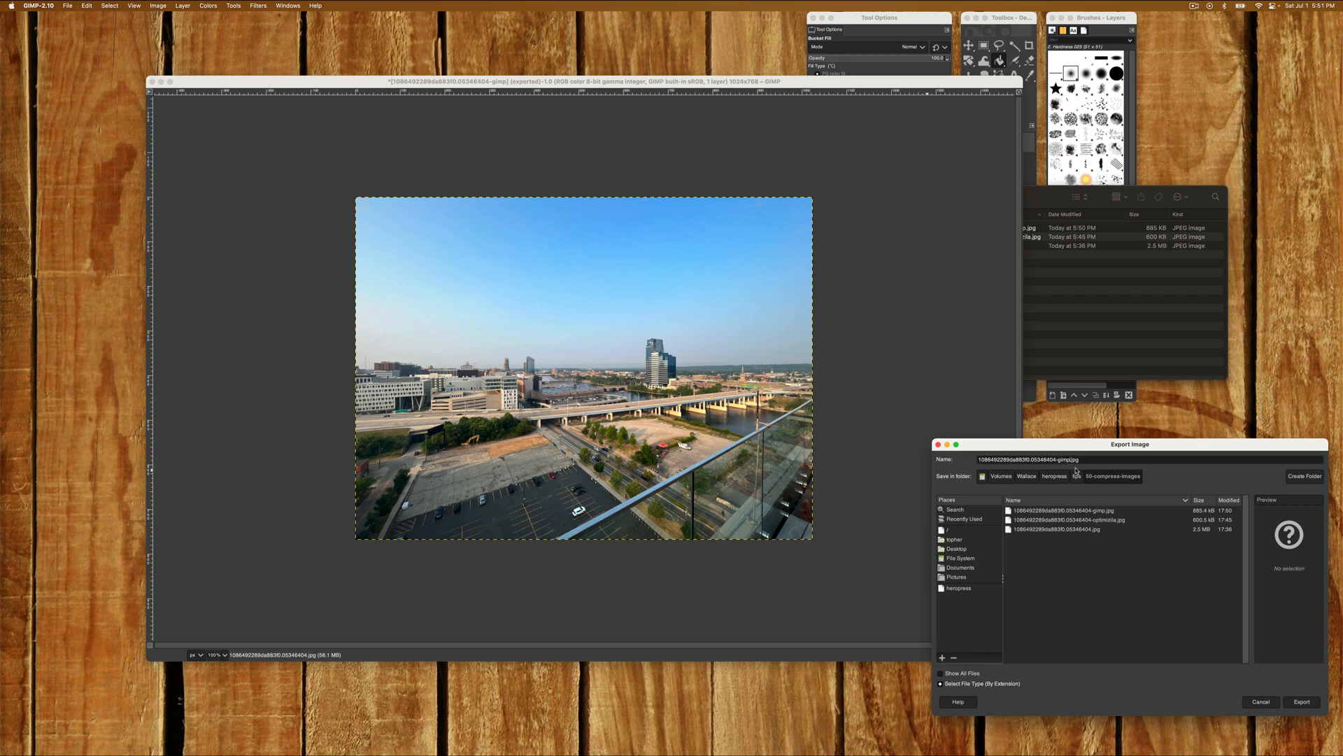
{"action": "type", "text": "10]"}
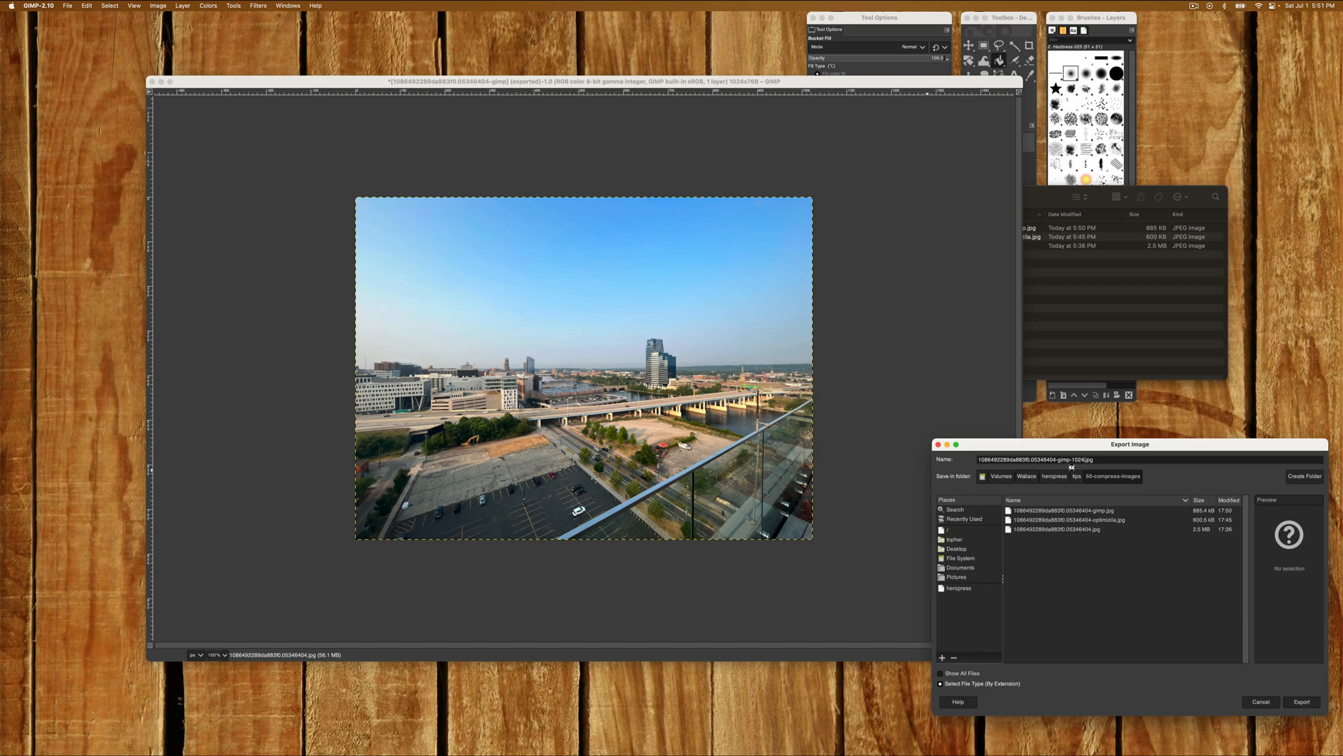
{"action": "left_click", "coordinate": [1300, 701]}
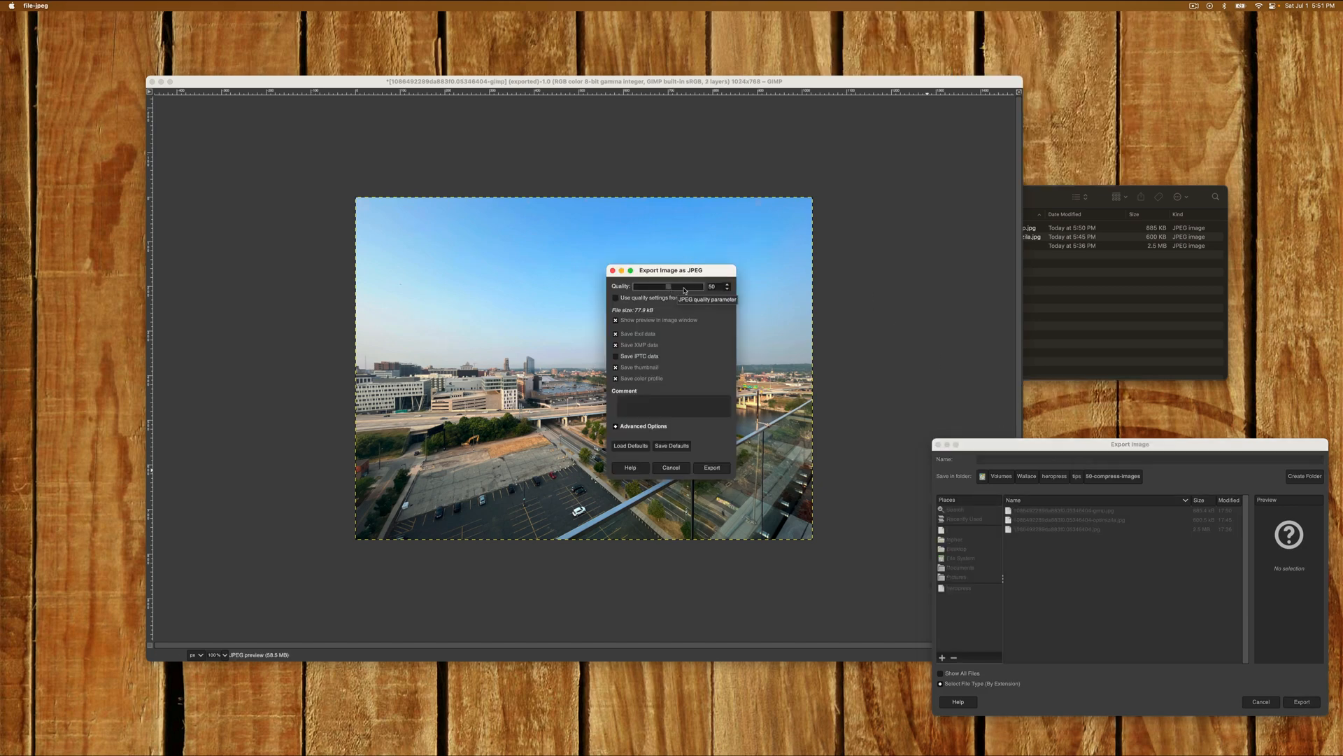
- Lower the JPEG quality with canvas preview on and export the roughly 81 KB file
{"action": "left_click_drag", "start_coordinate": [673, 270], "coordinate": [911, 341]}
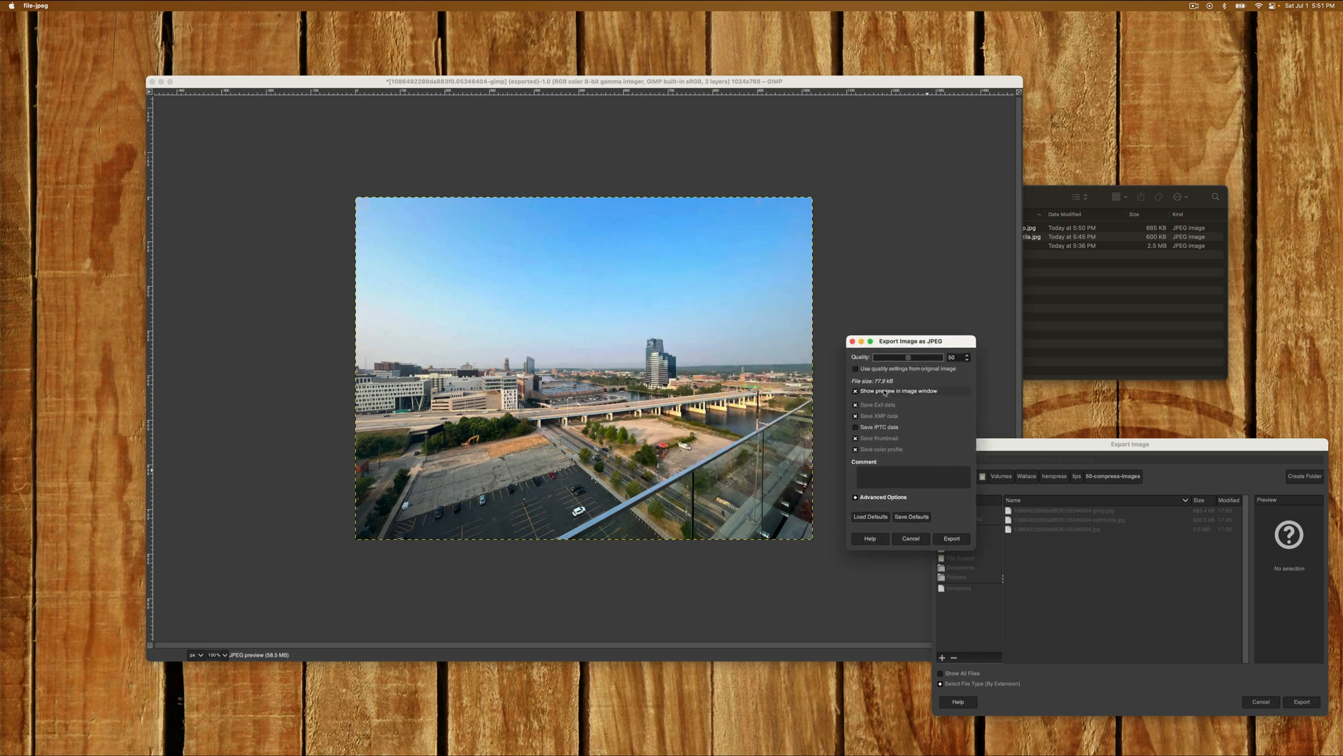
{"action": "left_click", "coordinate": [855, 390]}
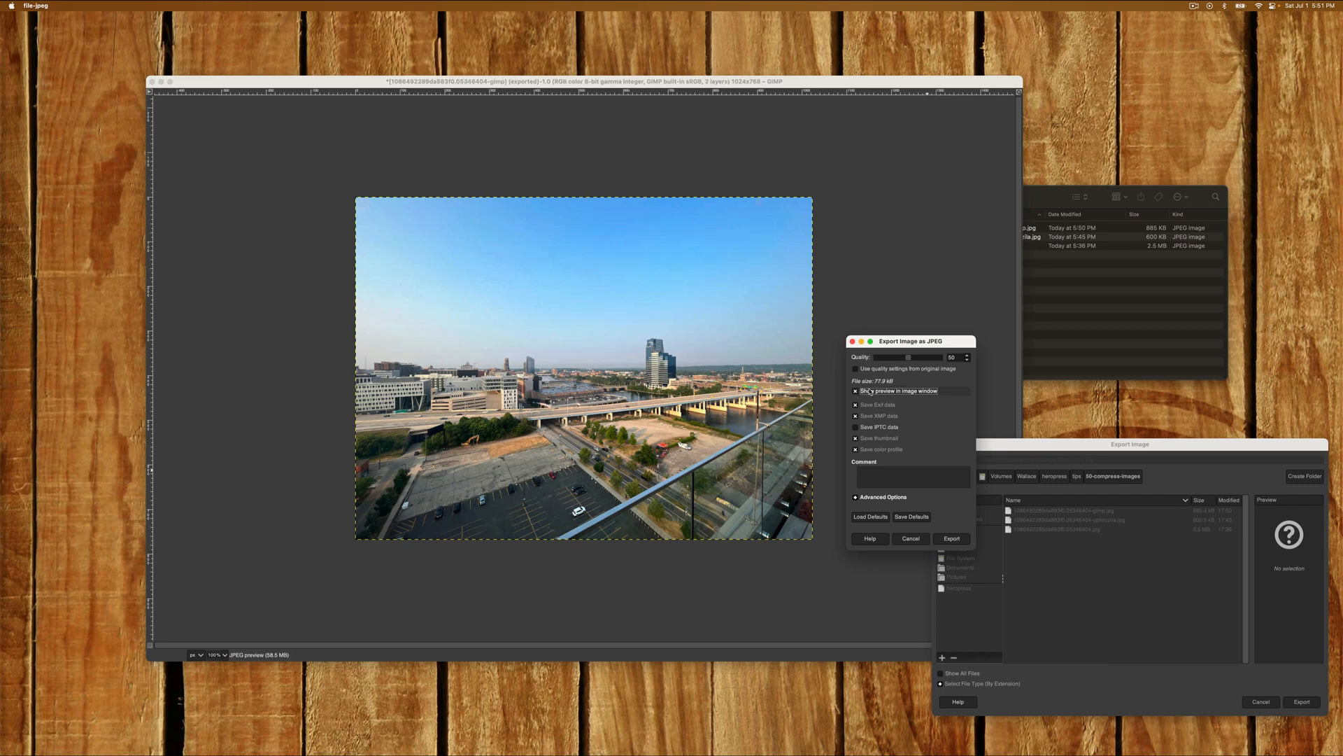
{"action": "left_click", "coordinate": [967, 354]}
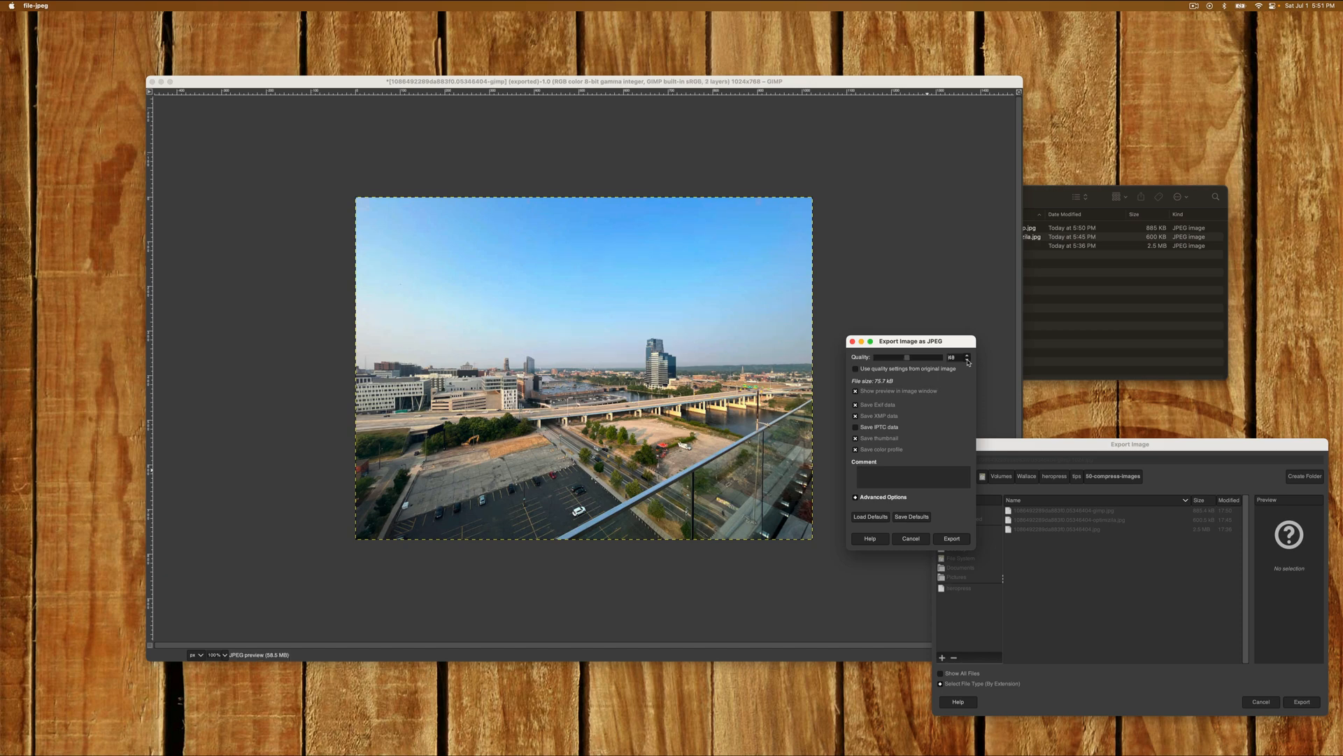
{"action": "left_click", "coordinate": [967, 359]}
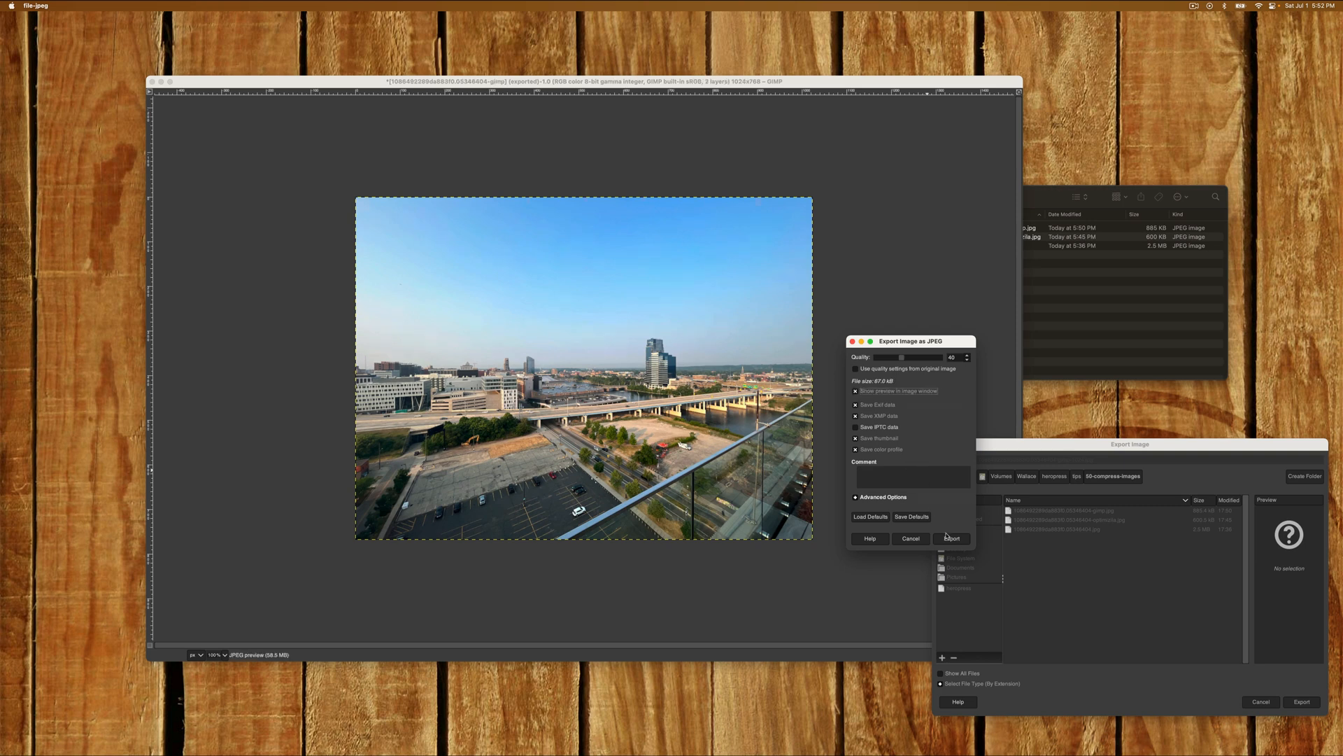
{"action": "left_click", "coordinate": [951, 538]}
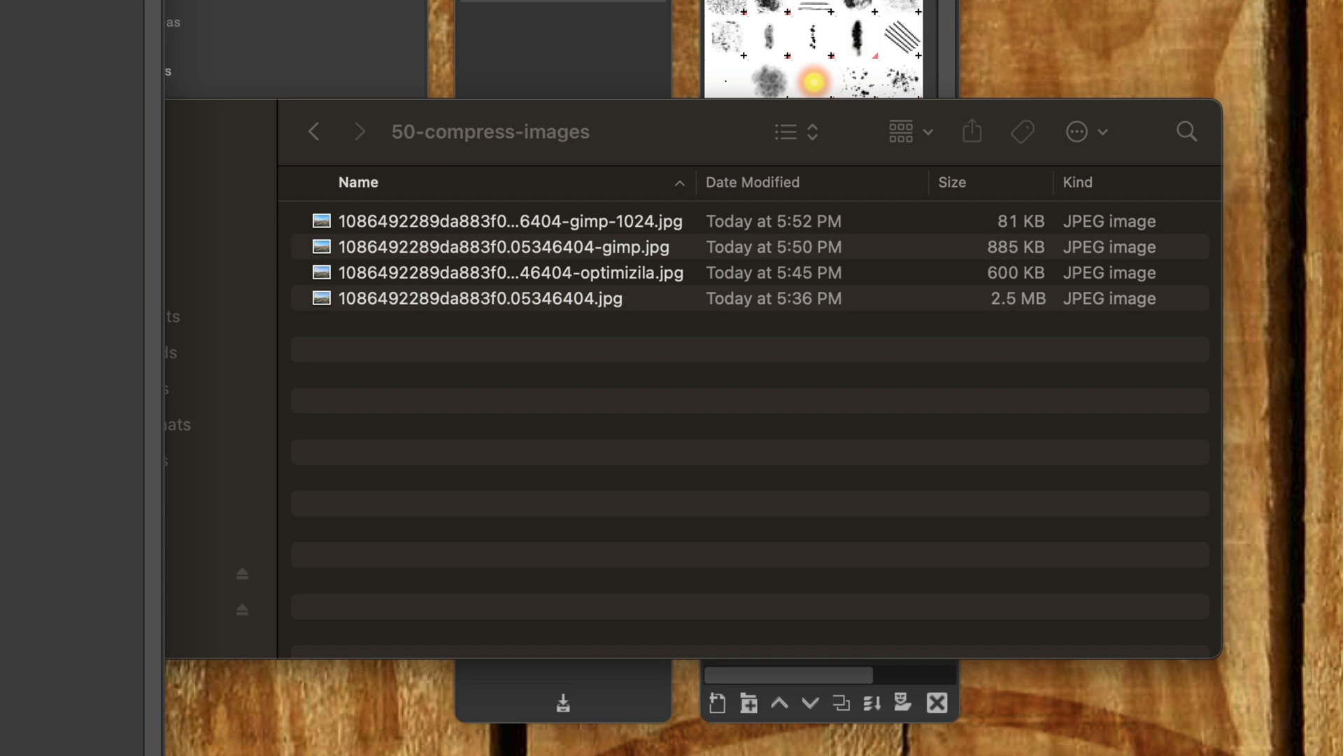
{"action": "mouse_move", "coordinate": [1004, 312]}
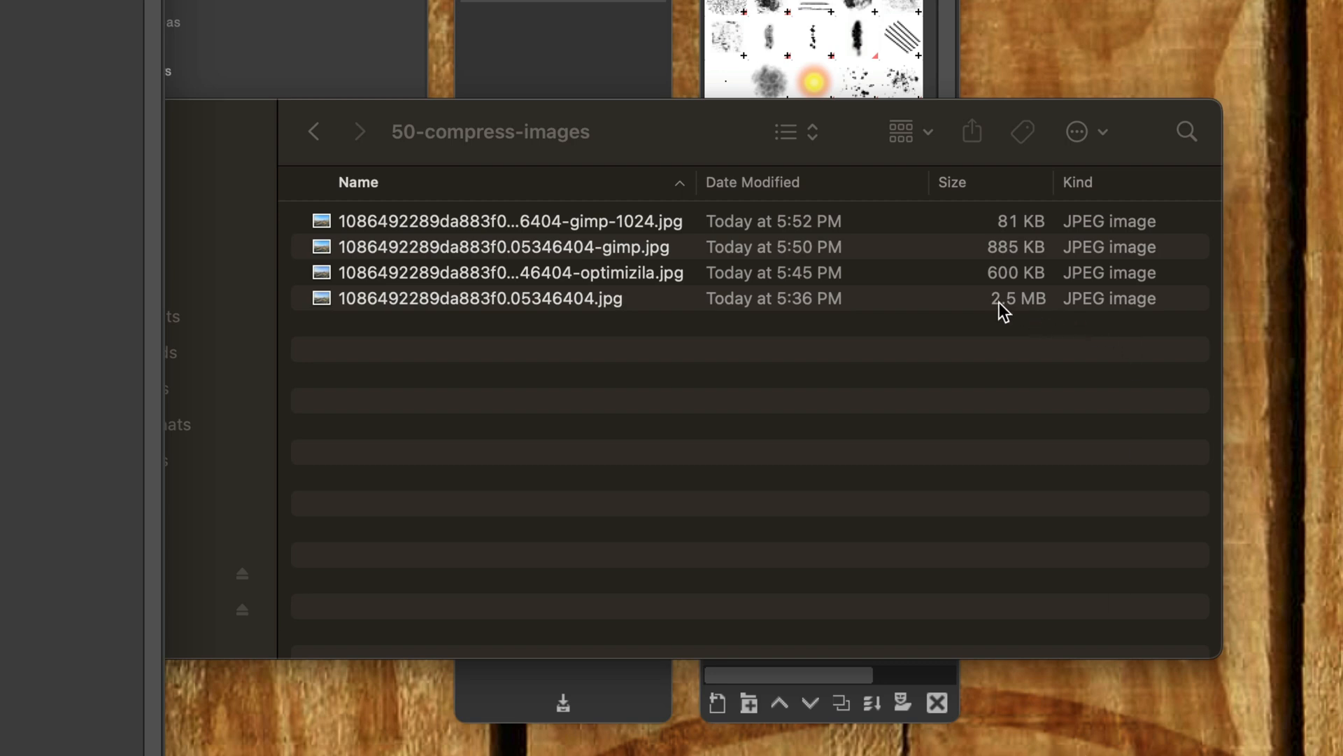
{"action": "mouse_move", "coordinate": [1020, 224]}
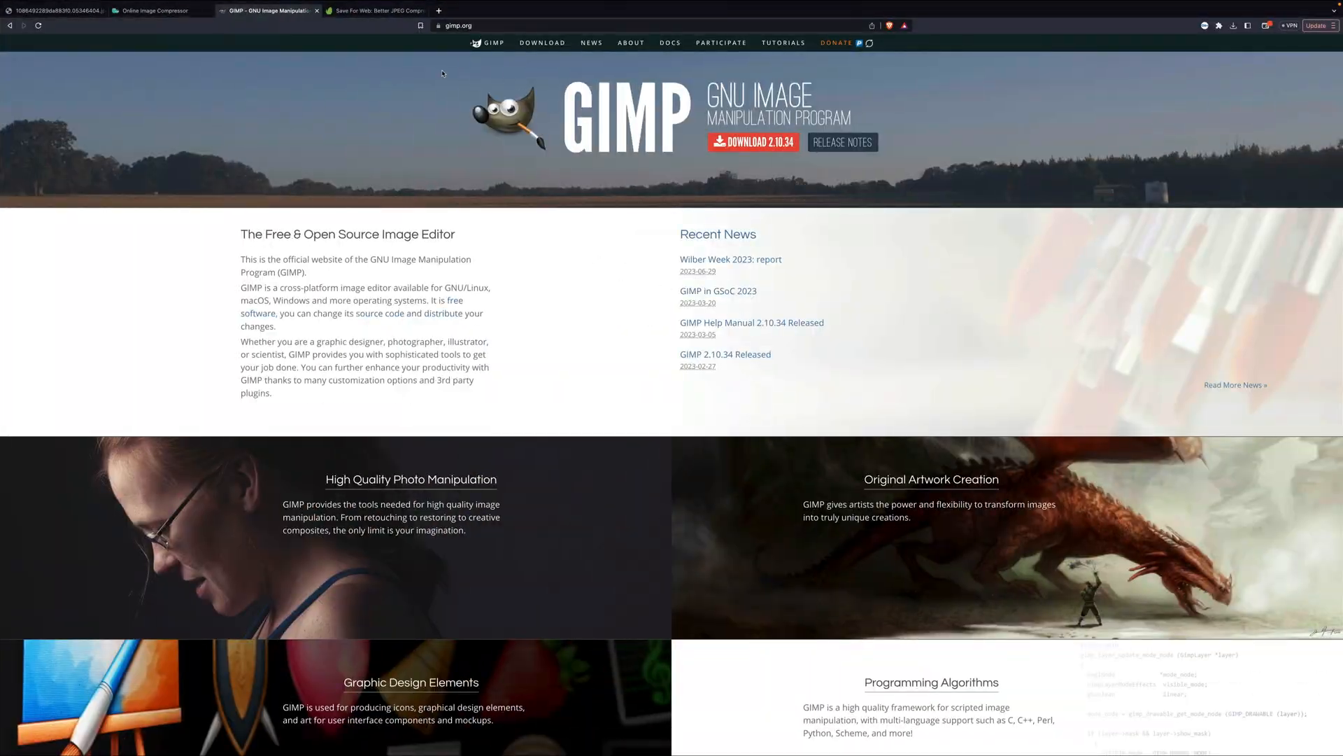
- Scroll the Save For Web article to section 2, Balance JPEG Quality and File Size
{"action": "left_click", "coordinate": [375, 10]}
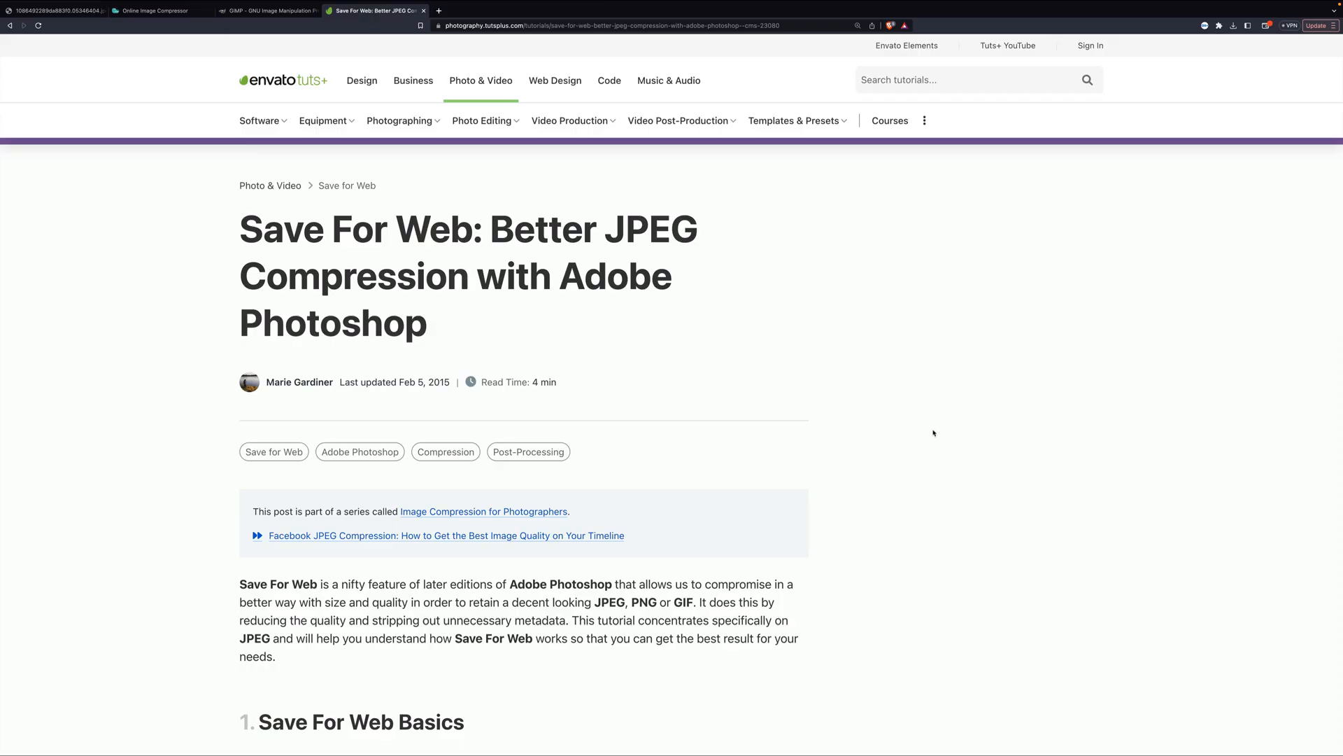
{"action": "scroll", "scroll_direction": "down", "scroll_amount": 3}
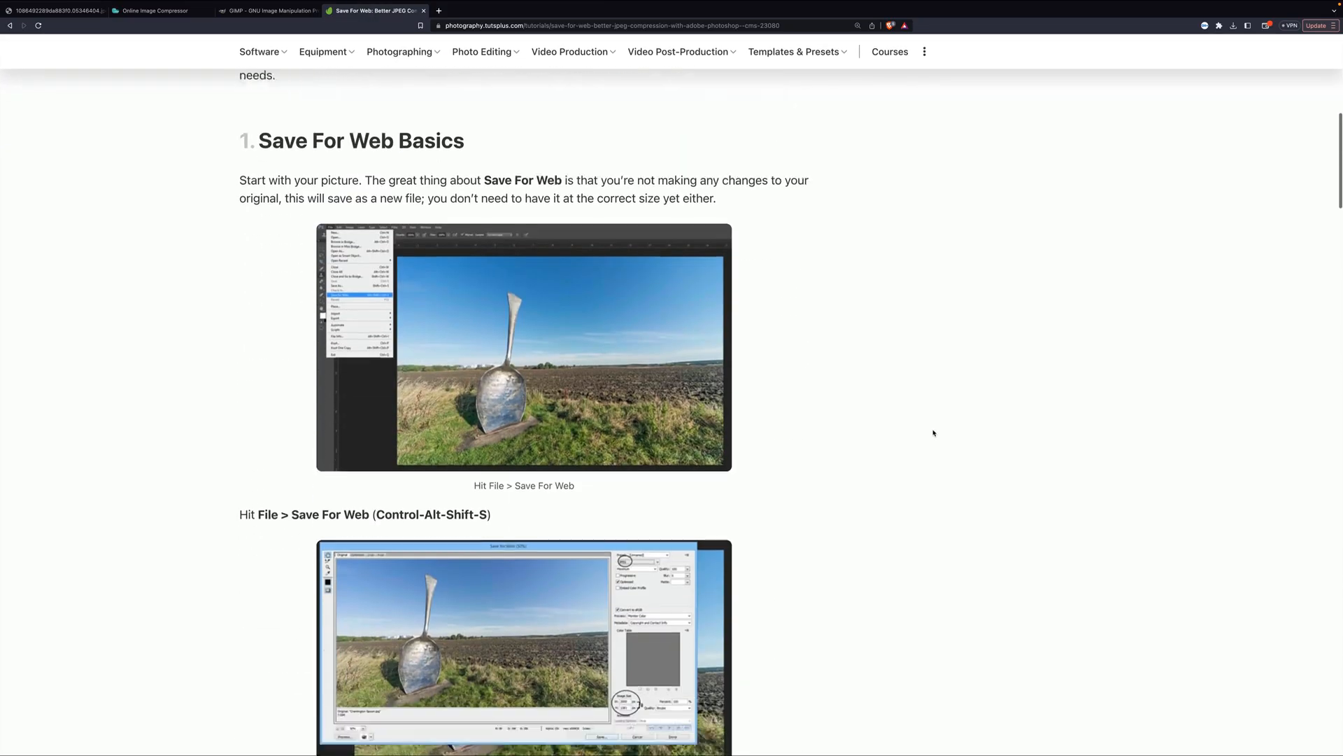
{"action": "scroll", "scroll_direction": "down", "scroll_amount": 3}
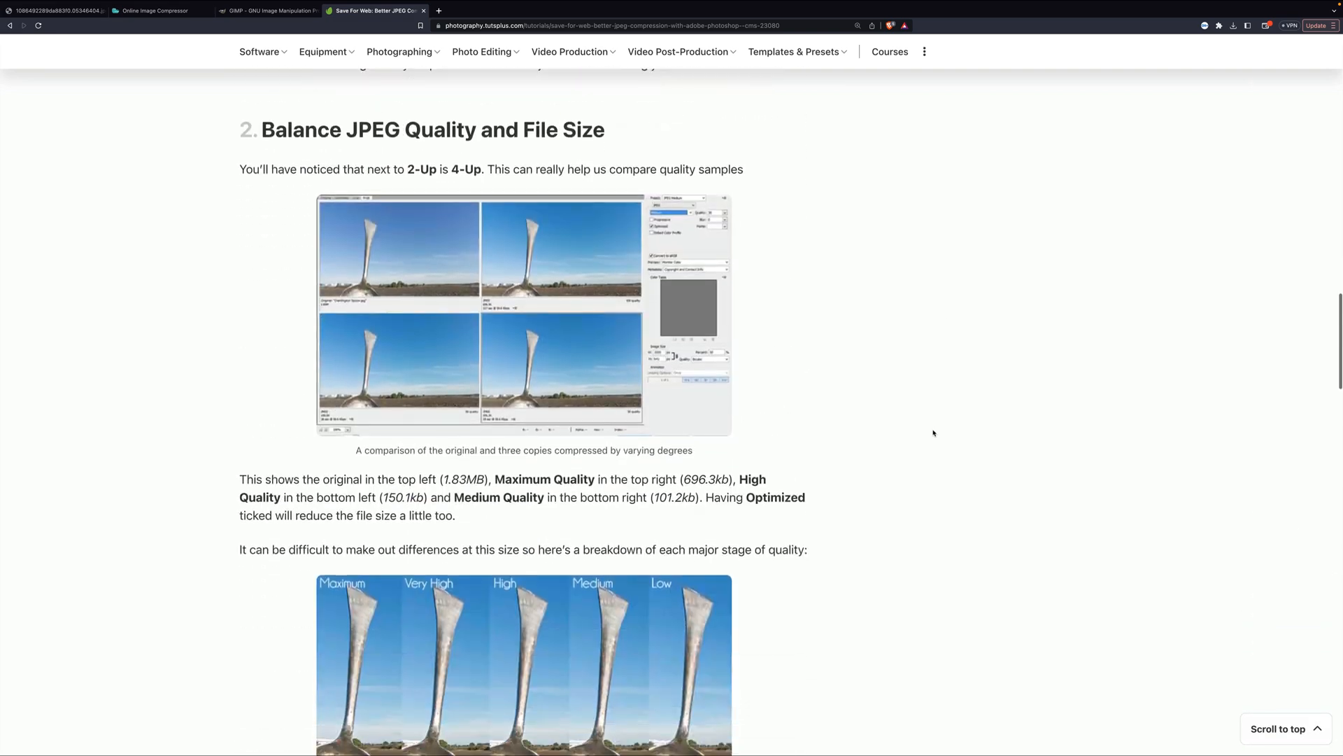
{"action": "scroll", "scroll_direction": "down", "scroll_amount": 3}
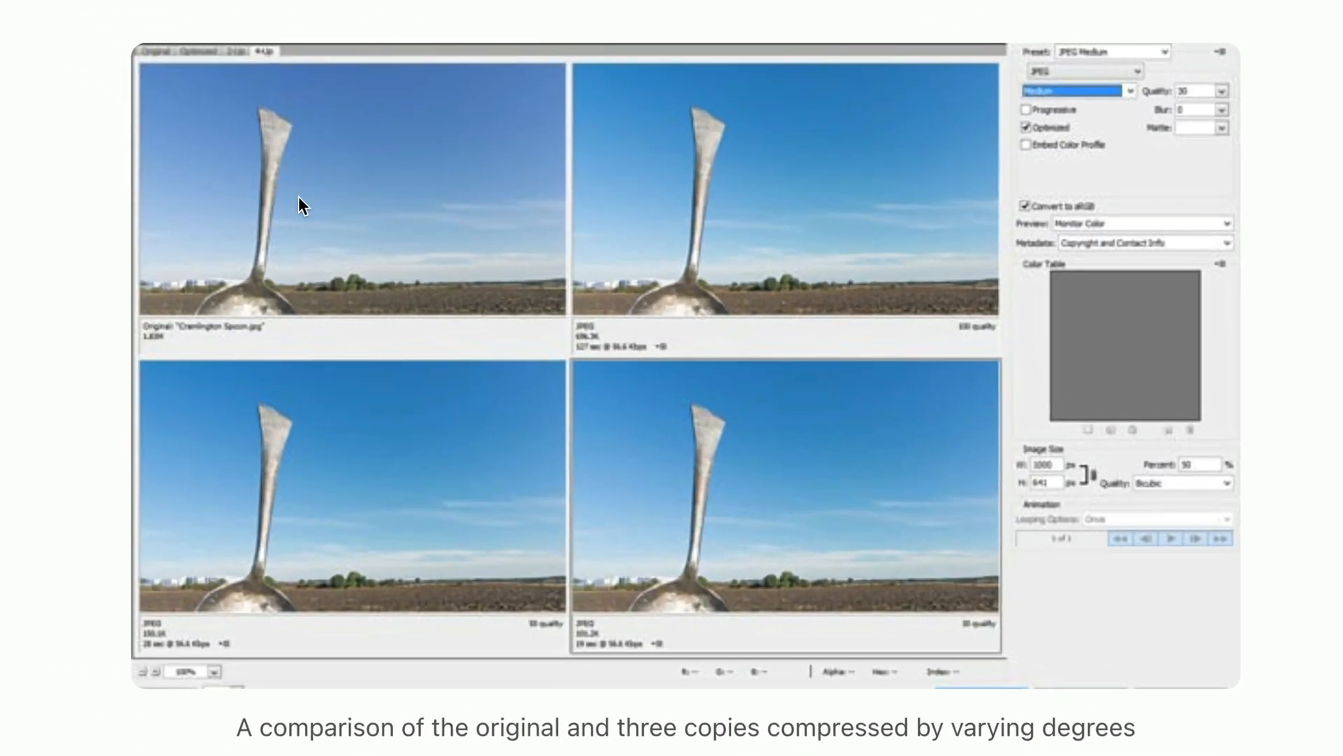
{"action": "mouse_move", "coordinate": [742, 396]}
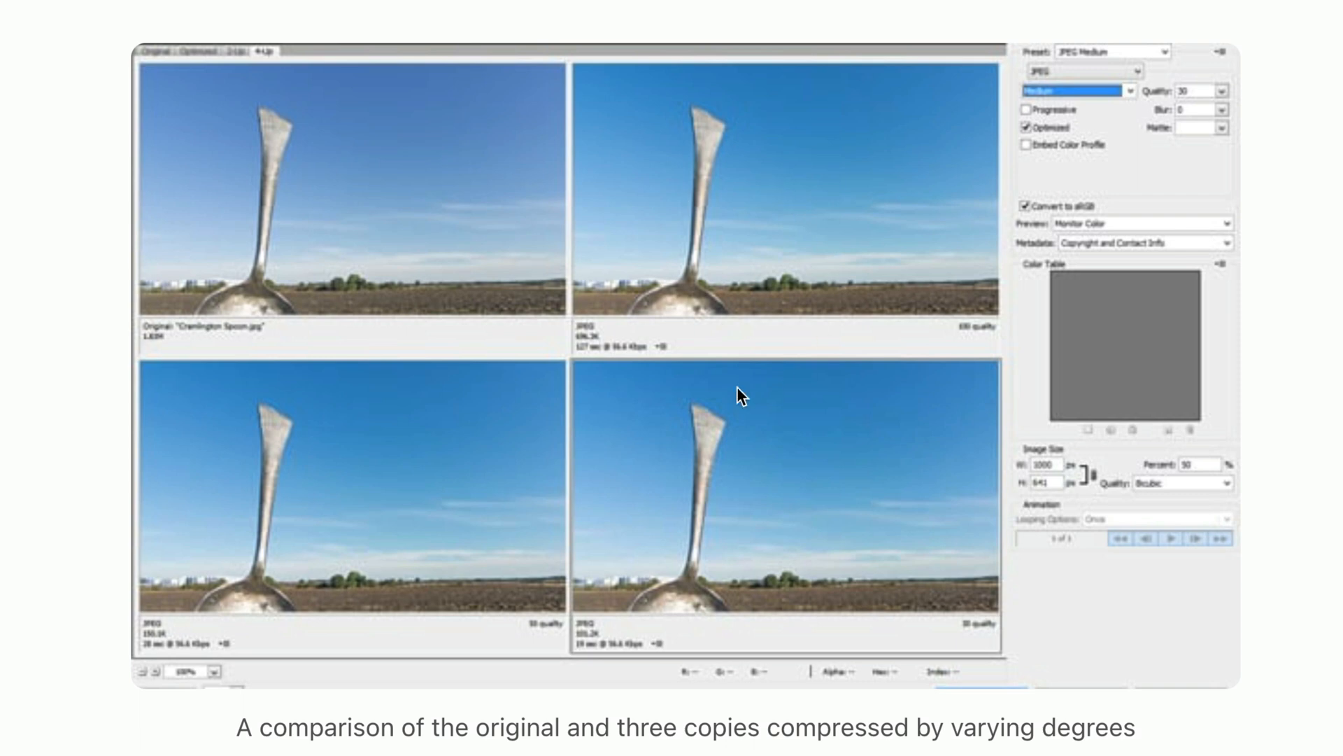
{"action": "mouse_move", "coordinate": [820, 481]}
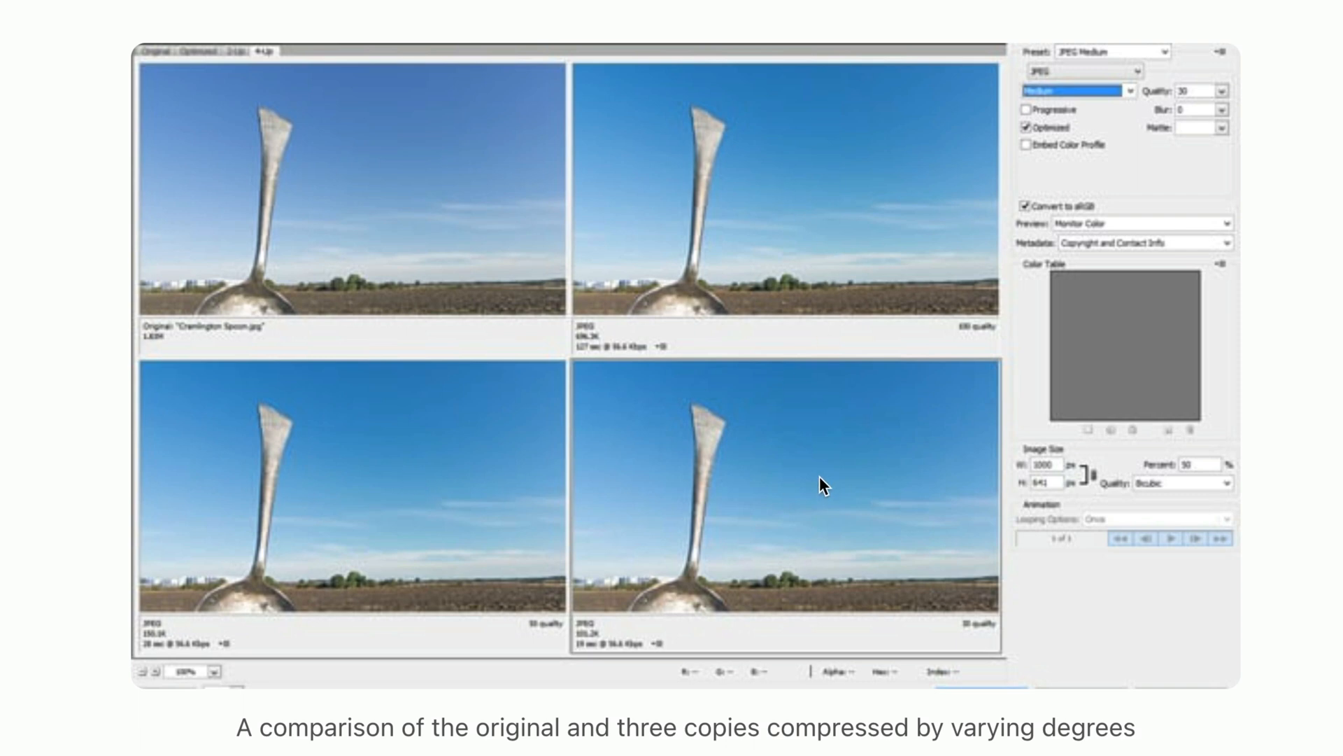
{"action": "mouse_move", "coordinate": [355, 229]}
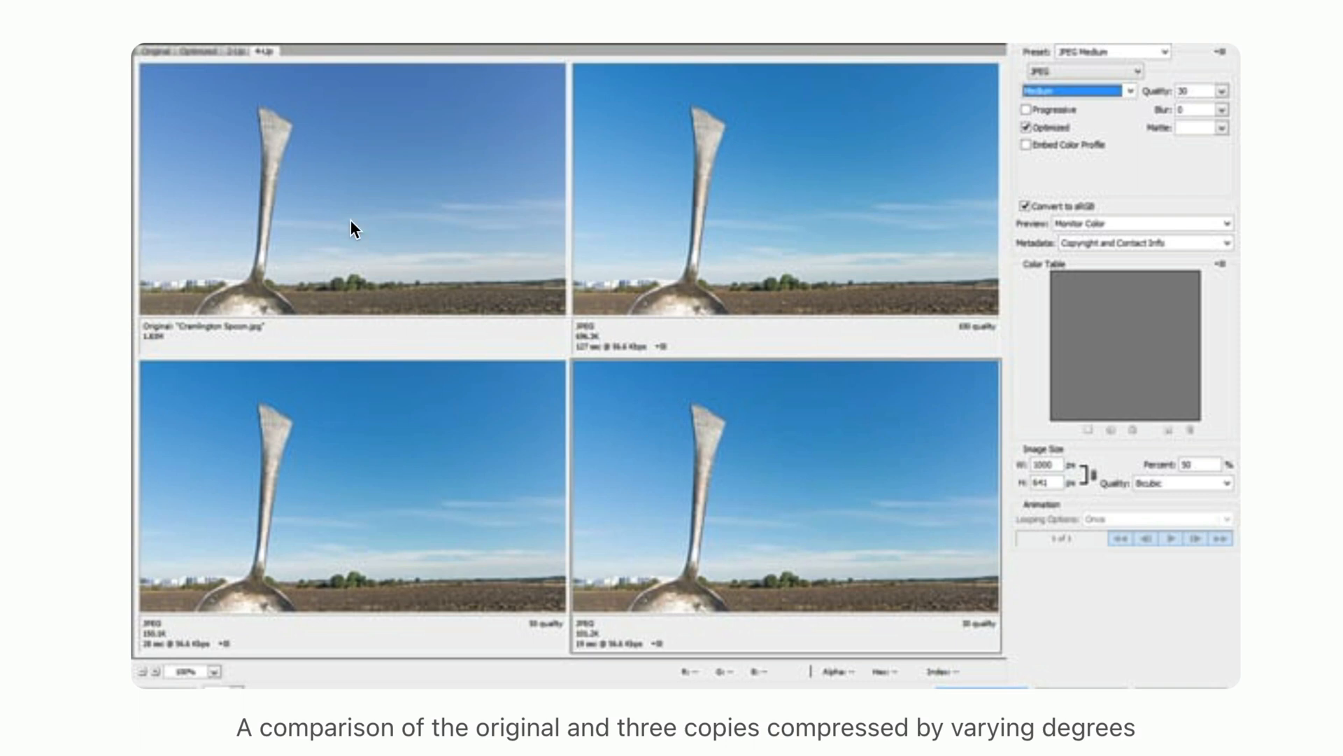
{"action": "mouse_move", "coordinate": [649, 424]}
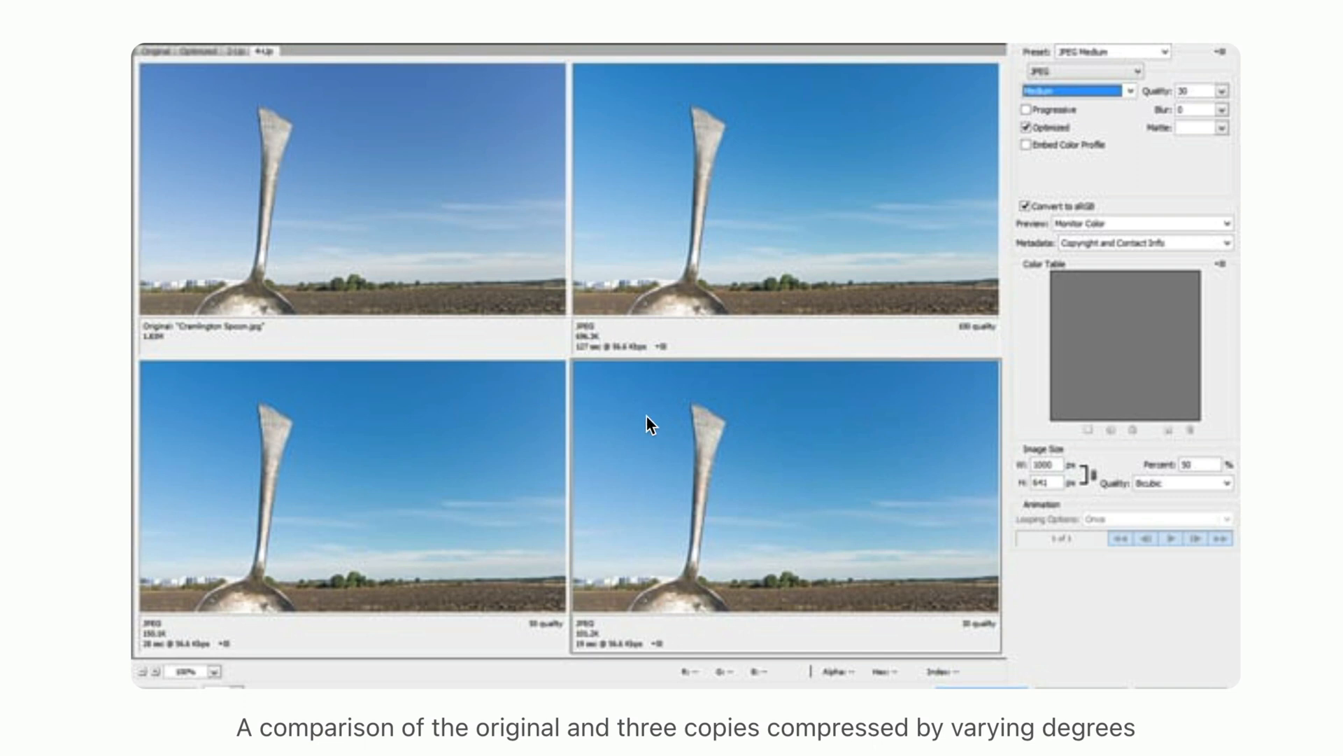
{"action": "mouse_move", "coordinate": [741, 471]}
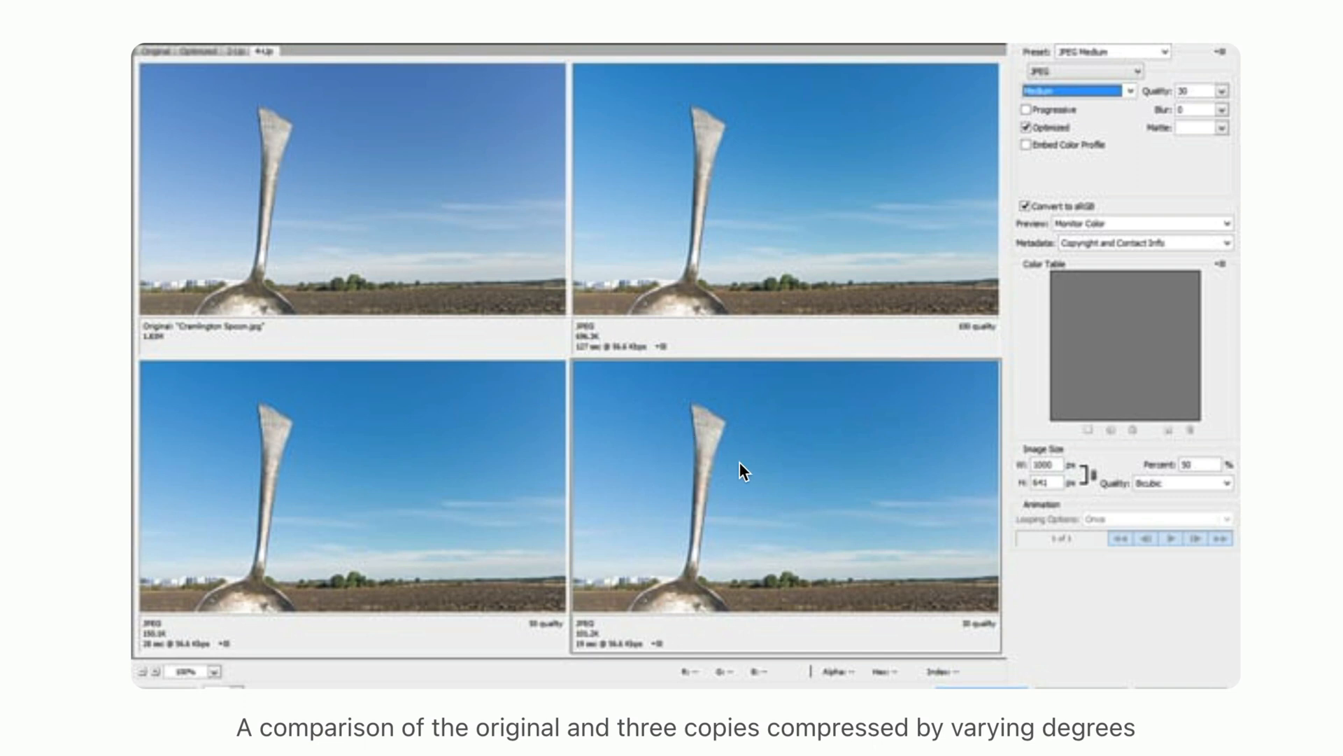
{"action": "mouse_move", "coordinate": [548, 521]}
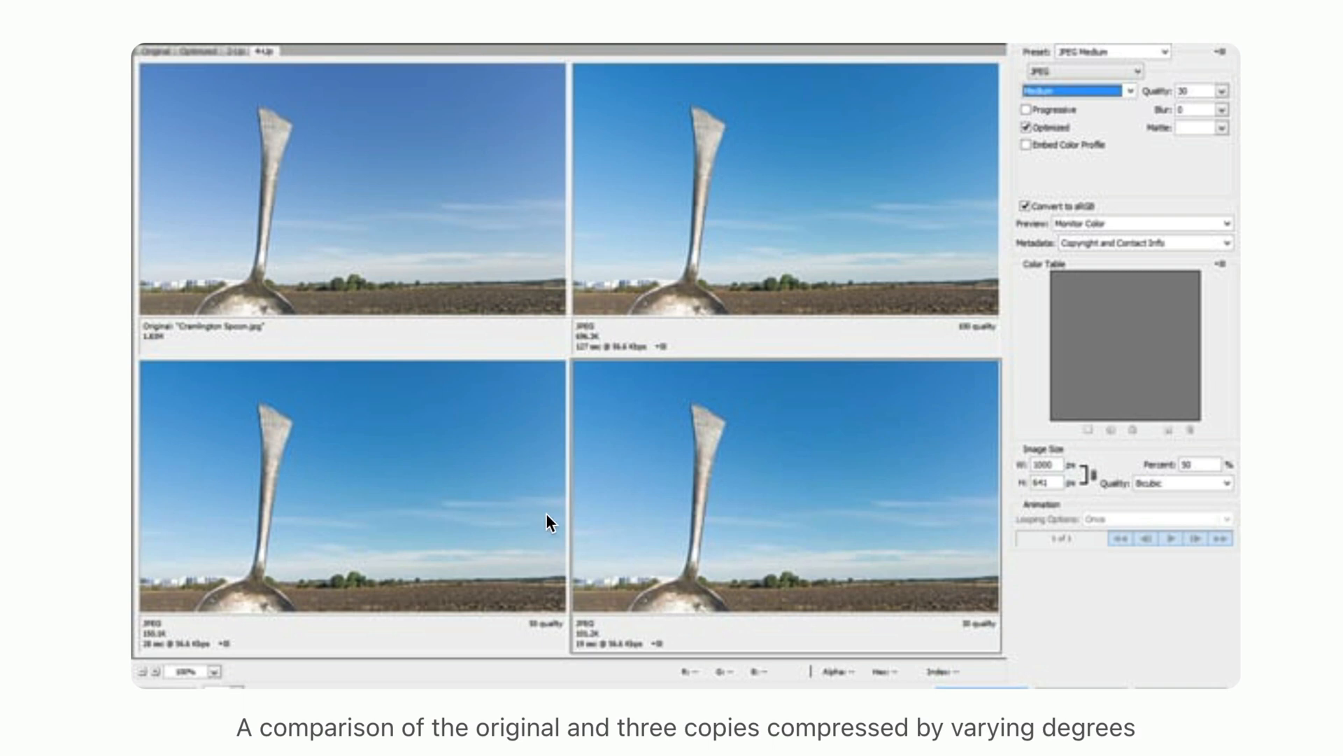
{"action": "mouse_move", "coordinate": [529, 523]}
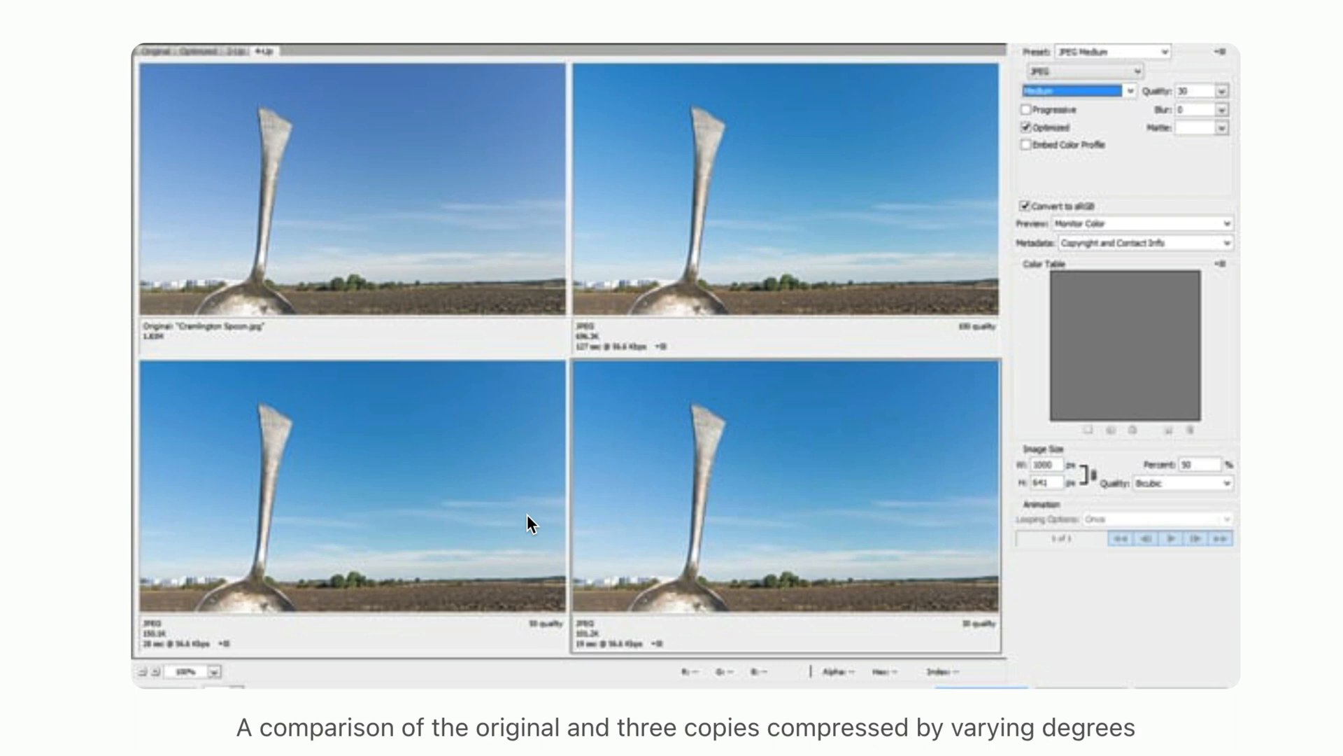
{"action": "mouse_move", "coordinate": [863, 300]}
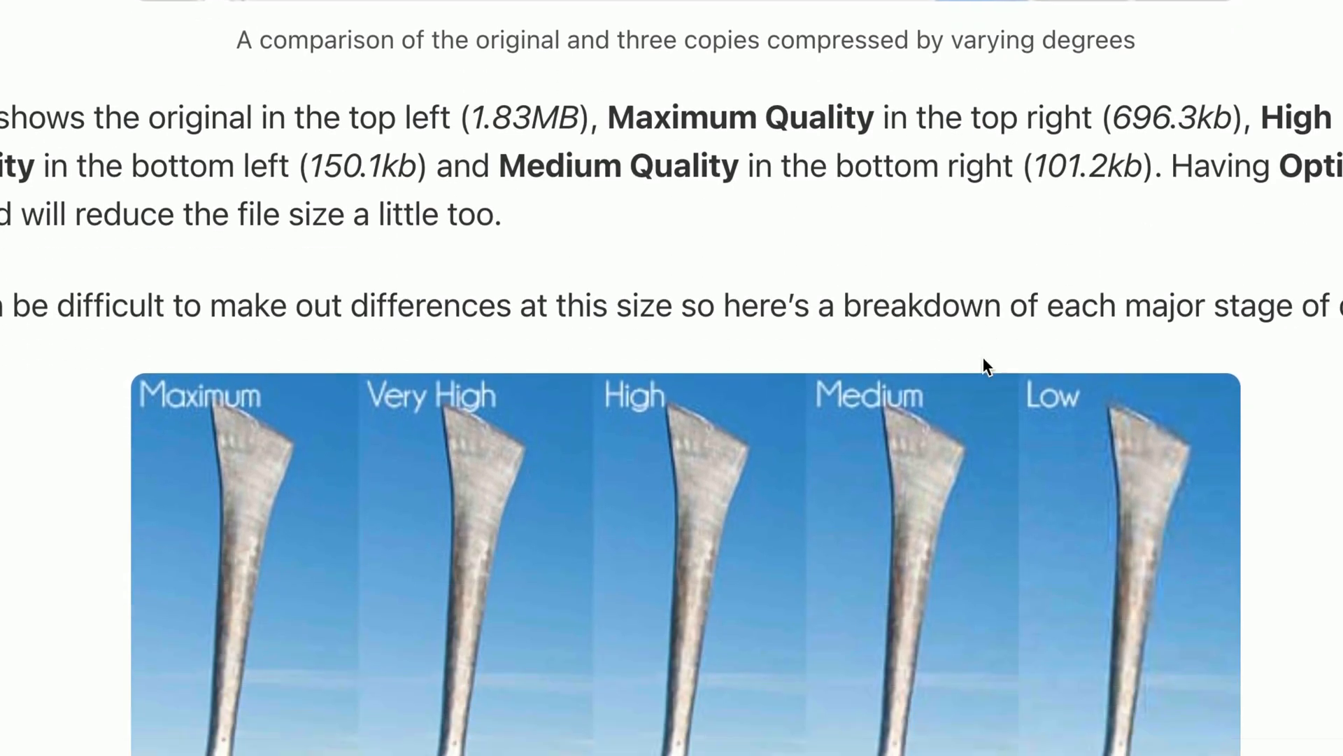
{"action": "scroll", "scroll_direction": "down", "scroll_amount": 3}
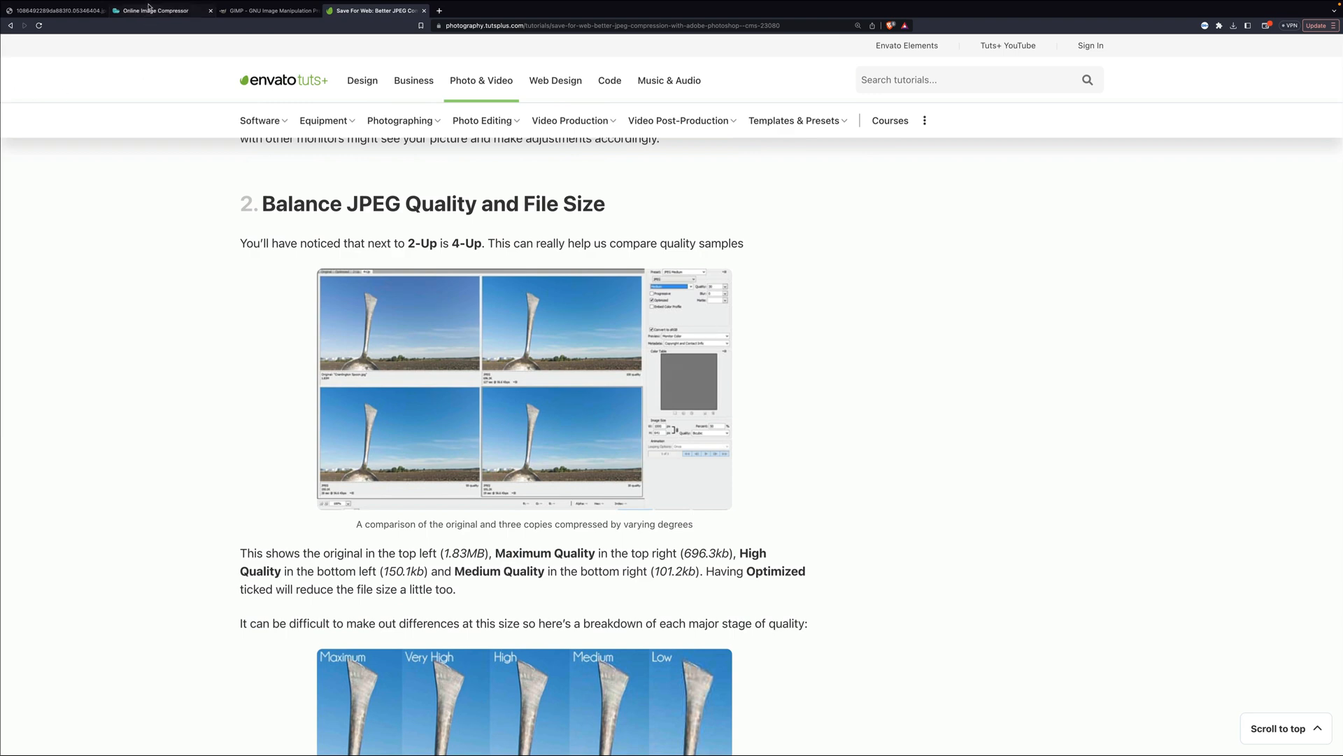
{"action": "left_click", "coordinate": [158, 9]}
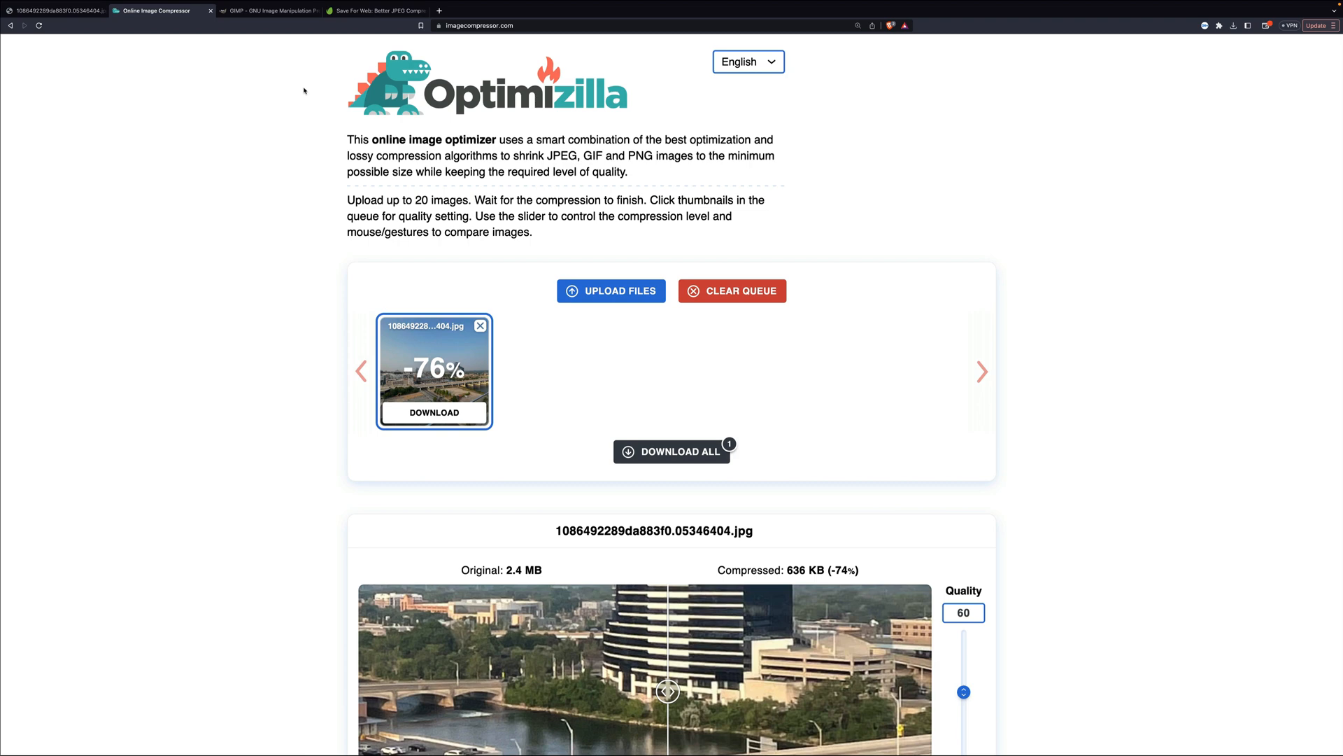
{"action": "mouse_move", "coordinate": [288, 94]}
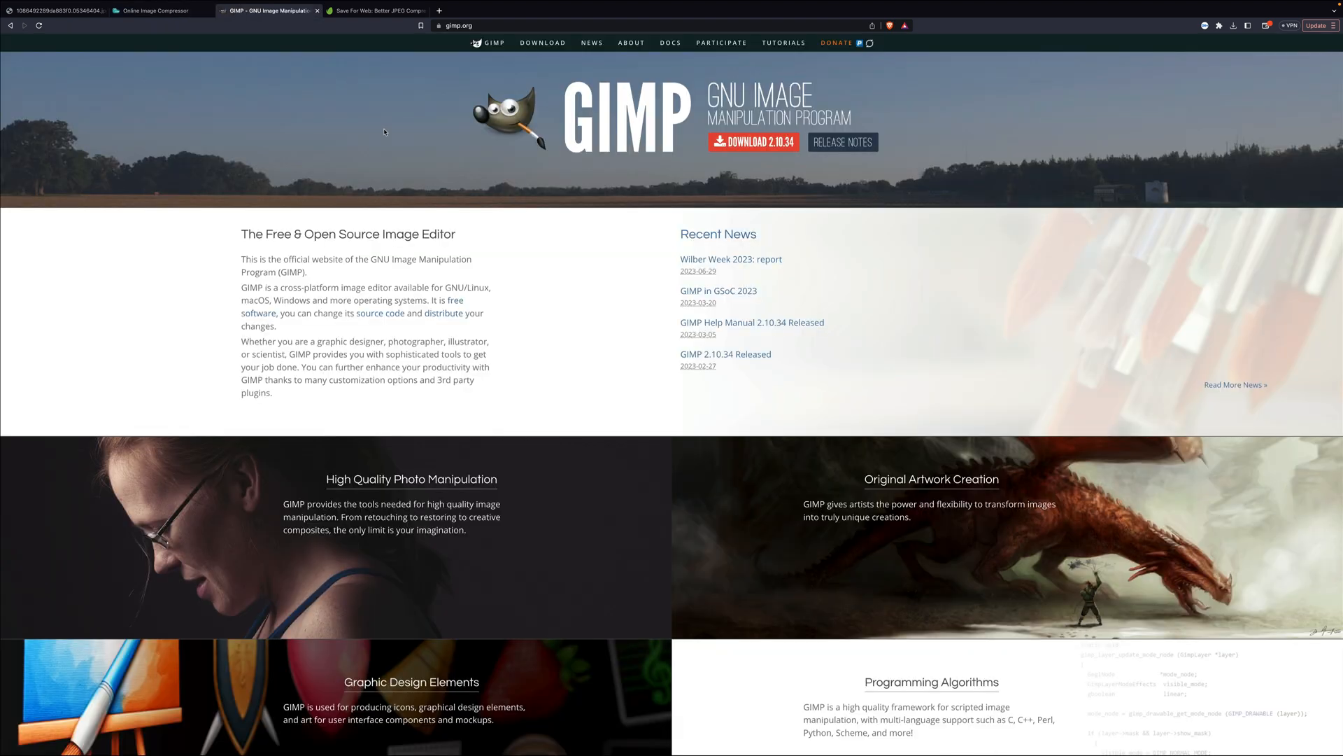
{"action": "mouse_move", "coordinate": [456, 198]}
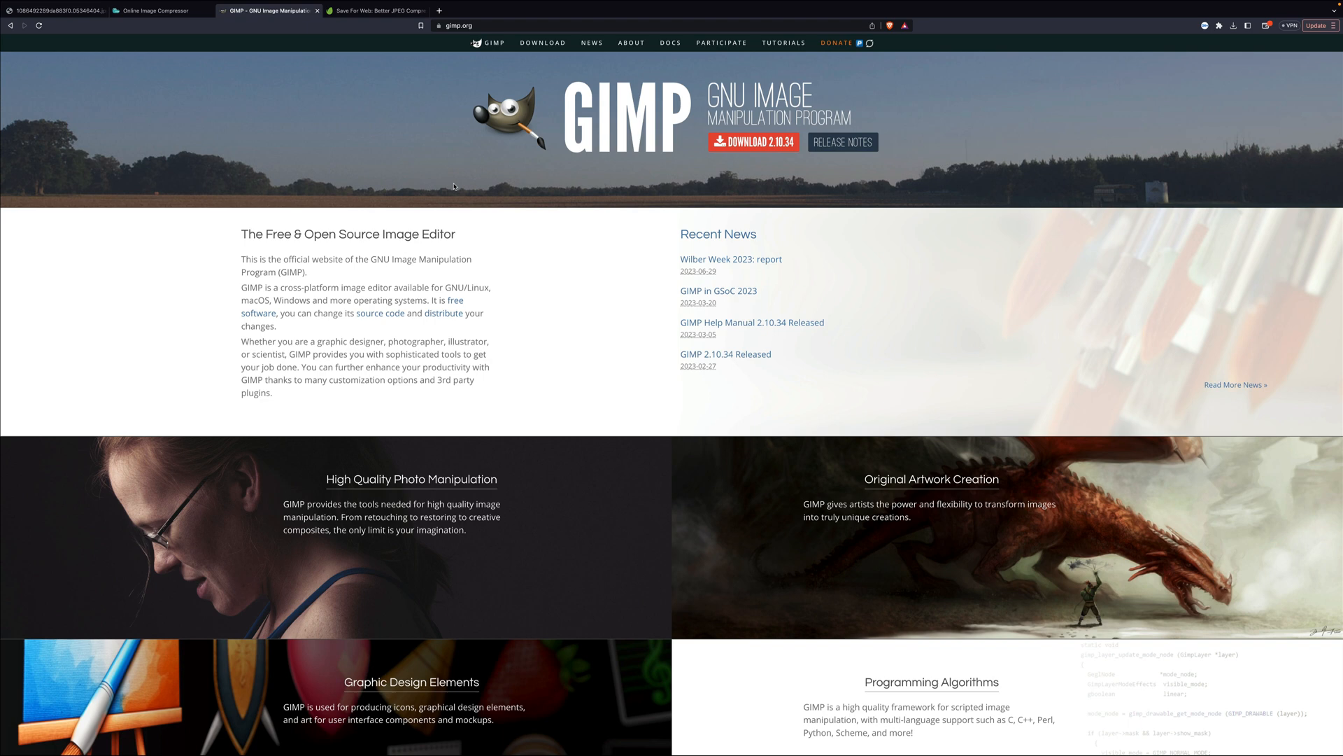
{"action": "mouse_move", "coordinate": [748, 210]}
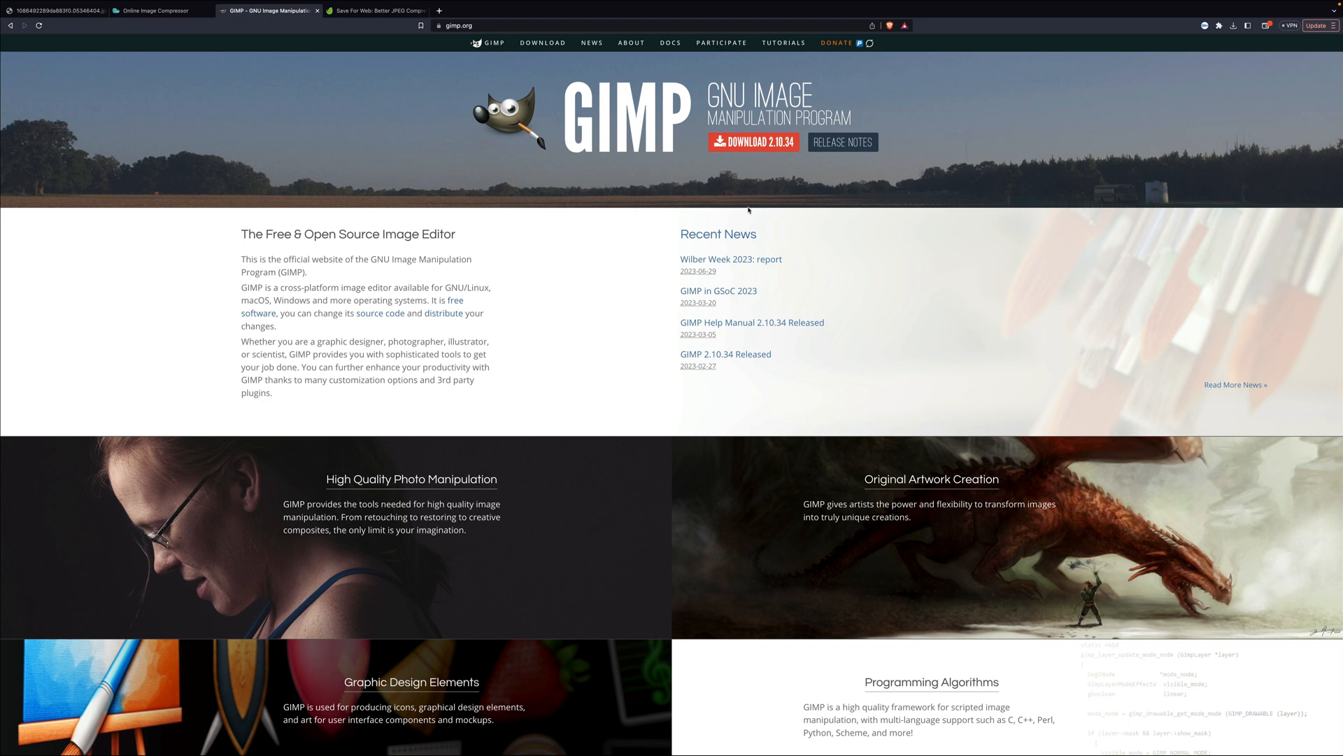
{"action": "mouse_move", "coordinate": [606, 192]}
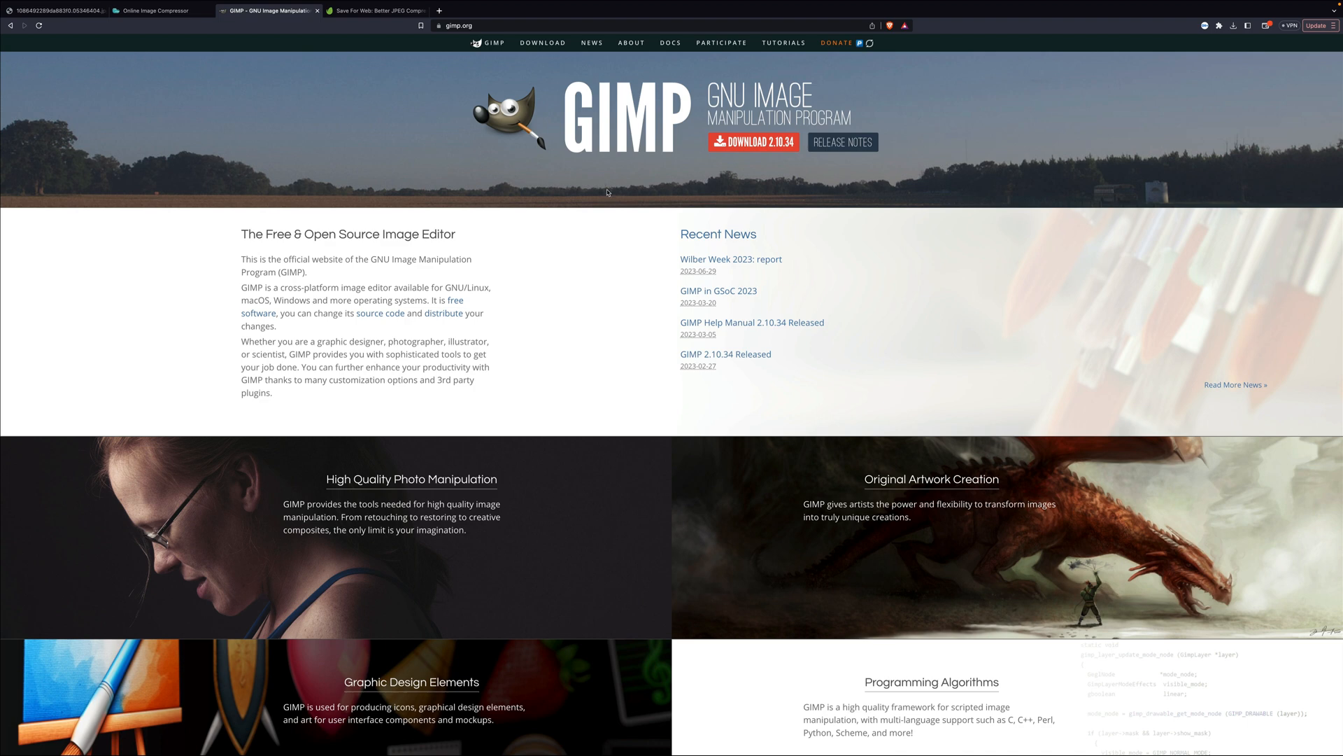
{"action": "left_click", "coordinate": [375, 10]}
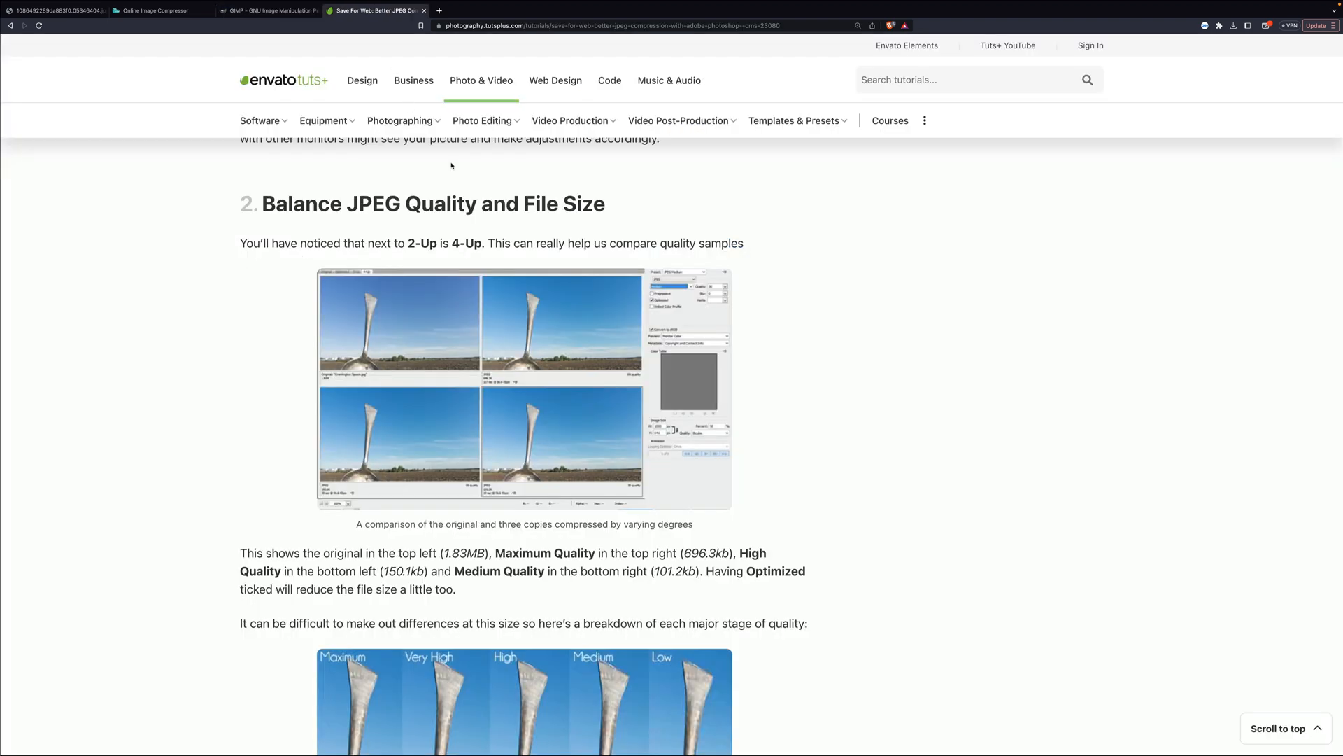
{"action": "mouse_move", "coordinate": [1009, 262]}
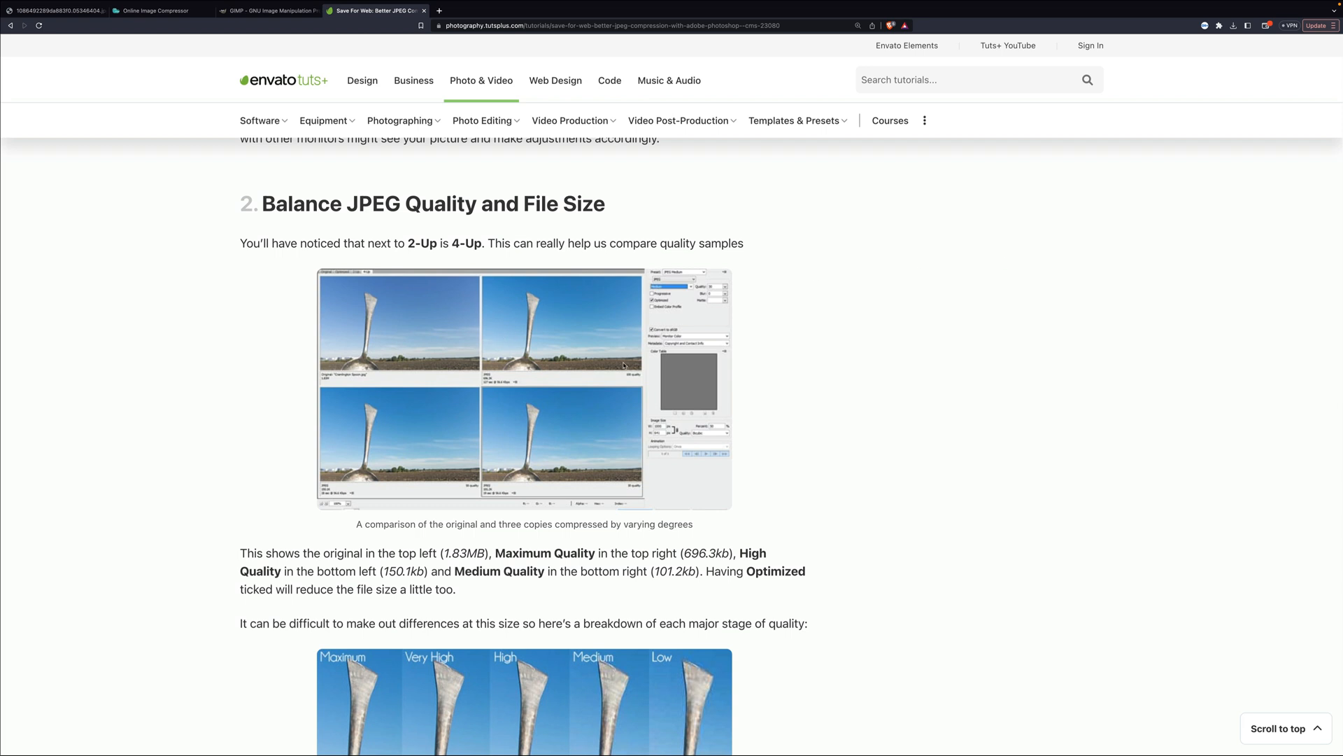
{"action": "mouse_move", "coordinate": [878, 421]}
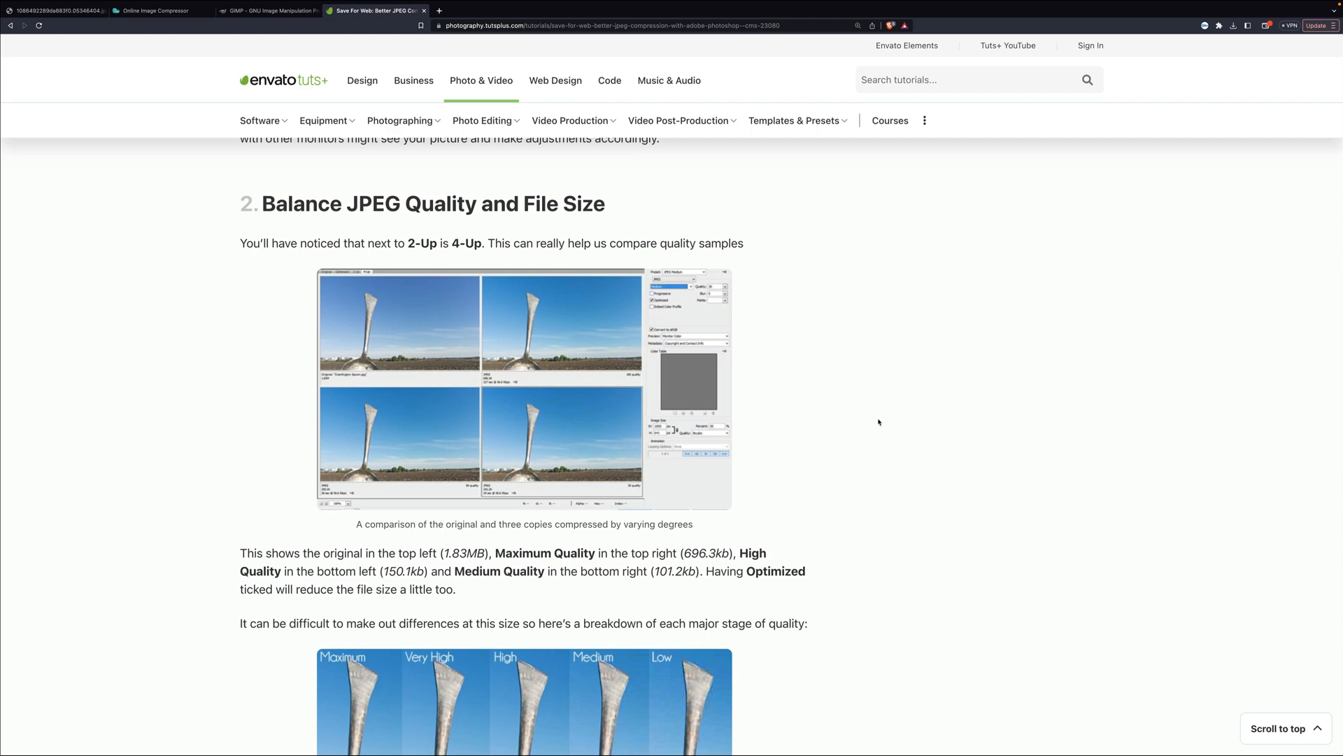